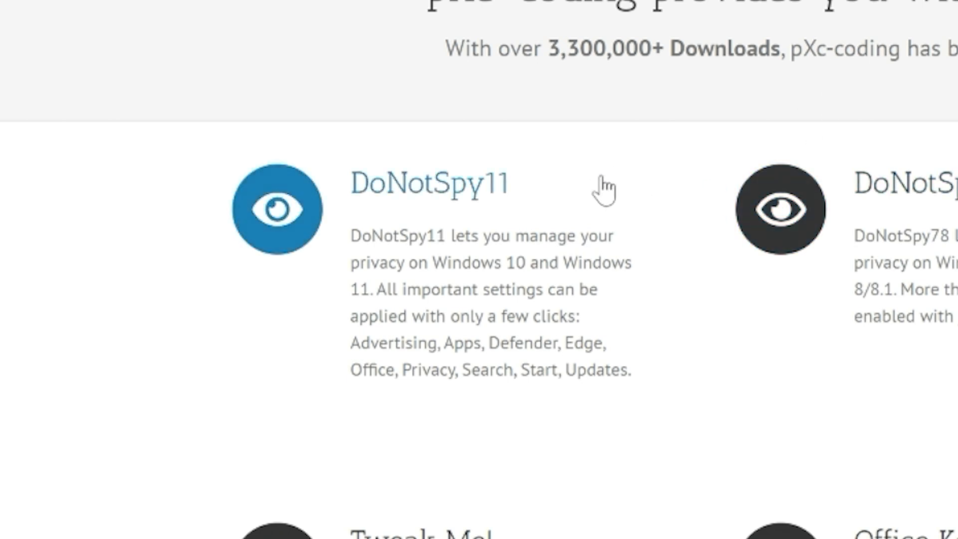
{"action": "mouse_move", "coordinate": [418, 204]}
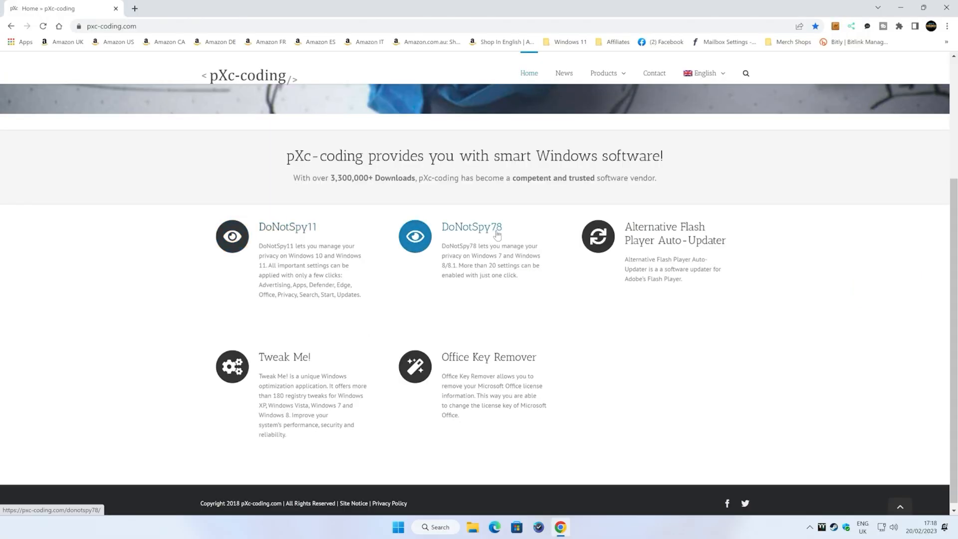
{"action": "mouse_move", "coordinate": [477, 262]}
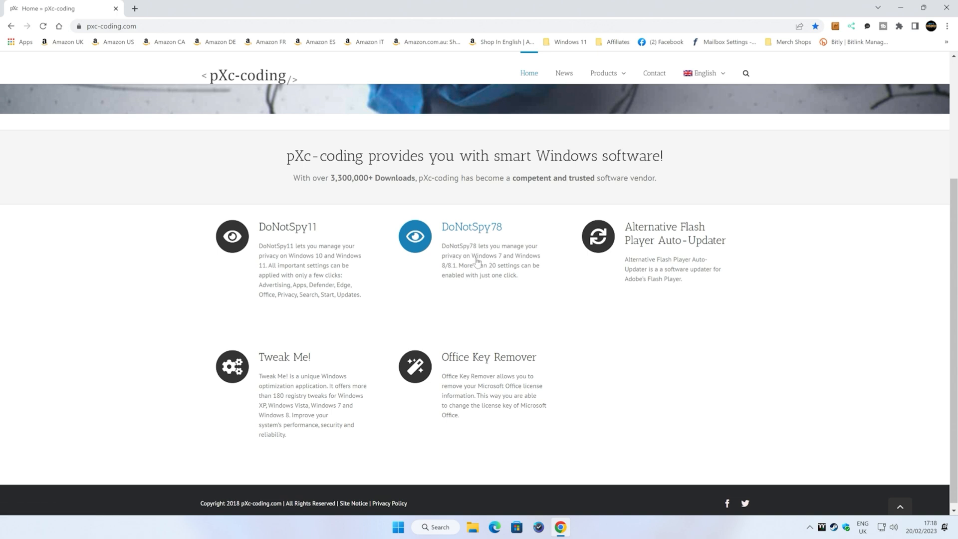
{"action": "mouse_move", "coordinate": [450, 271]}
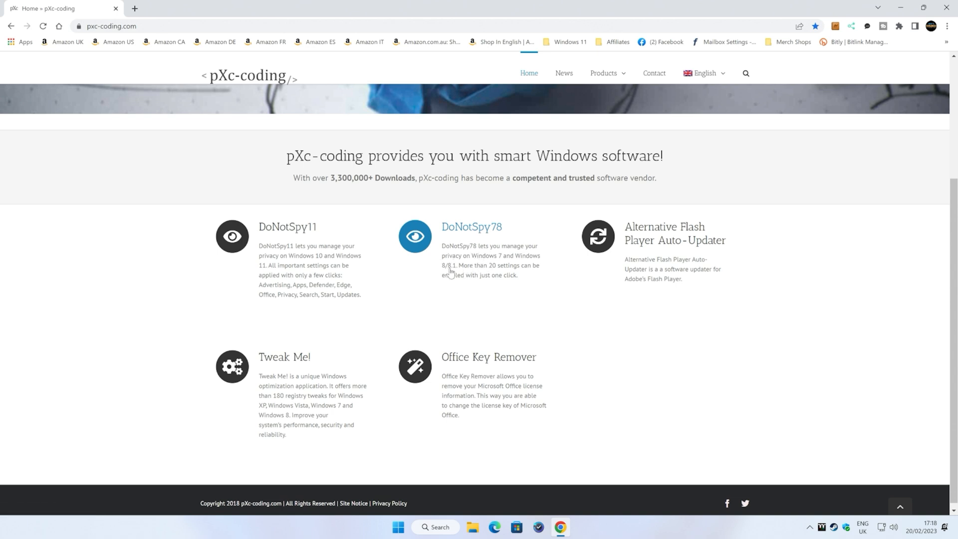
{"action": "mouse_move", "coordinate": [287, 227]}
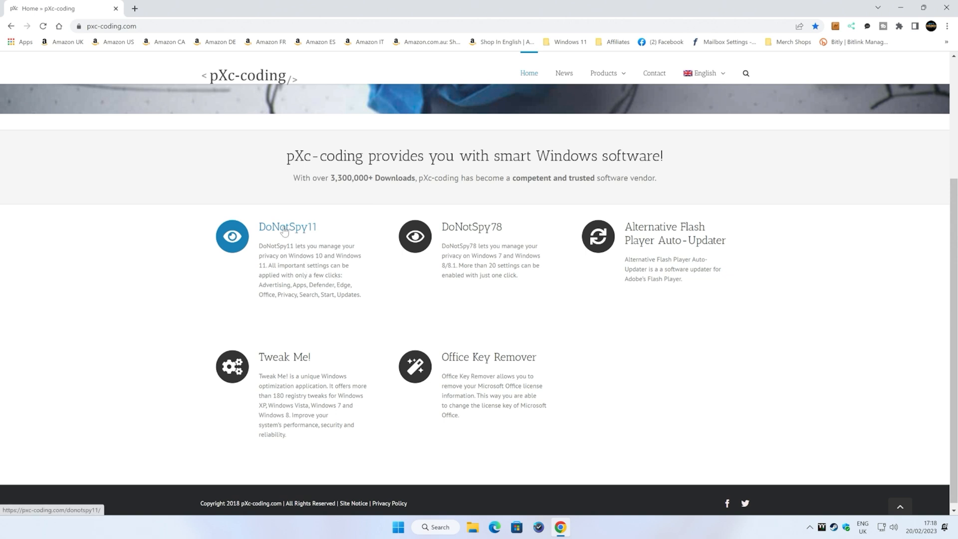
Open the DoNotSpy11 product page from the pXc-coding homepage list
{"action": "left_click", "coordinate": [287, 227]}
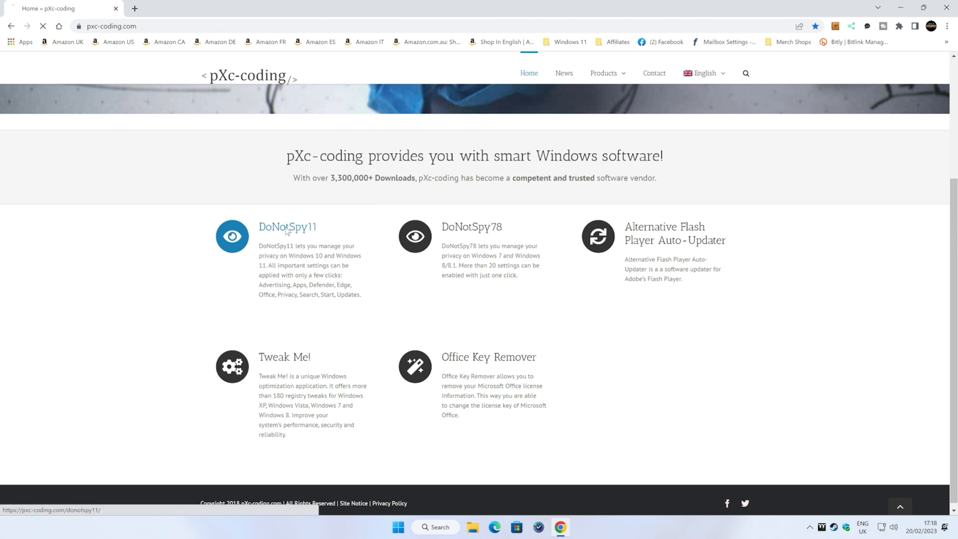
{"action": "left_click", "coordinate": [287, 226]}
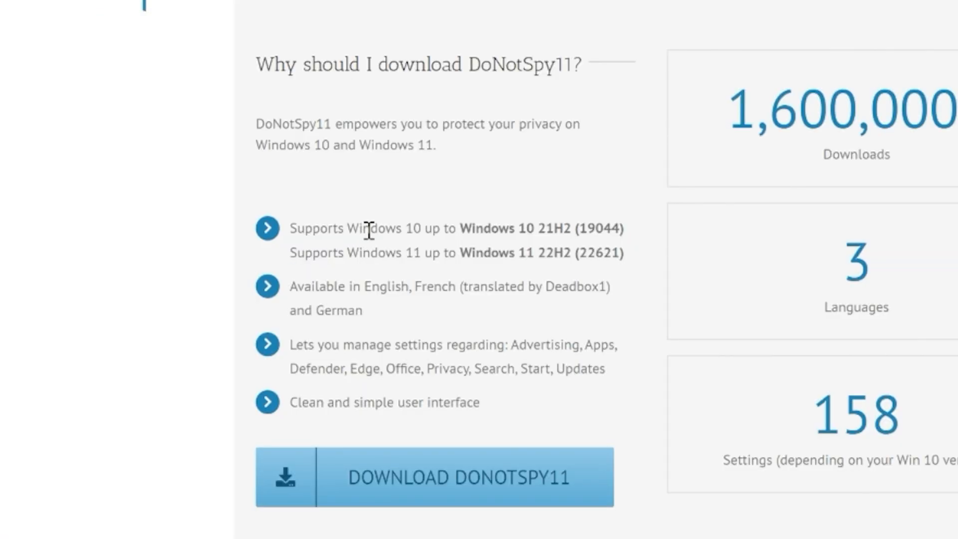
{"action": "mouse_move", "coordinate": [519, 261]}
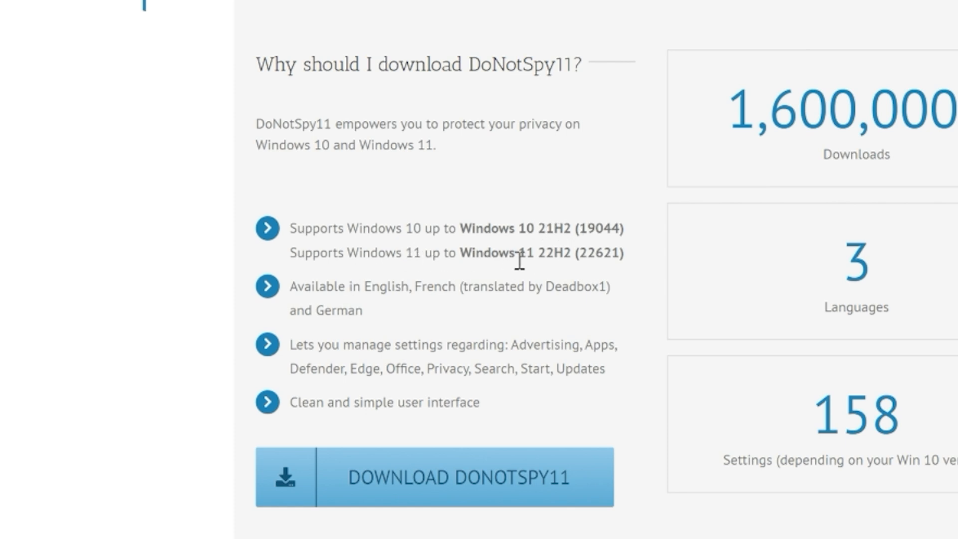
{"action": "mouse_move", "coordinate": [506, 292]}
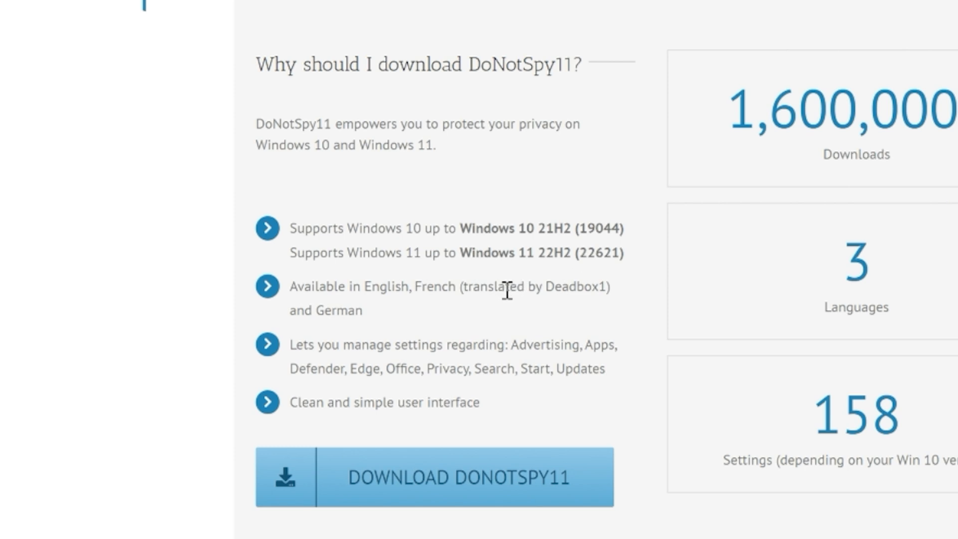
{"action": "mouse_move", "coordinate": [442, 397]}
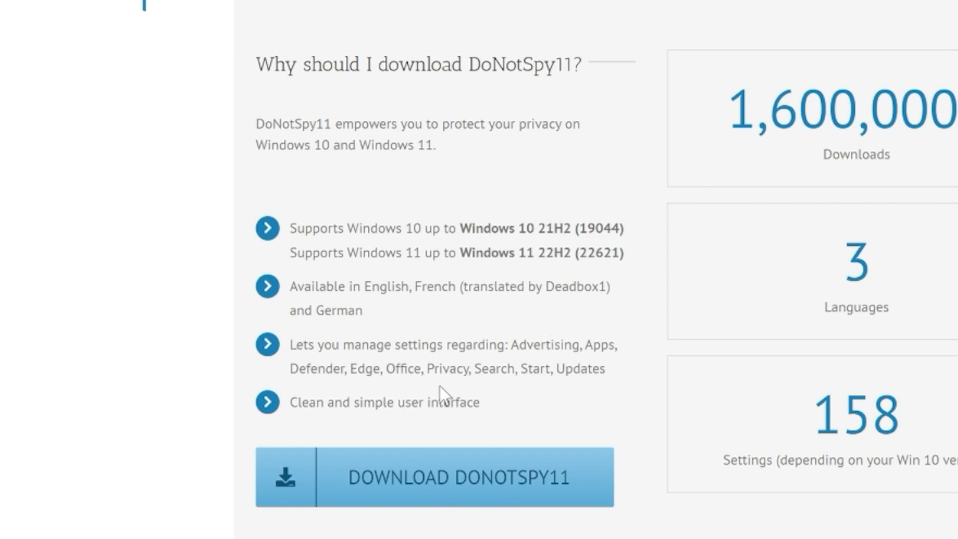
{"action": "mouse_move", "coordinate": [519, 320]}
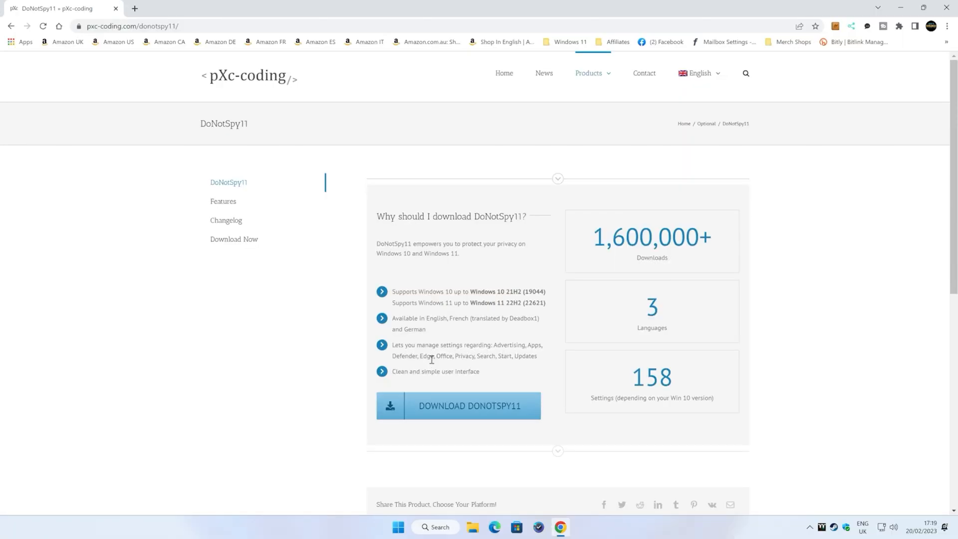
{"action": "mouse_move", "coordinate": [465, 409]}
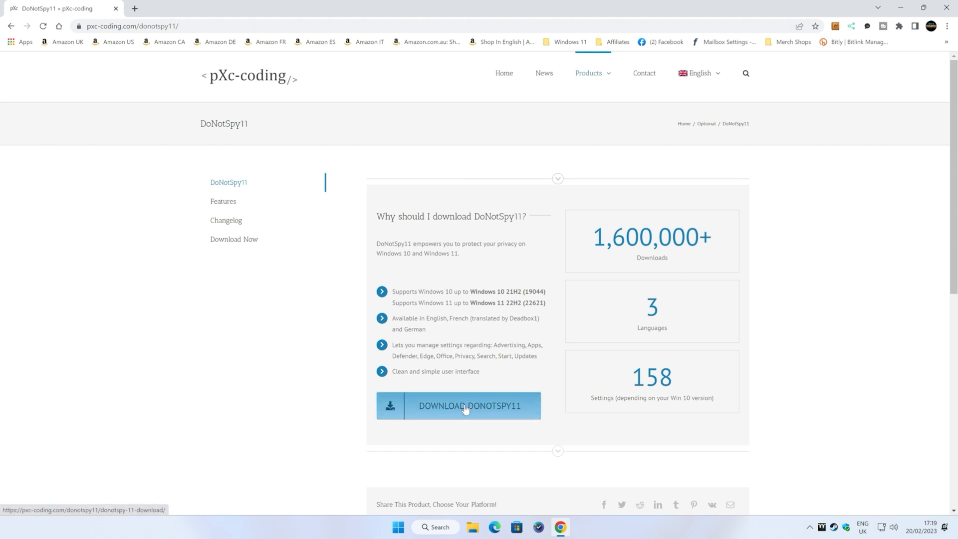
Go to the DoNotSpy11 download page comparing the Free and Pro editions
{"action": "left_click", "coordinate": [469, 406]}
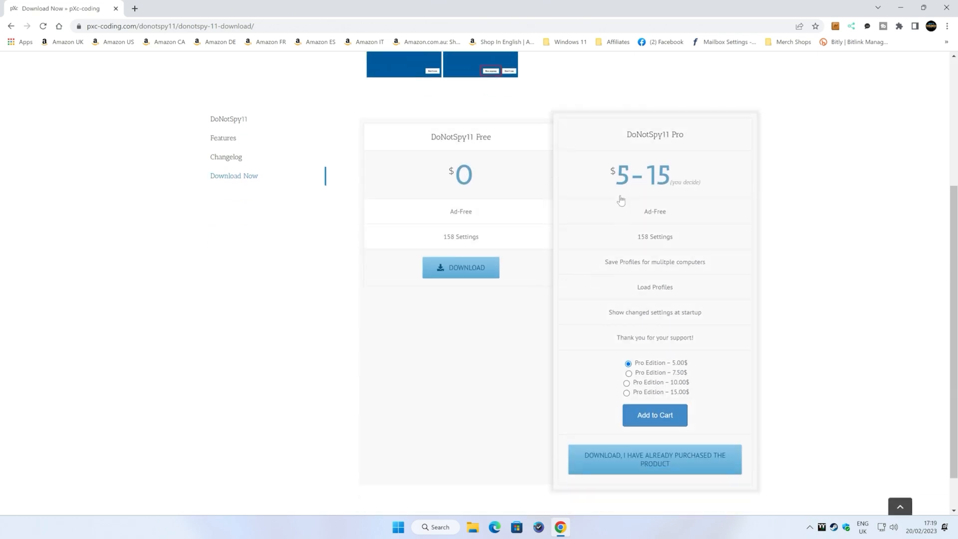
{"action": "mouse_move", "coordinate": [653, 289]}
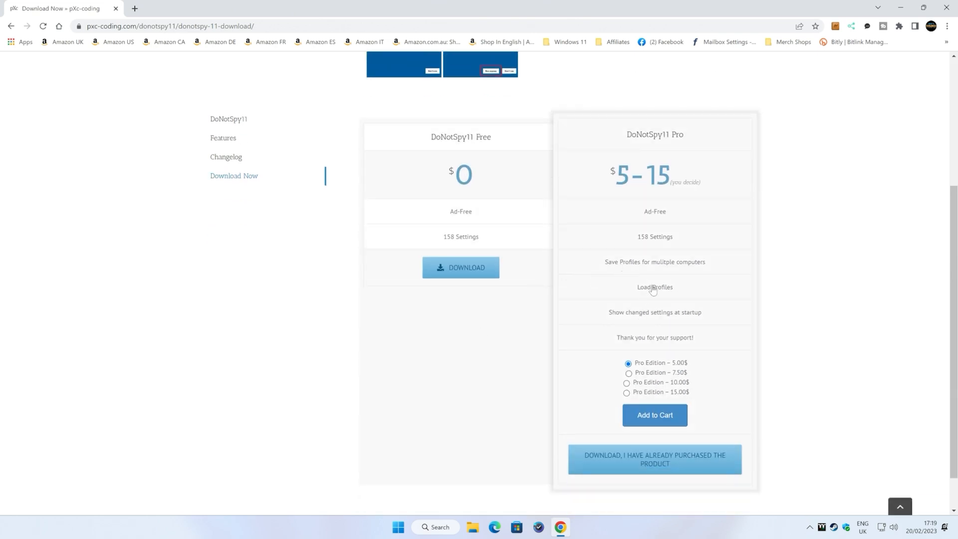
{"action": "mouse_move", "coordinate": [658, 325]}
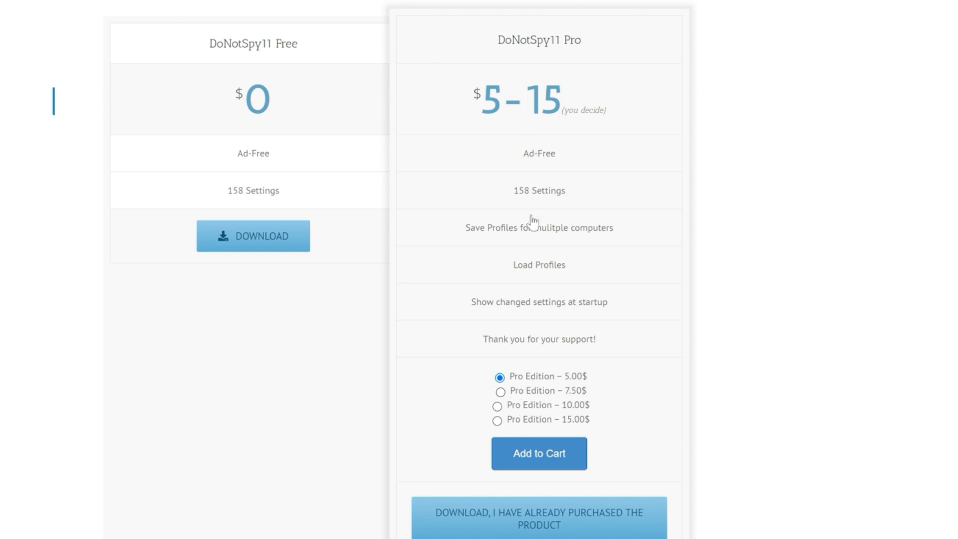
{"action": "mouse_move", "coordinate": [546, 447]}
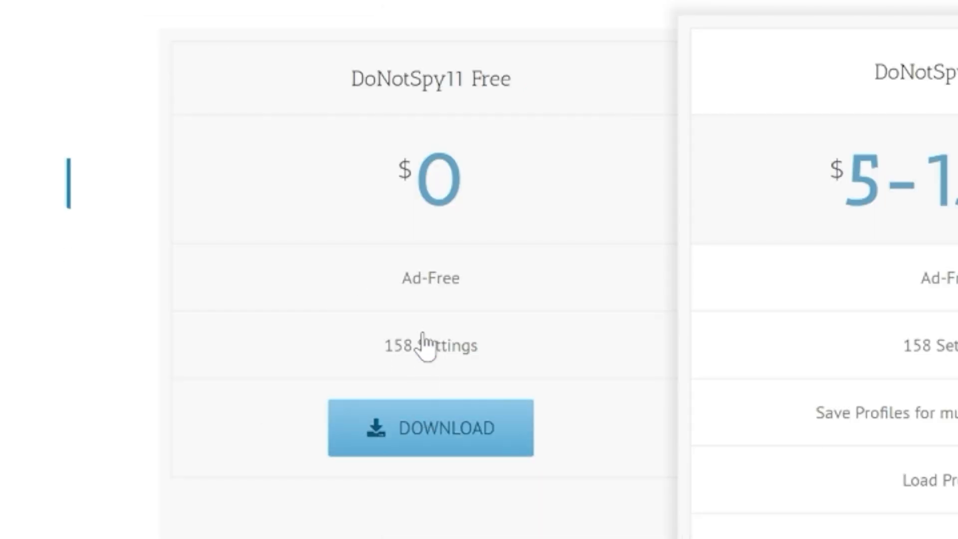
{"action": "mouse_move", "coordinate": [428, 372]}
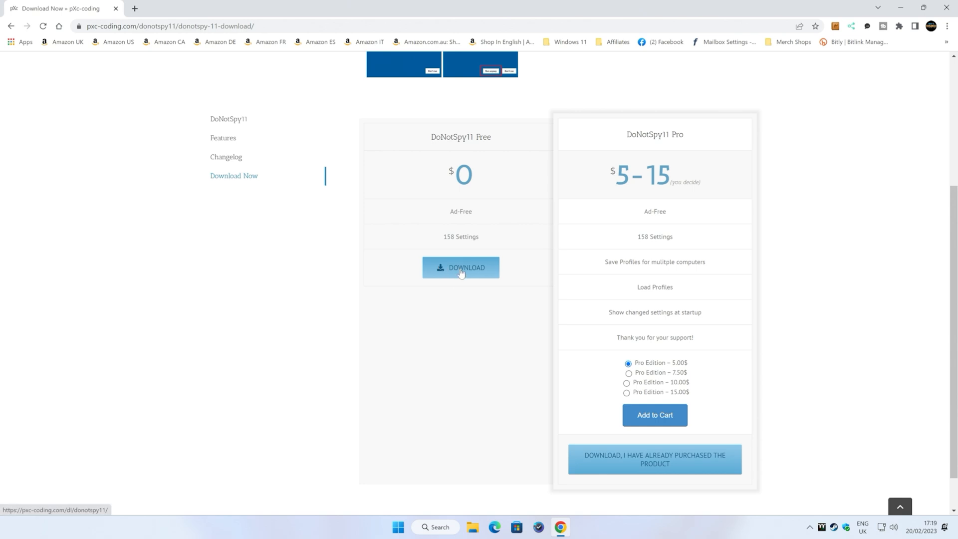
Download the DoNotSpy11 Free setup file and save it to the Desktop
{"action": "left_click", "coordinate": [461, 267]}
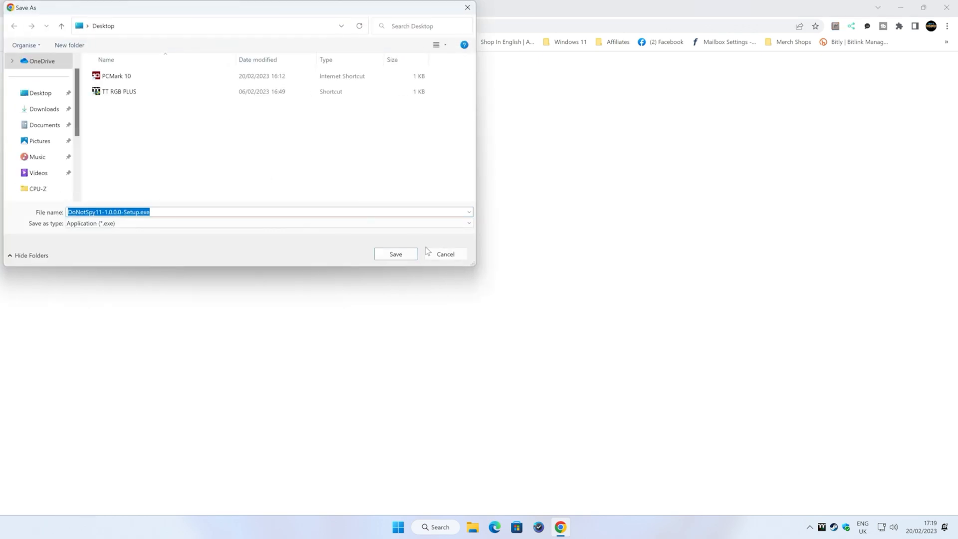
{"action": "left_click", "coordinate": [395, 253]}
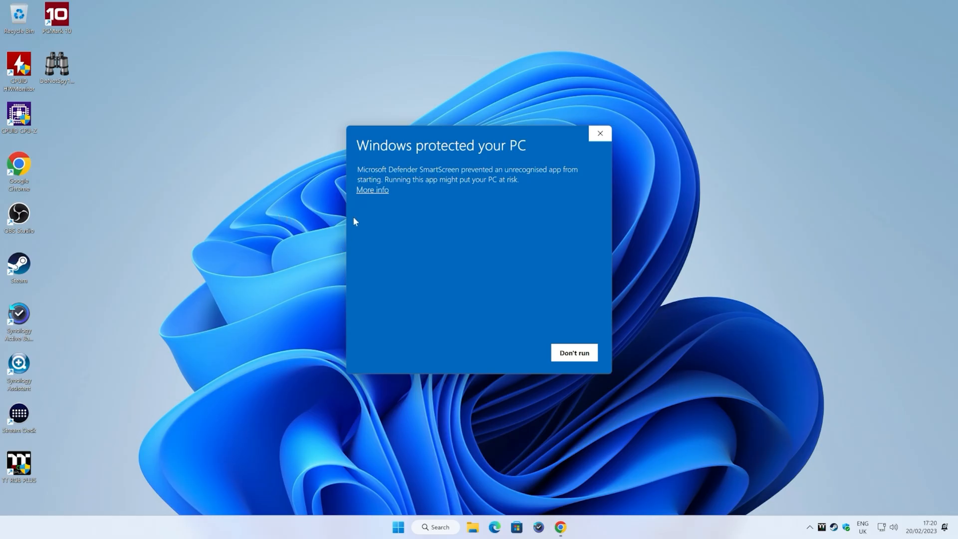
Bypass the SmartScreen warning via More info and Run anyway for the installer
{"action": "left_click", "coordinate": [371, 190]}
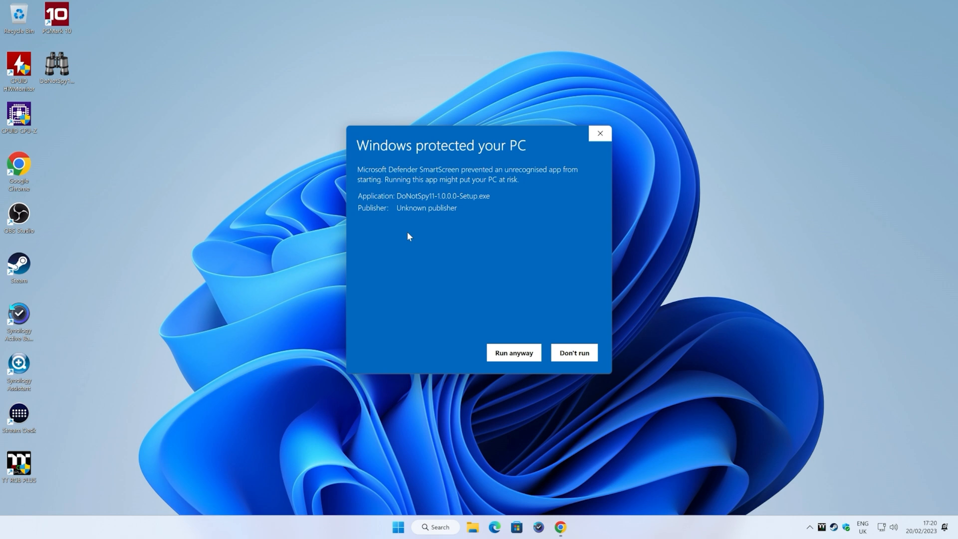
{"action": "mouse_move", "coordinate": [428, 207]}
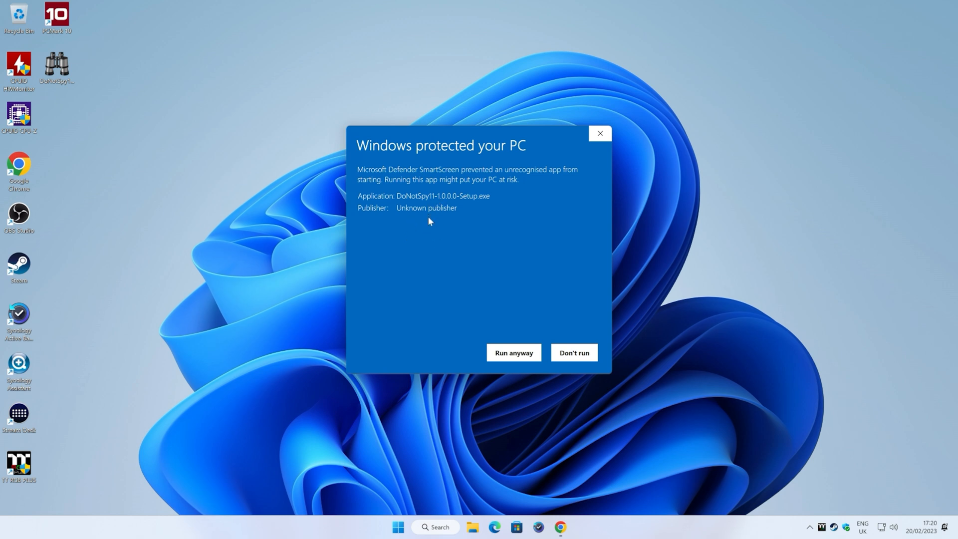
{"action": "mouse_move", "coordinate": [440, 218]}
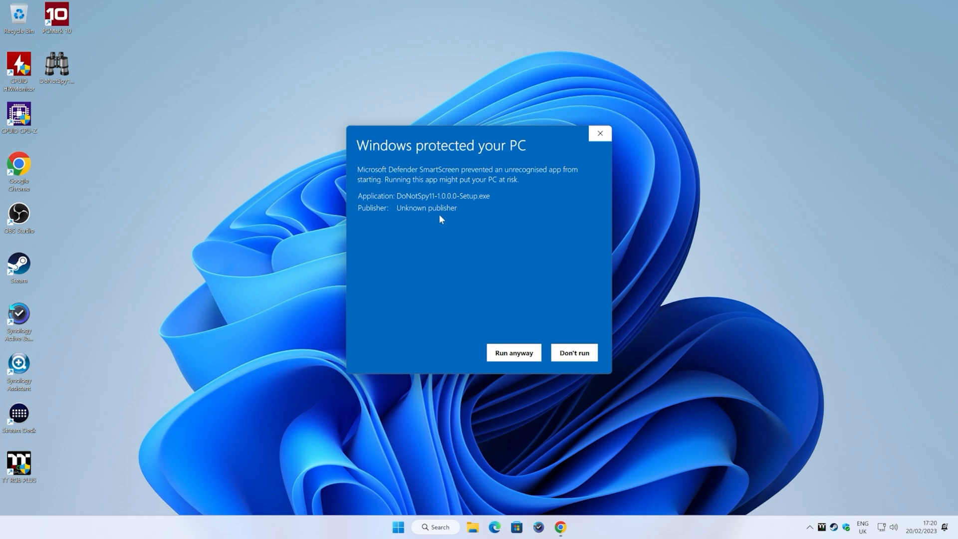
{"action": "mouse_move", "coordinate": [416, 311]}
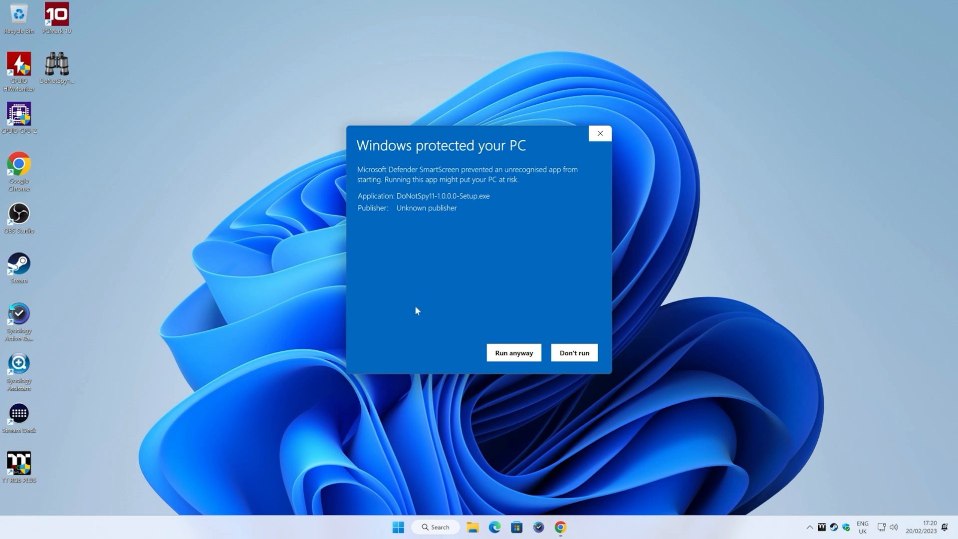
{"action": "mouse_move", "coordinate": [513, 353]}
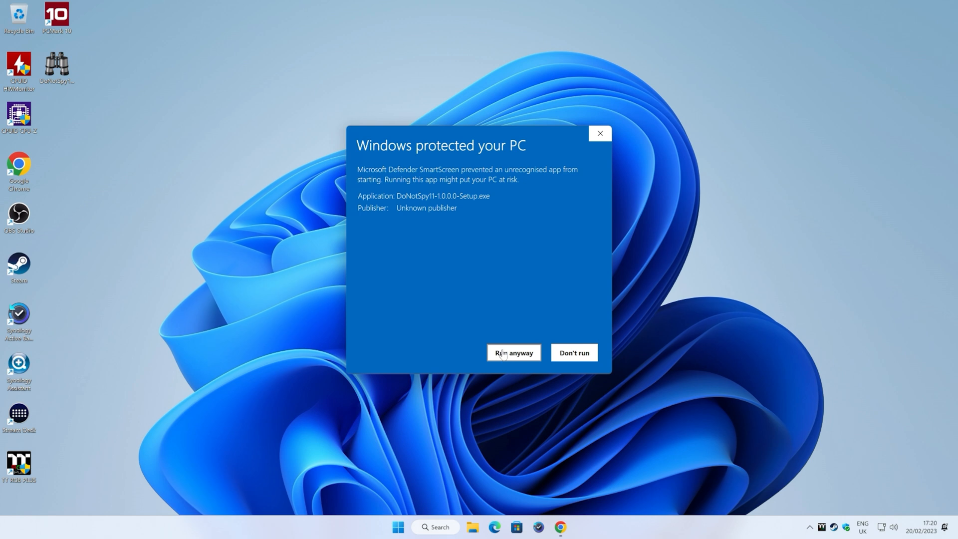
{"action": "mouse_move", "coordinate": [505, 360]}
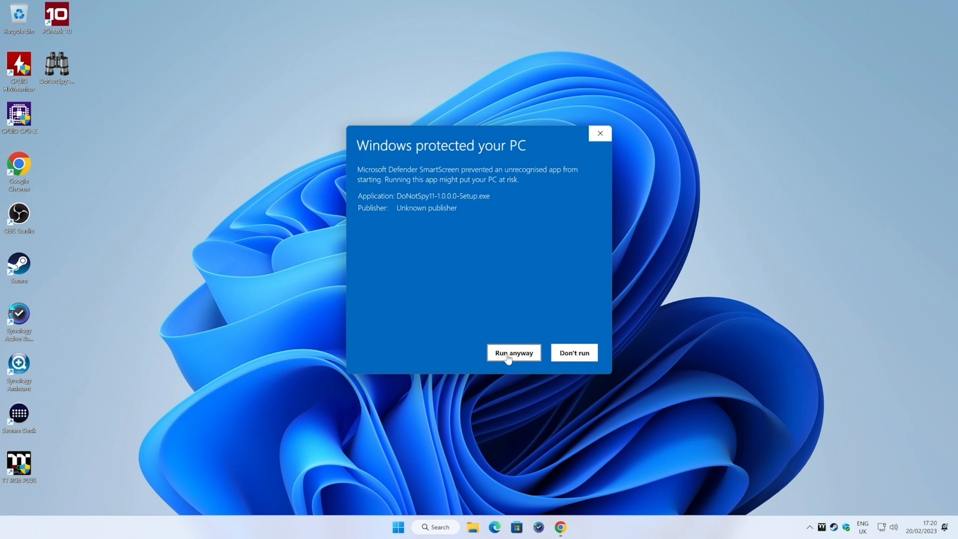
{"action": "mouse_move", "coordinate": [519, 355]}
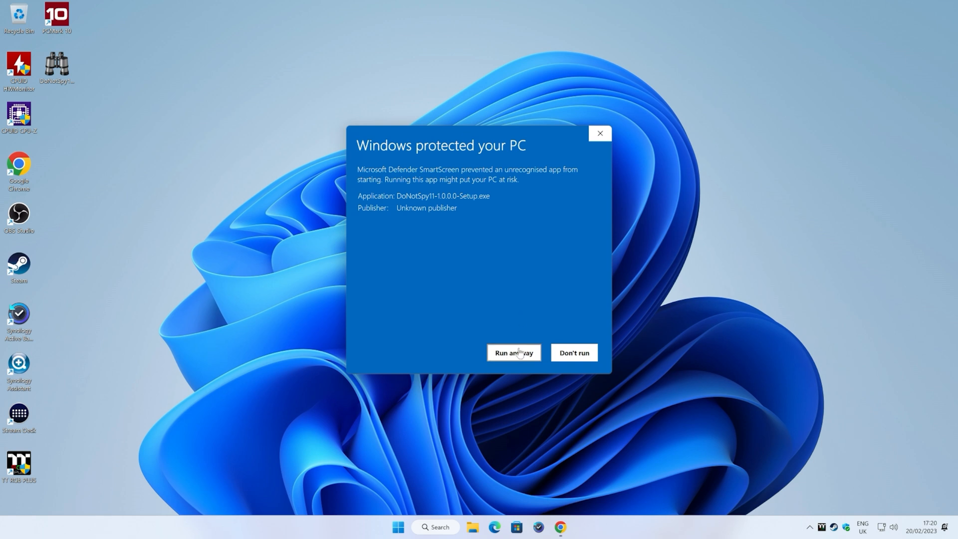
{"action": "left_click", "coordinate": [513, 359]}
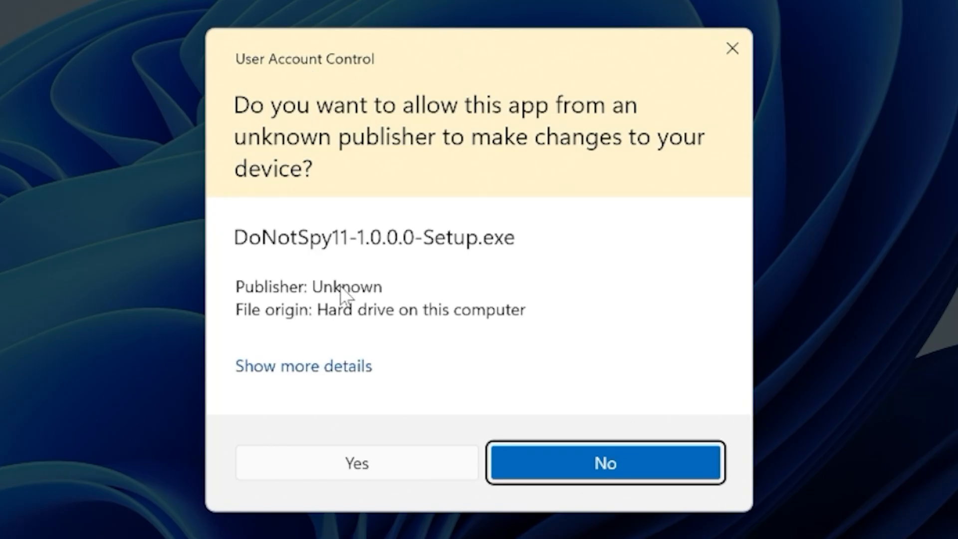
{"action": "mouse_move", "coordinate": [354, 473]}
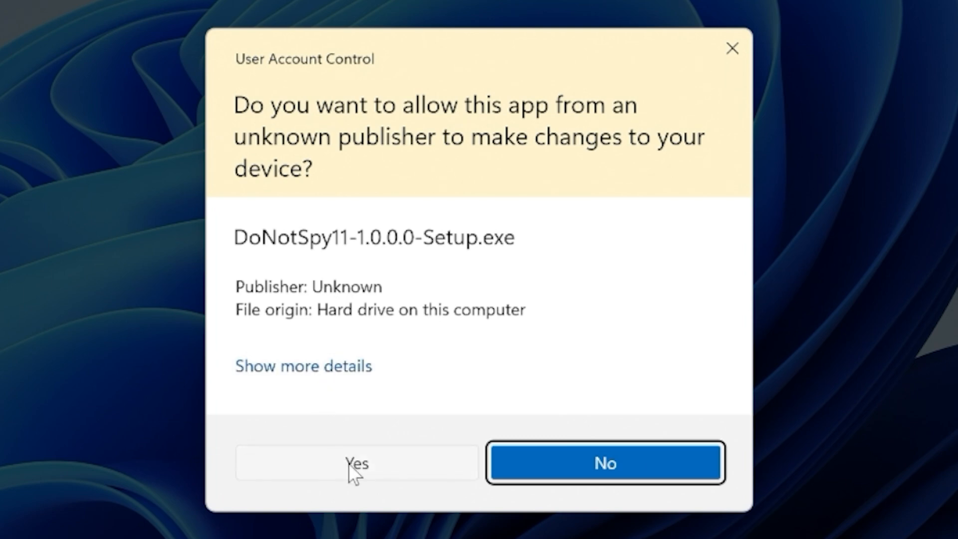
Allow the installer, keep English, accept the license and the default install and shortcut folders
{"action": "left_click", "coordinate": [355, 462]}
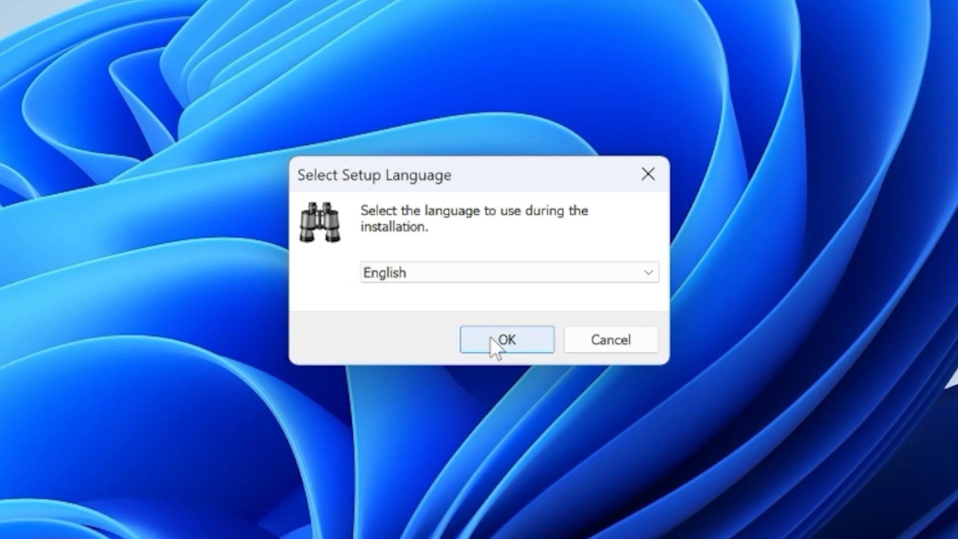
{"action": "left_click", "coordinate": [506, 339]}
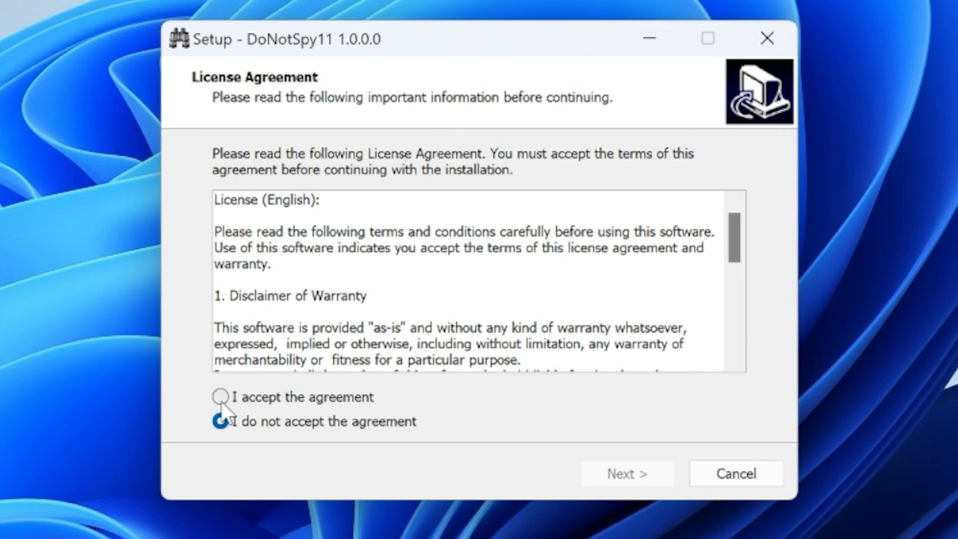
{"action": "left_click", "coordinate": [219, 396]}
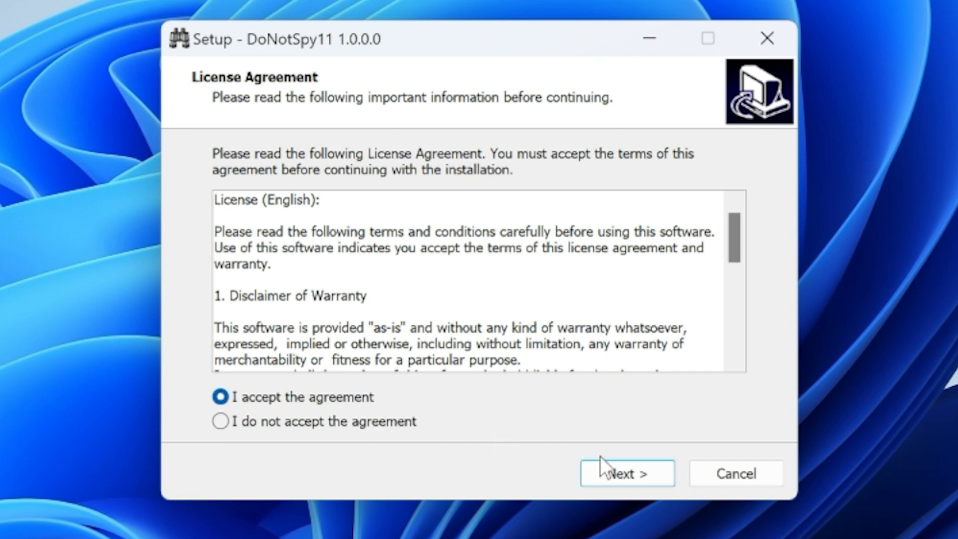
{"action": "left_click", "coordinate": [626, 473]}
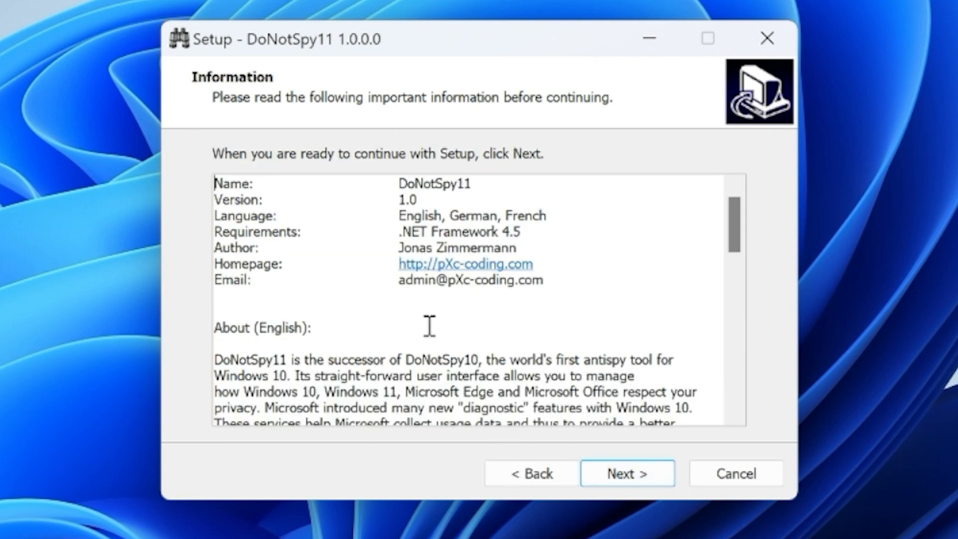
{"action": "scroll", "scroll_direction": "down", "scroll_amount": 3}
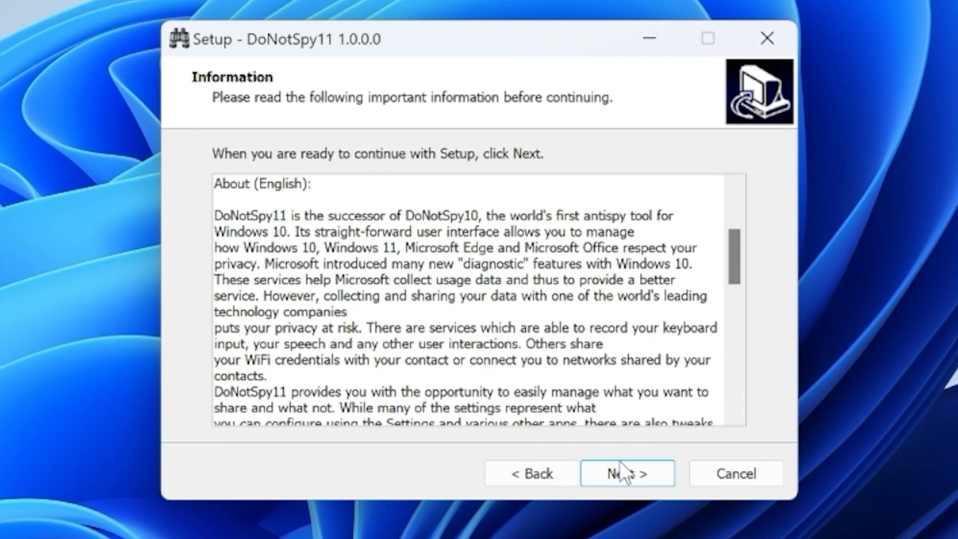
{"action": "left_click", "coordinate": [626, 473]}
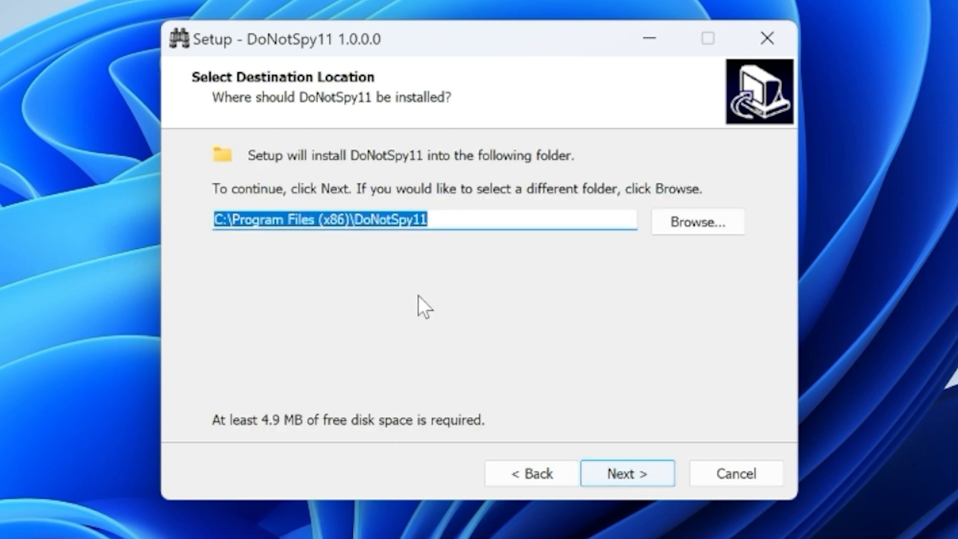
{"action": "left_click", "coordinate": [627, 473]}
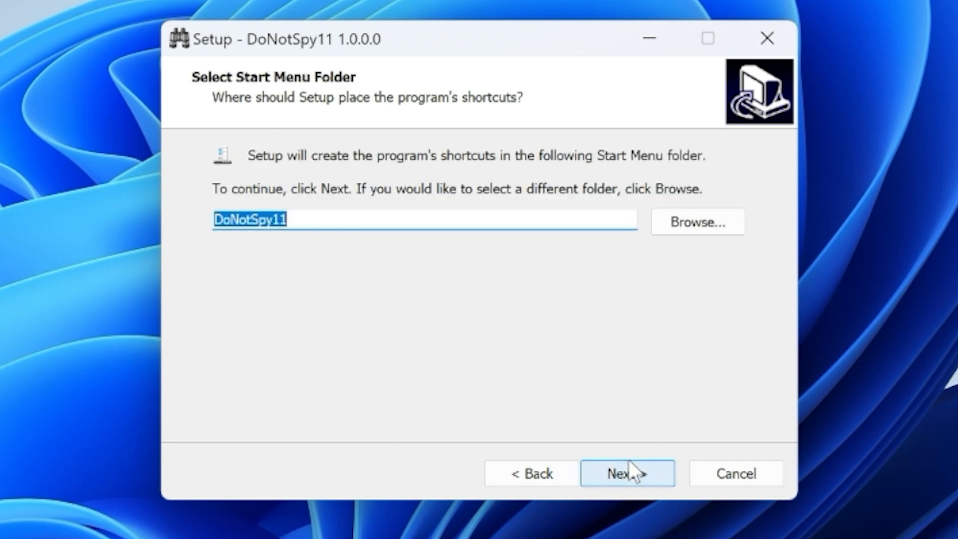
{"action": "left_click", "coordinate": [627, 473]}
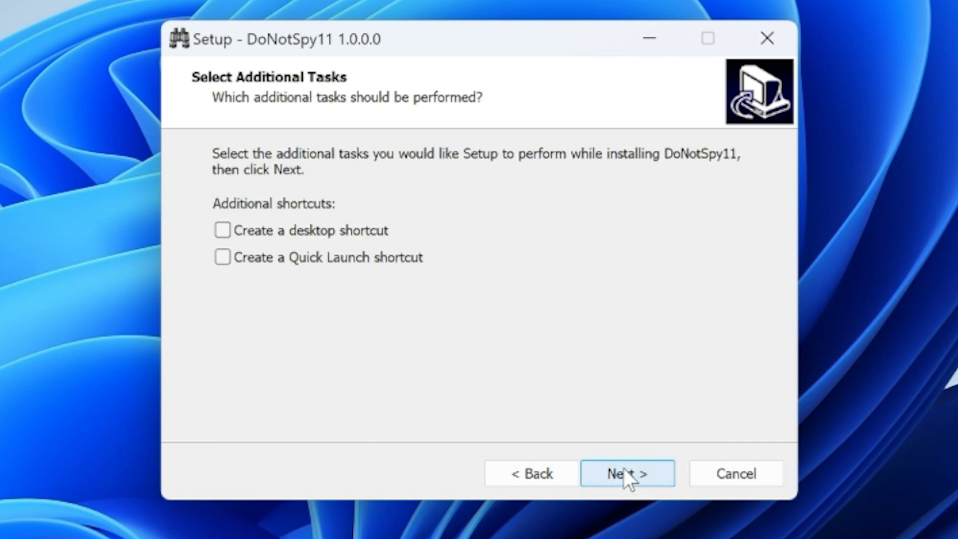
{"action": "mouse_move", "coordinate": [269, 244]}
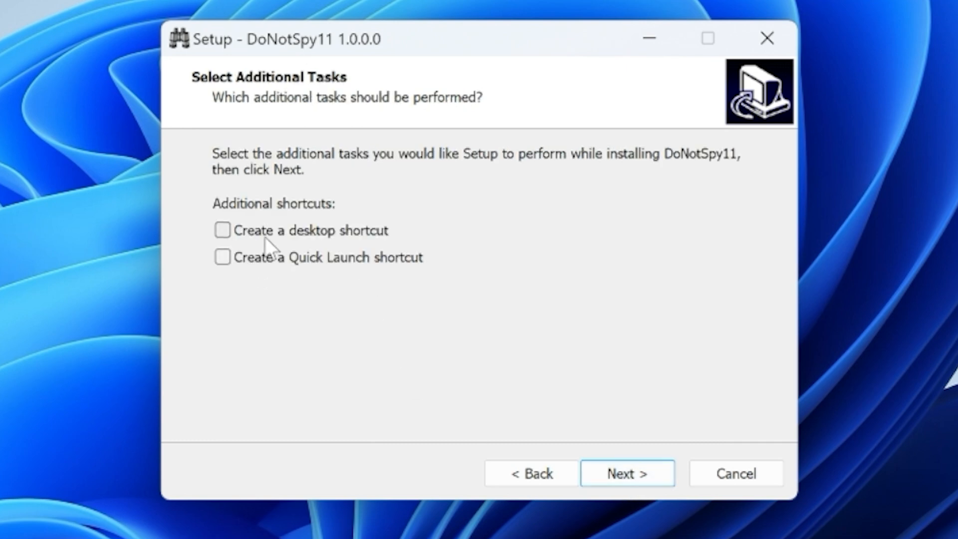
Add a desktop shortcut, install DoNotSpy11 and finish with the program launching
{"action": "left_click", "coordinate": [221, 230]}
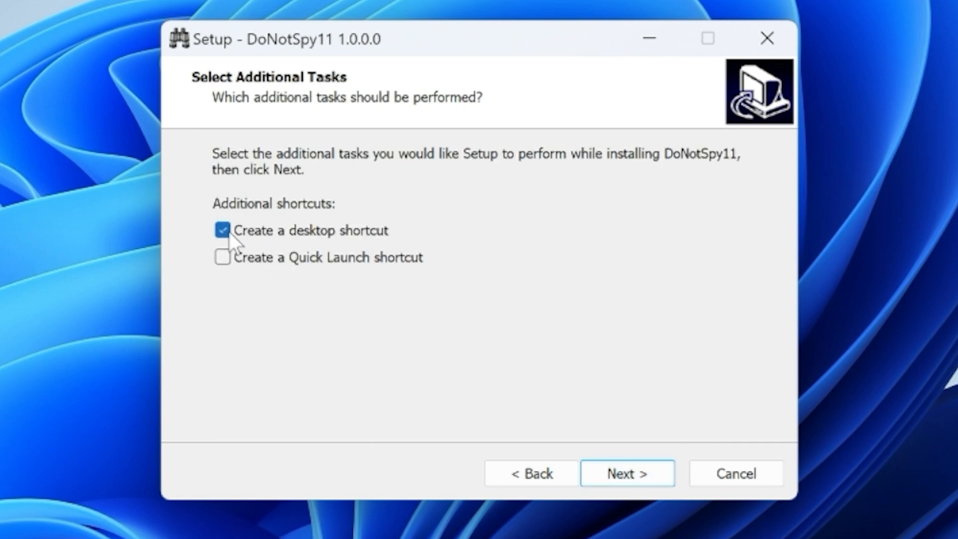
{"action": "mouse_move", "coordinate": [626, 473]}
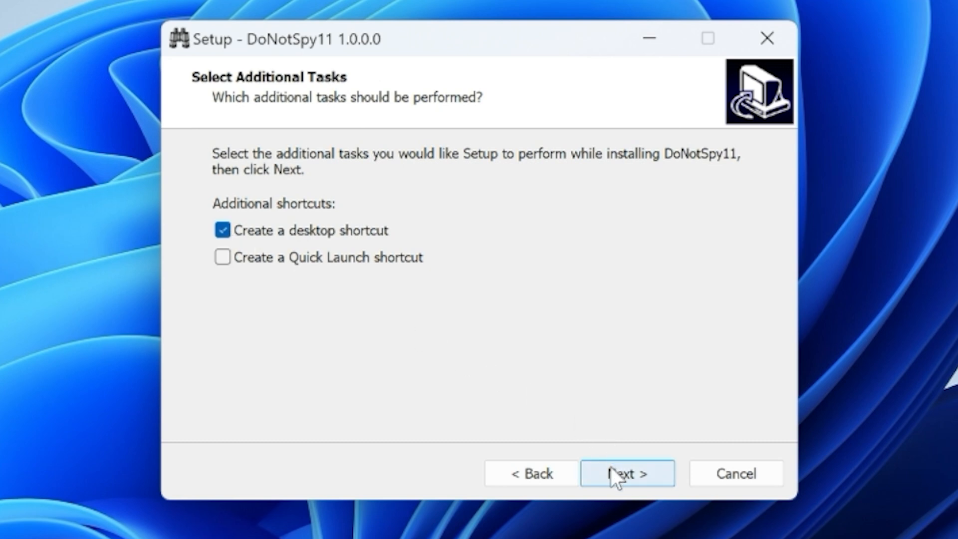
{"action": "left_click", "coordinate": [627, 473]}
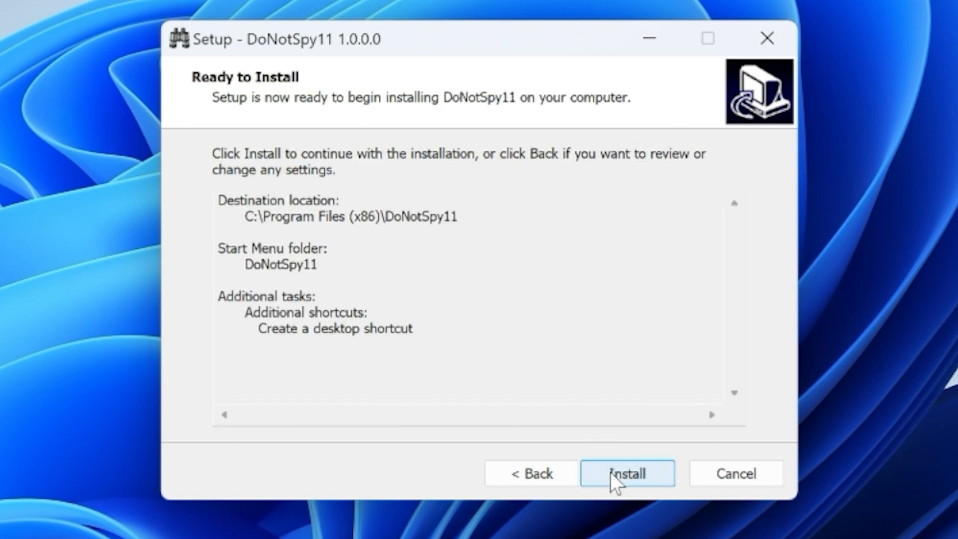
{"action": "left_click", "coordinate": [627, 473]}
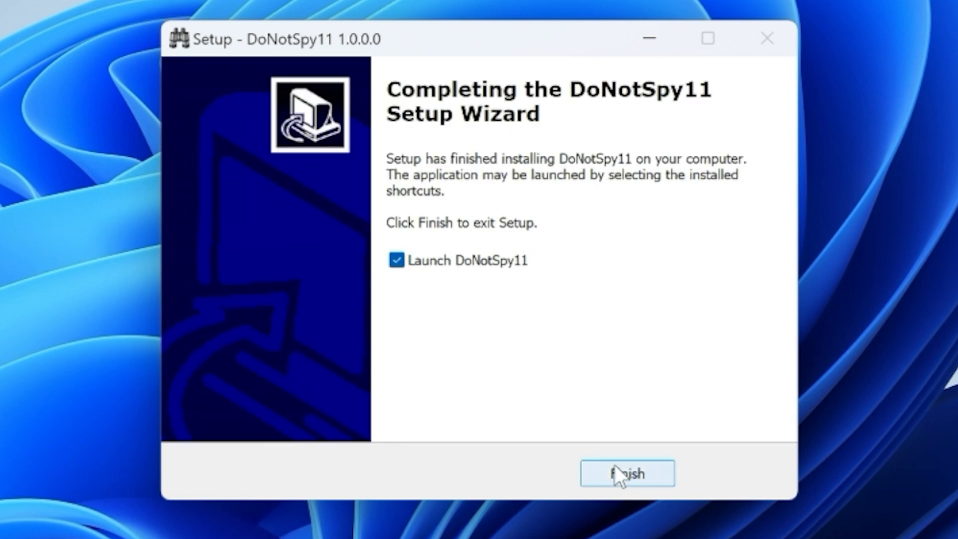
{"action": "mouse_move", "coordinate": [617, 473]}
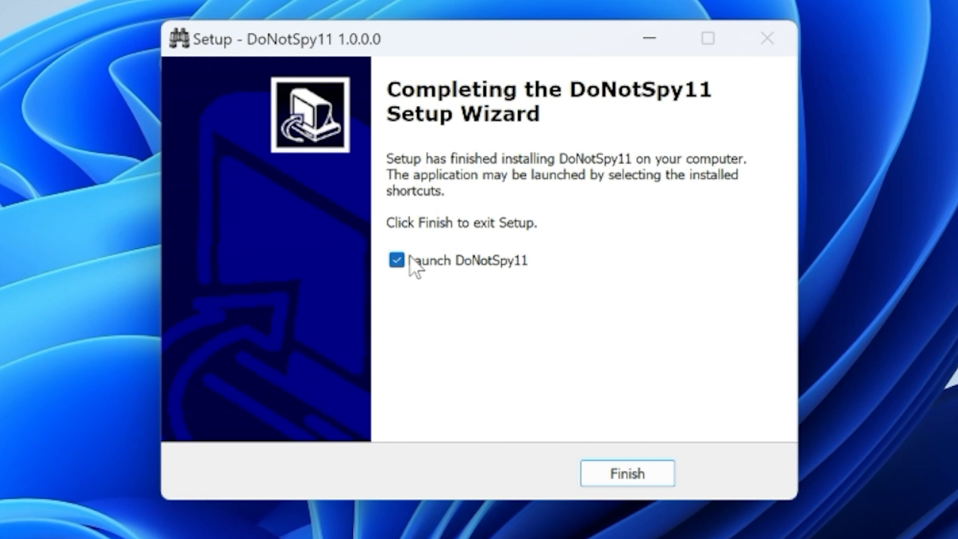
{"action": "mouse_move", "coordinate": [597, 481]}
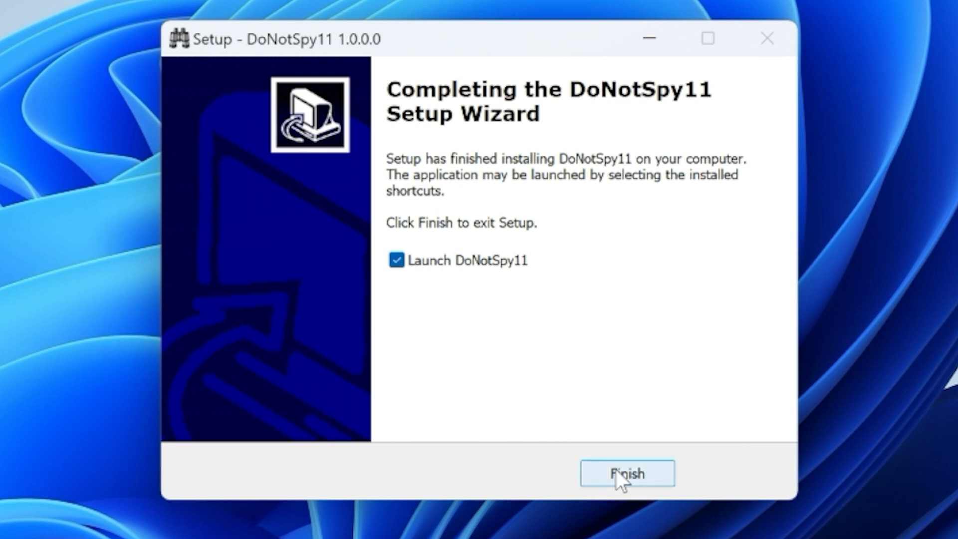
{"action": "left_click", "coordinate": [627, 473]}
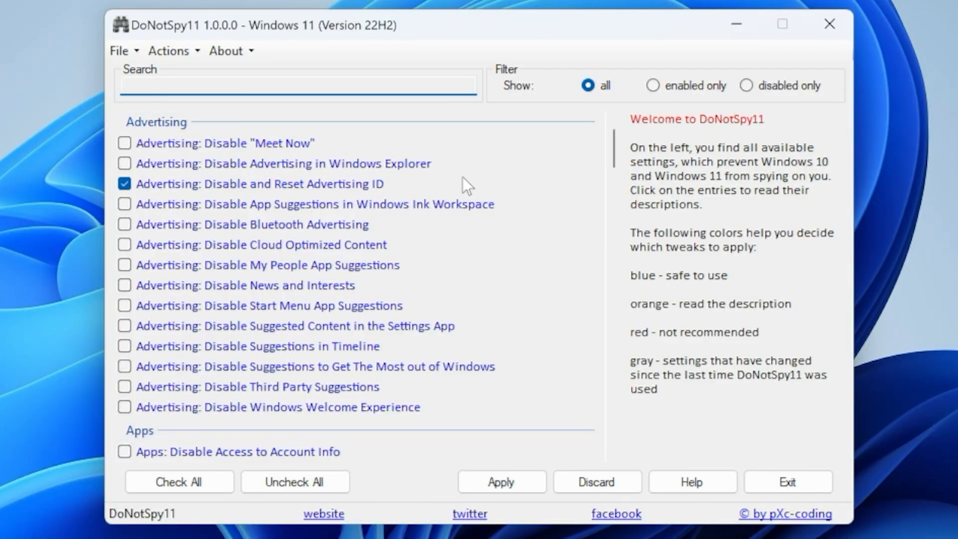
{"action": "mouse_move", "coordinate": [369, 158]}
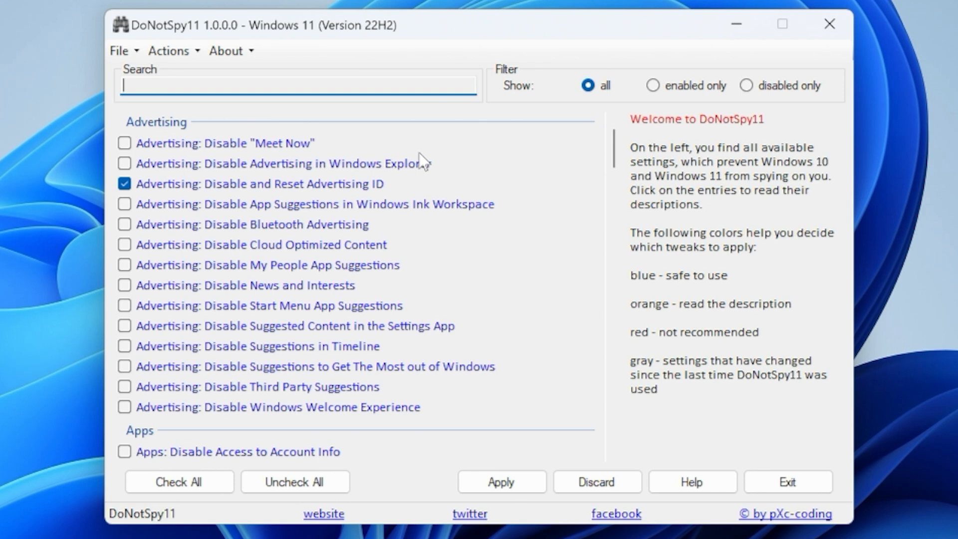
{"action": "mouse_move", "coordinate": [464, 85]}
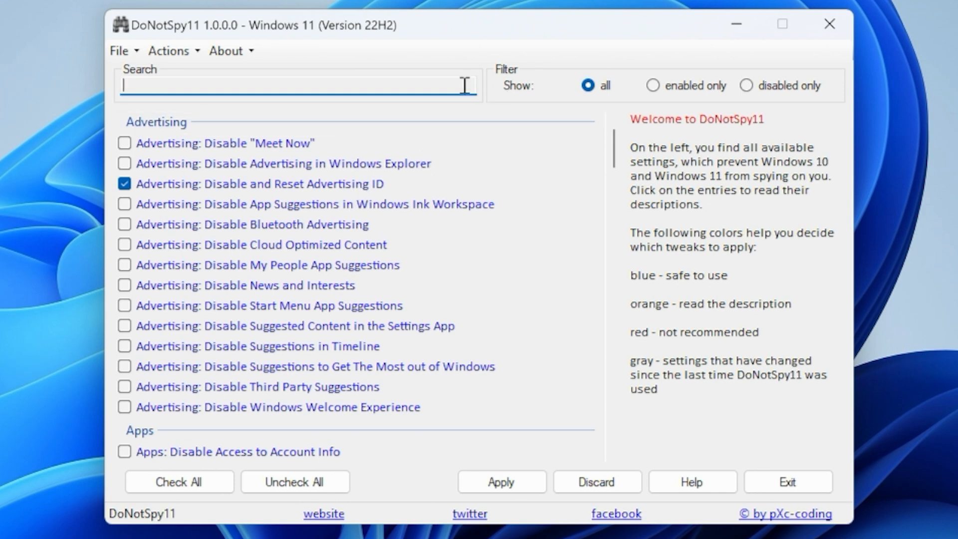
{"action": "mouse_move", "coordinate": [328, 102]}
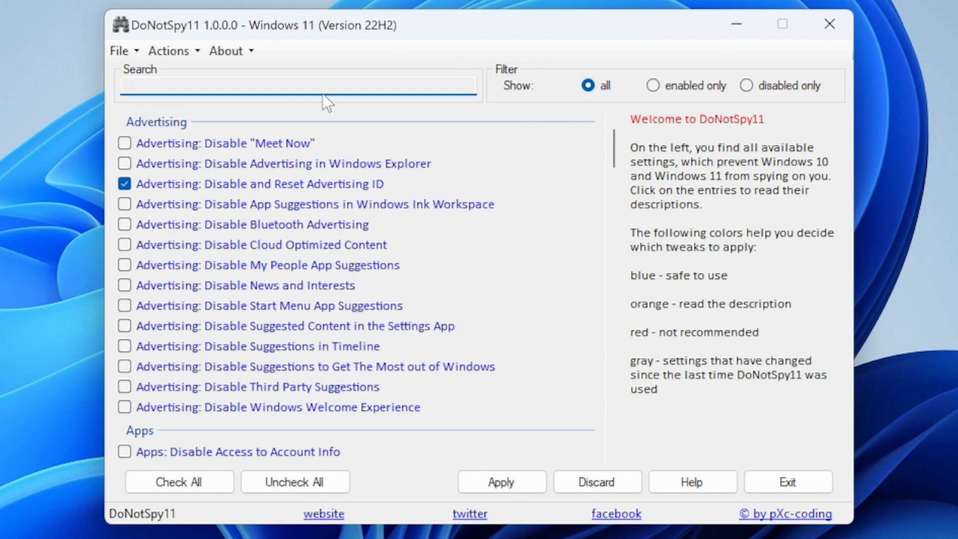
{"action": "left_click", "coordinate": [168, 84]}
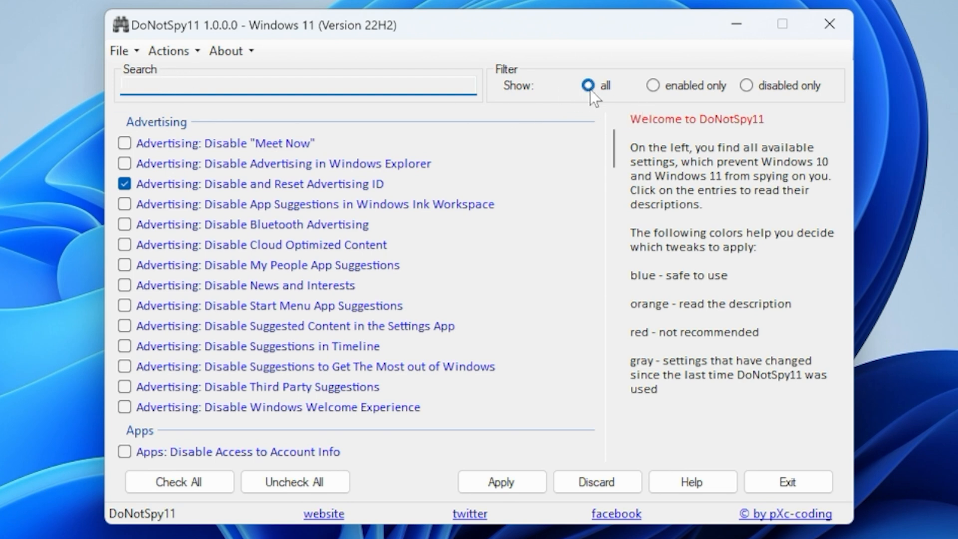
{"action": "mouse_move", "coordinate": [315, 264]}
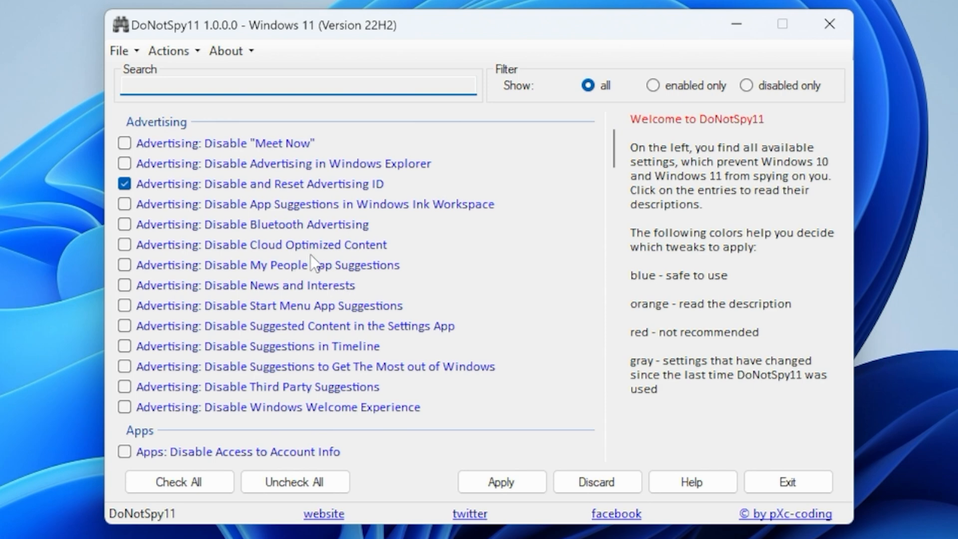
{"action": "left_click", "coordinate": [651, 85]}
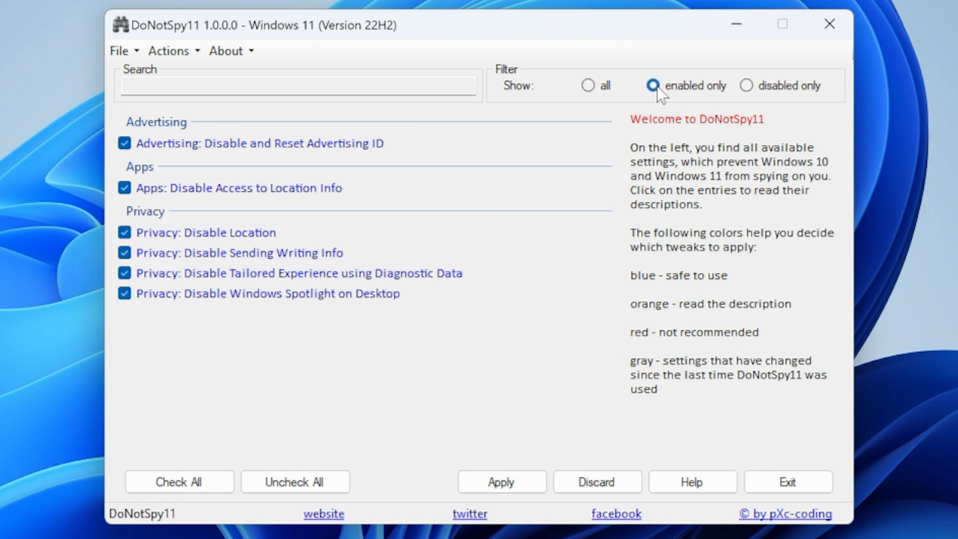
{"action": "left_click", "coordinate": [748, 86]}
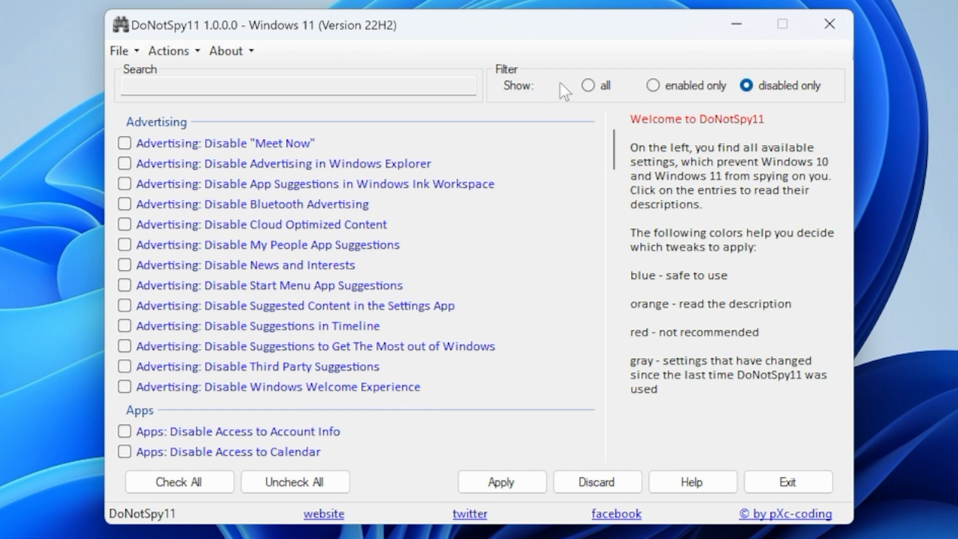
{"action": "left_click", "coordinate": [588, 85]}
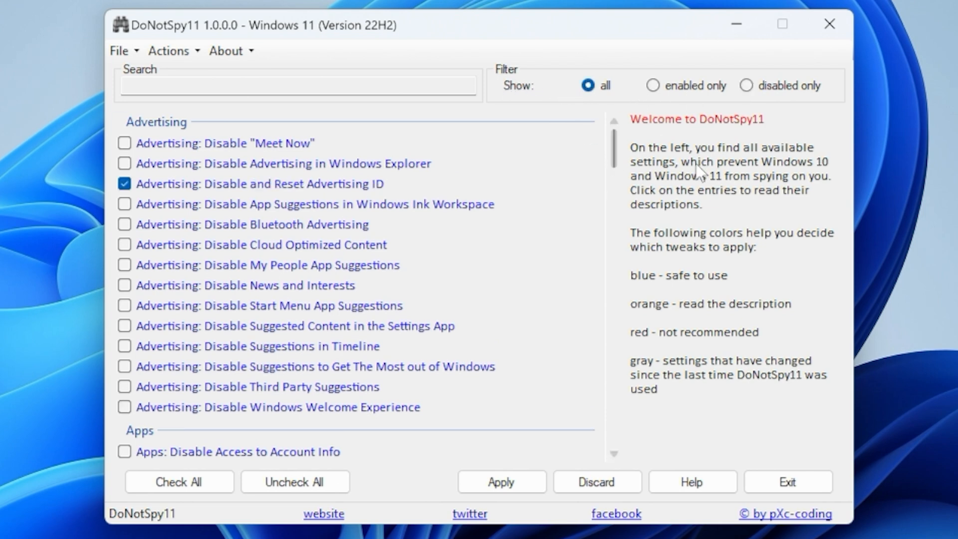
{"action": "mouse_move", "coordinate": [692, 310]}
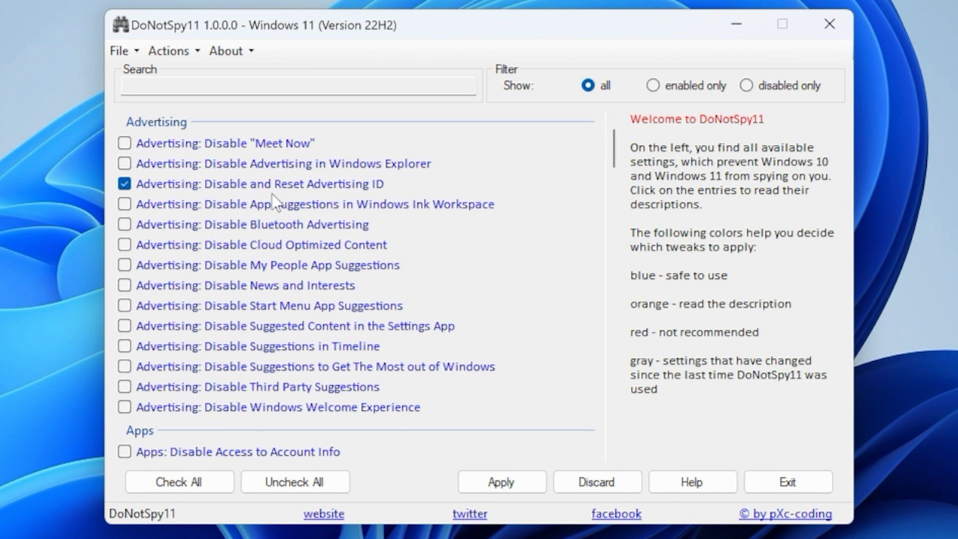
{"action": "mouse_move", "coordinate": [291, 268]}
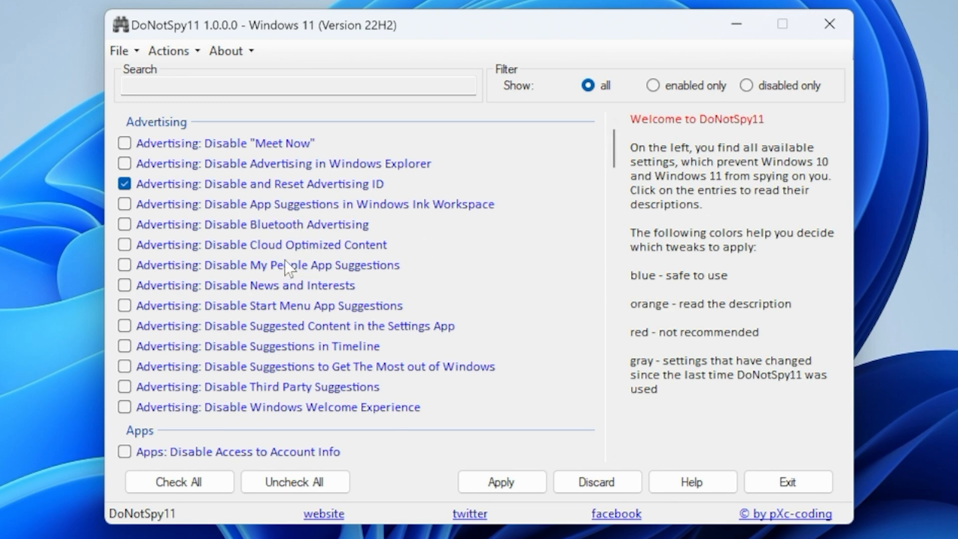
{"action": "mouse_move", "coordinate": [230, 241]}
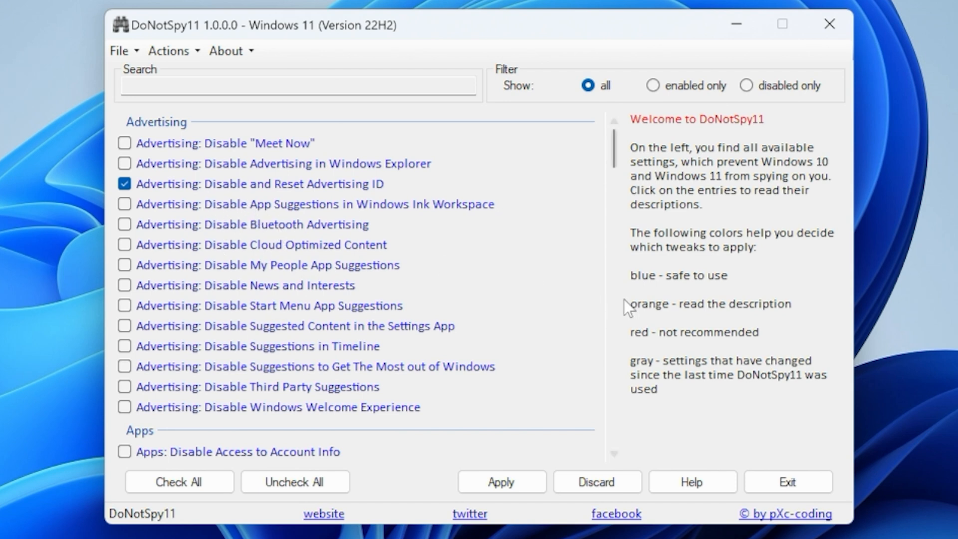
{"action": "mouse_move", "coordinate": [766, 310]}
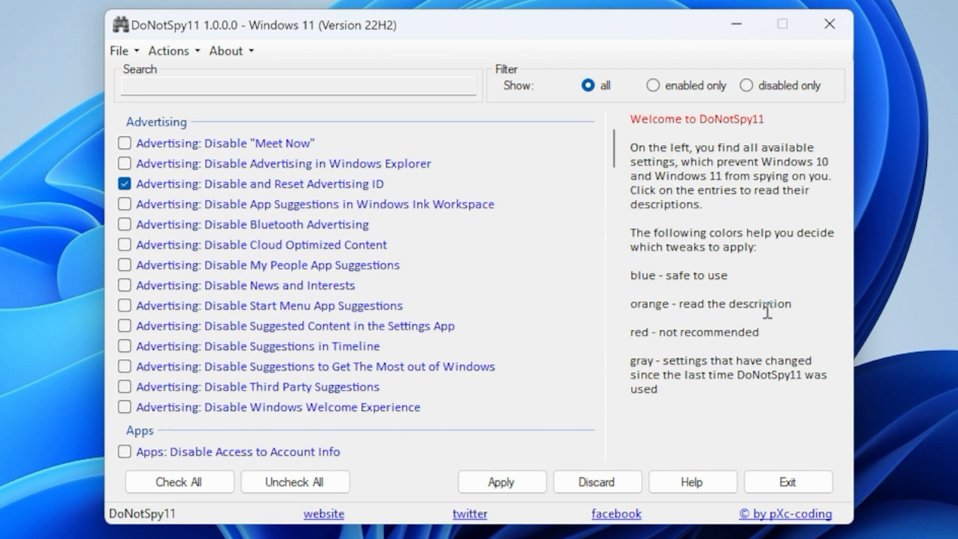
{"action": "mouse_move", "coordinate": [287, 269]}
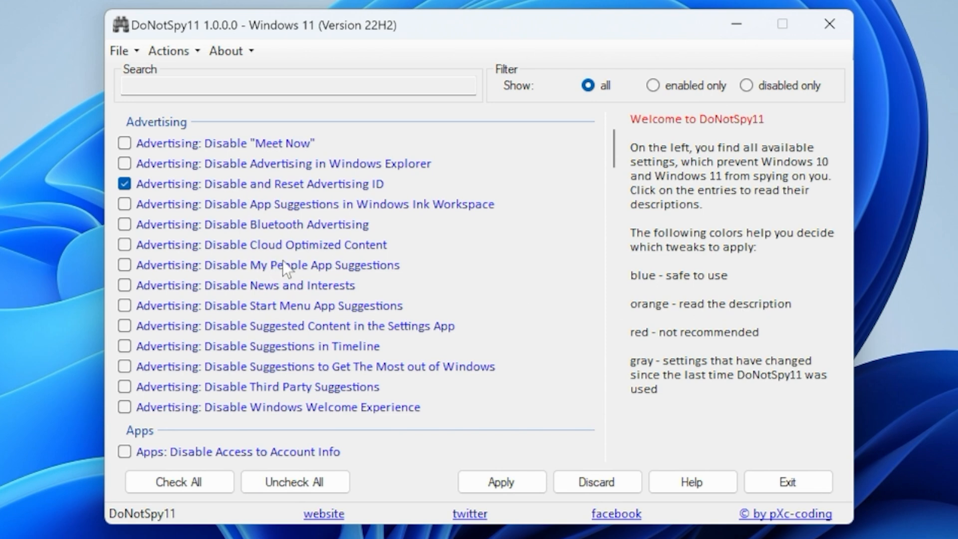
{"action": "mouse_move", "coordinate": [758, 337]}
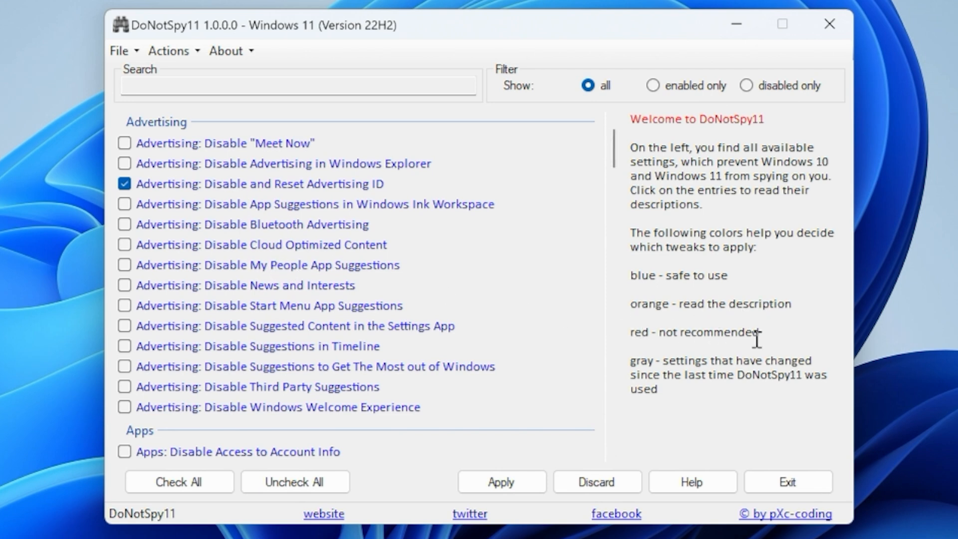
{"action": "mouse_move", "coordinate": [730, 339]}
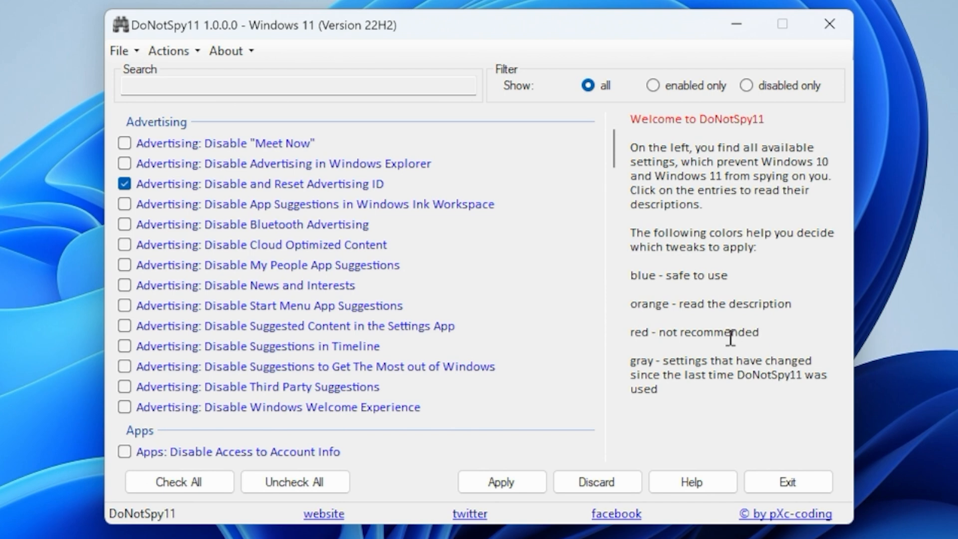
{"action": "mouse_move", "coordinate": [666, 333]}
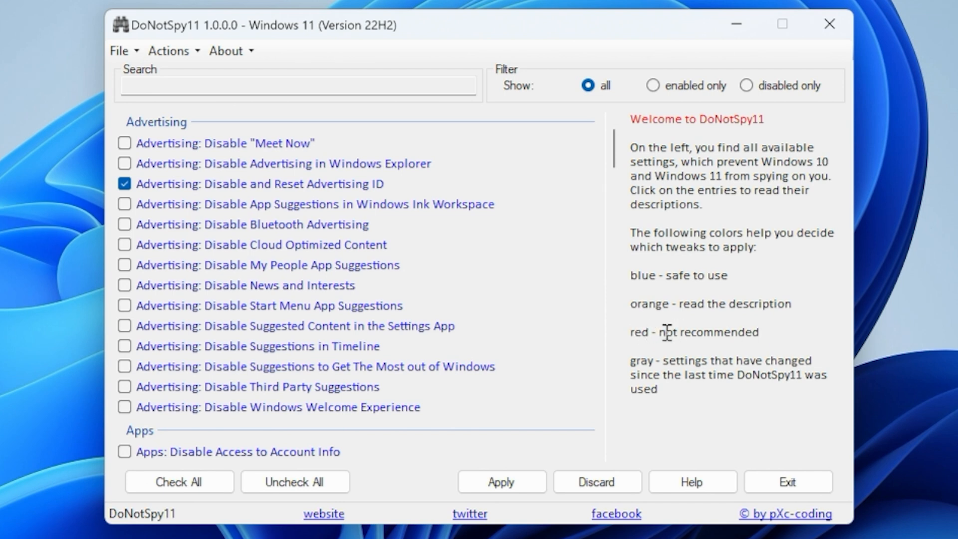
{"action": "mouse_move", "coordinate": [651, 331]}
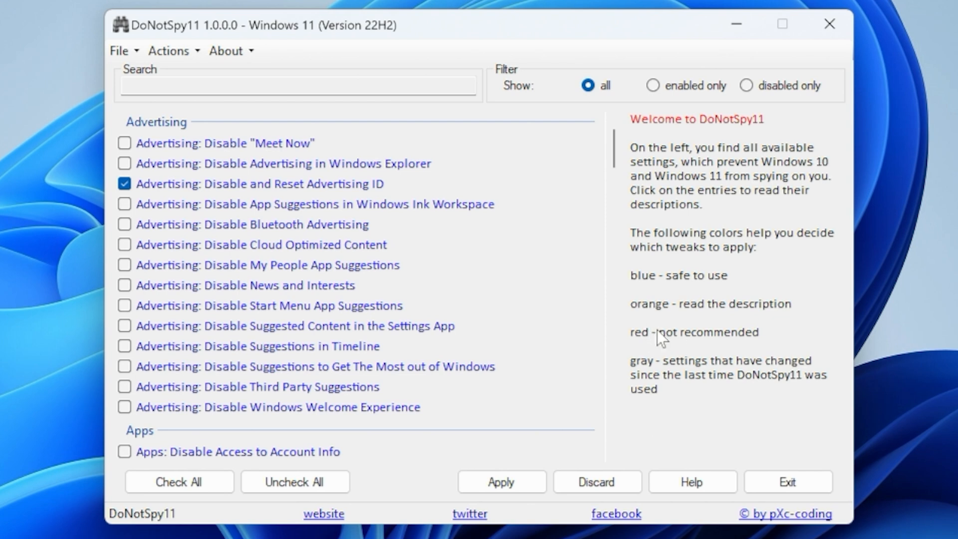
{"action": "mouse_move", "coordinate": [357, 303]}
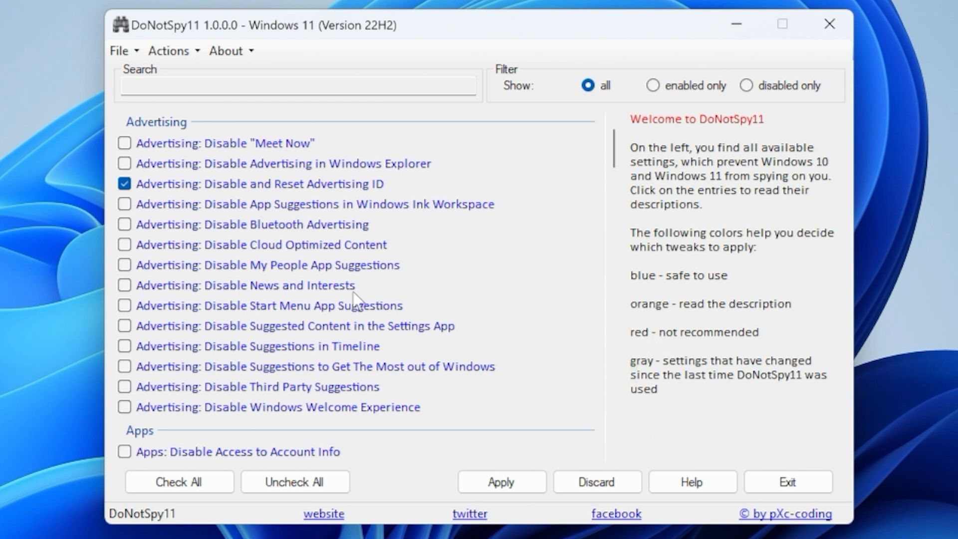
{"action": "mouse_move", "coordinate": [559, 354]}
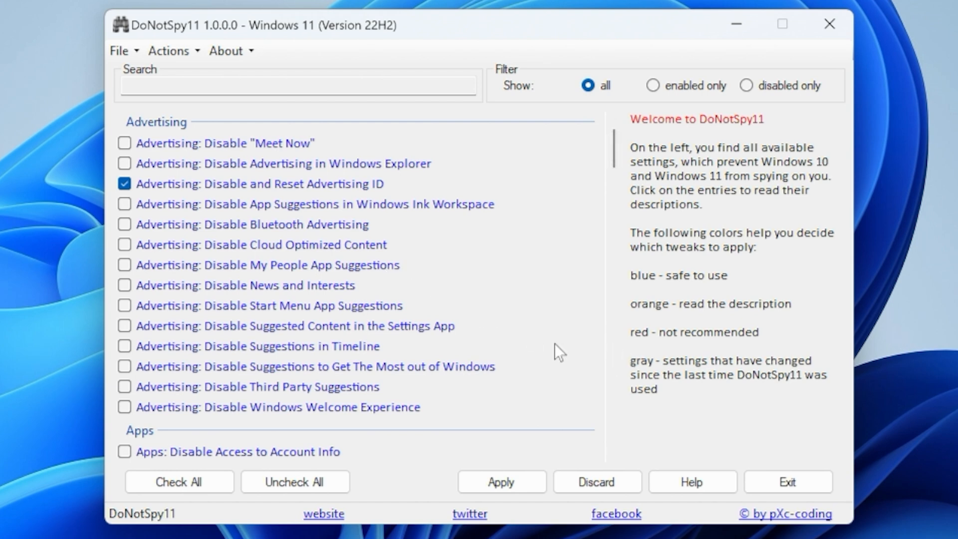
{"action": "mouse_move", "coordinate": [683, 382]}
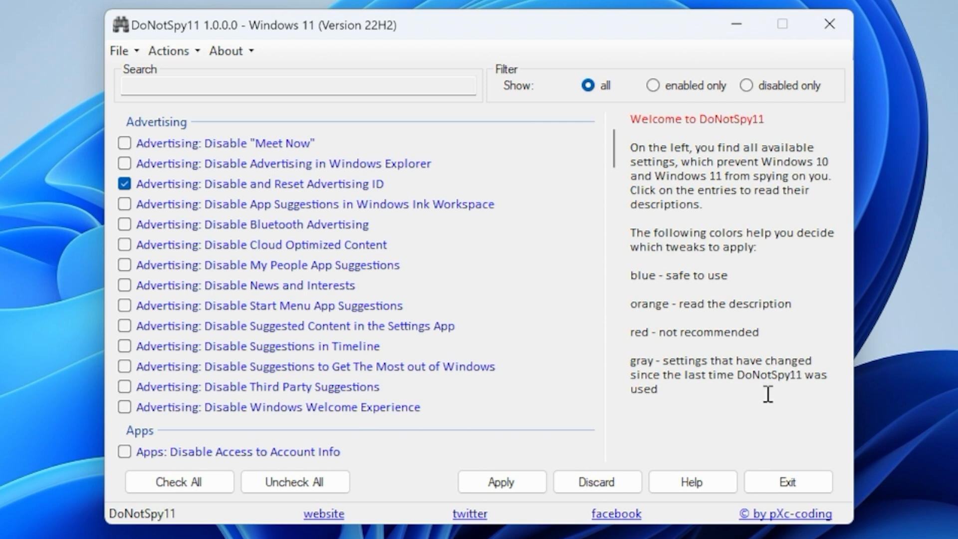
{"action": "mouse_move", "coordinate": [448, 157]}
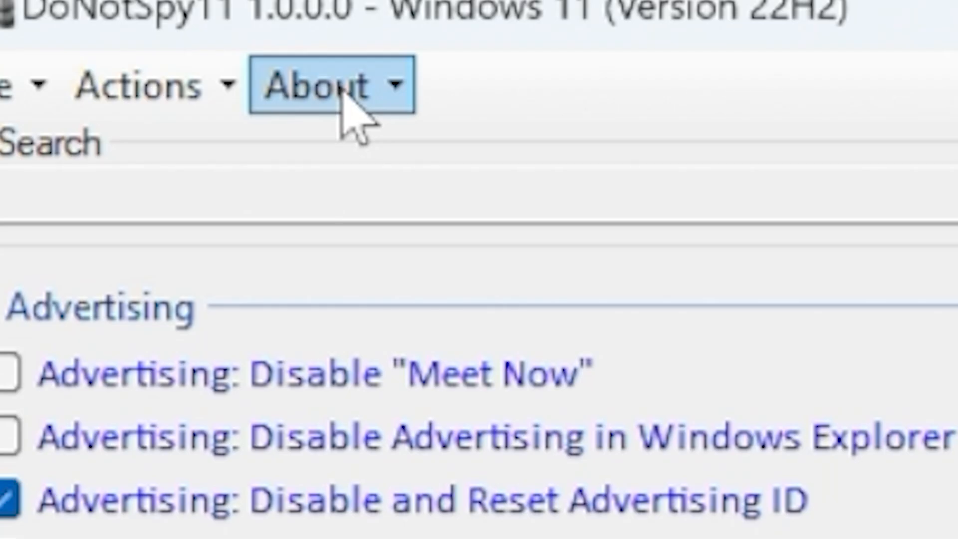
Browse the About, Actions and File menus, then tick every tweak with Check All
{"action": "left_click", "coordinate": [321, 86]}
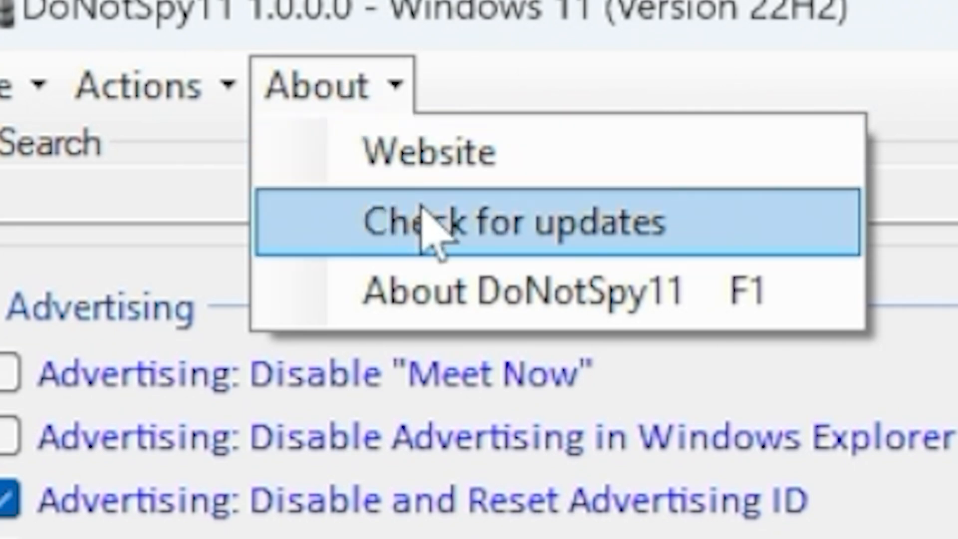
{"action": "mouse_move", "coordinate": [452, 268]}
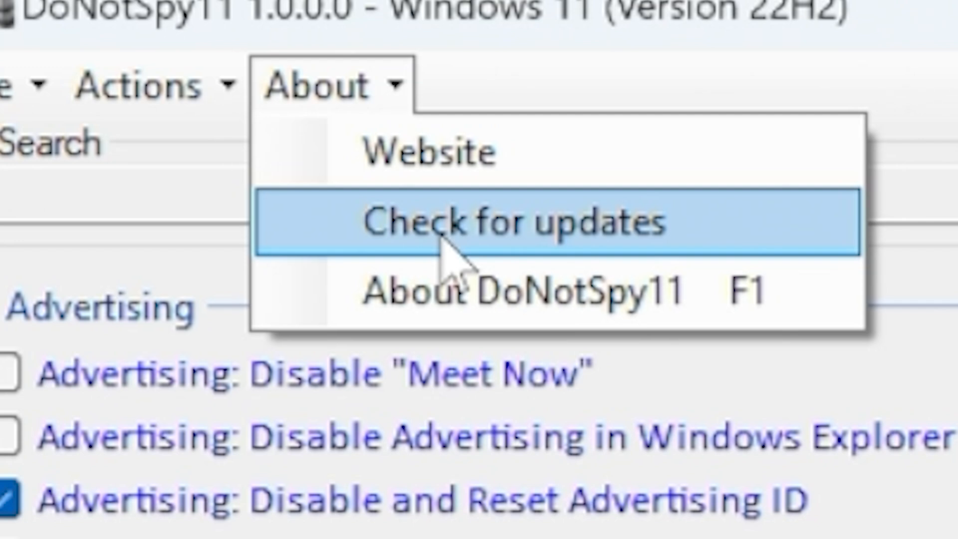
{"action": "mouse_move", "coordinate": [428, 152]}
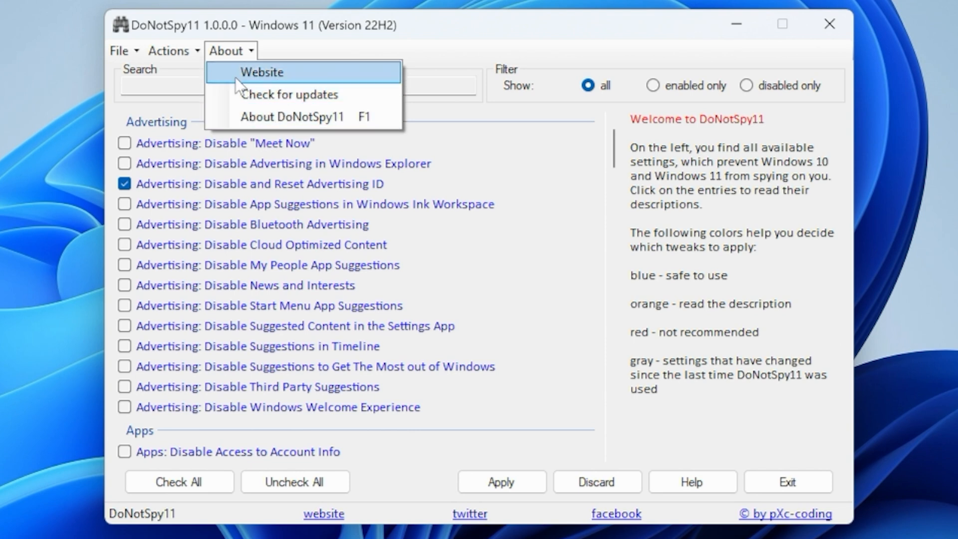
{"action": "left_click", "coordinate": [170, 51]}
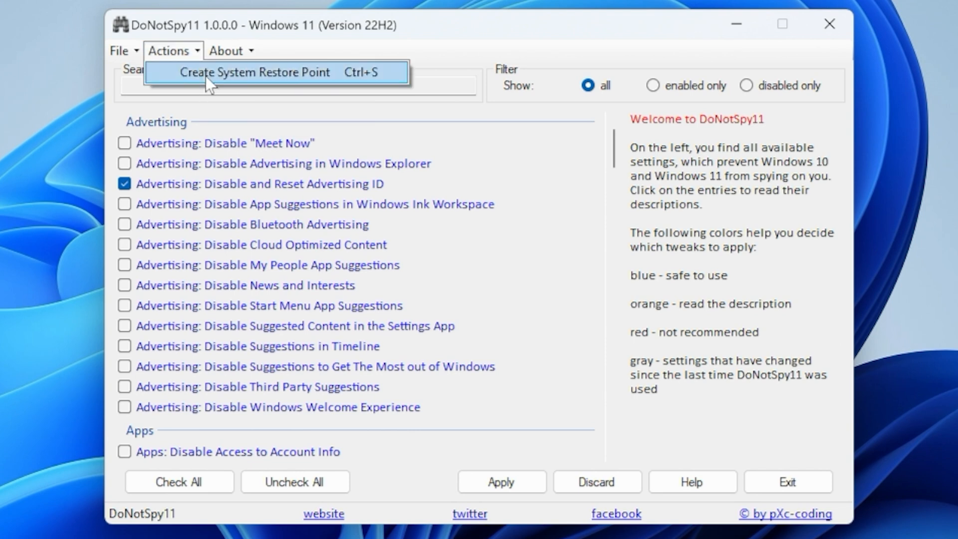
{"action": "mouse_move", "coordinate": [366, 147]}
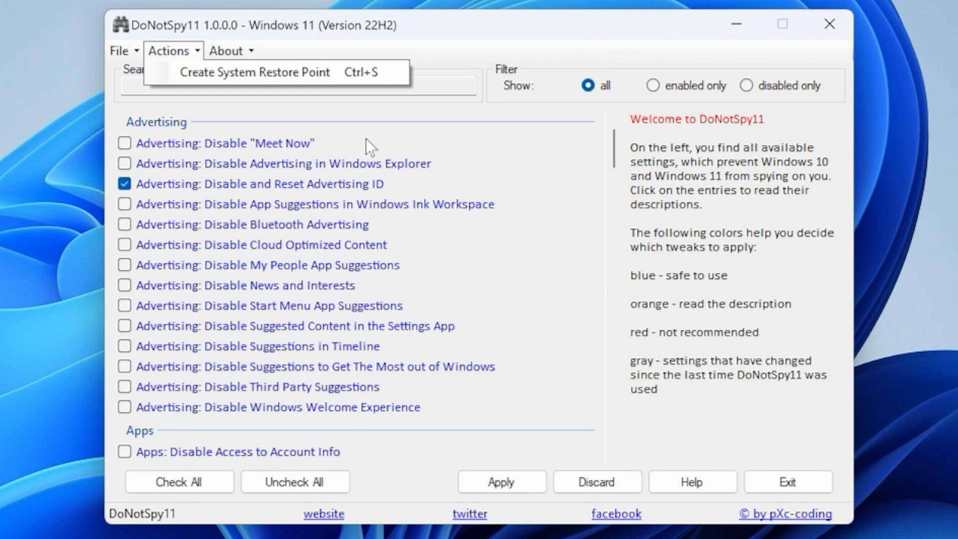
{"action": "mouse_move", "coordinate": [430, 115]}
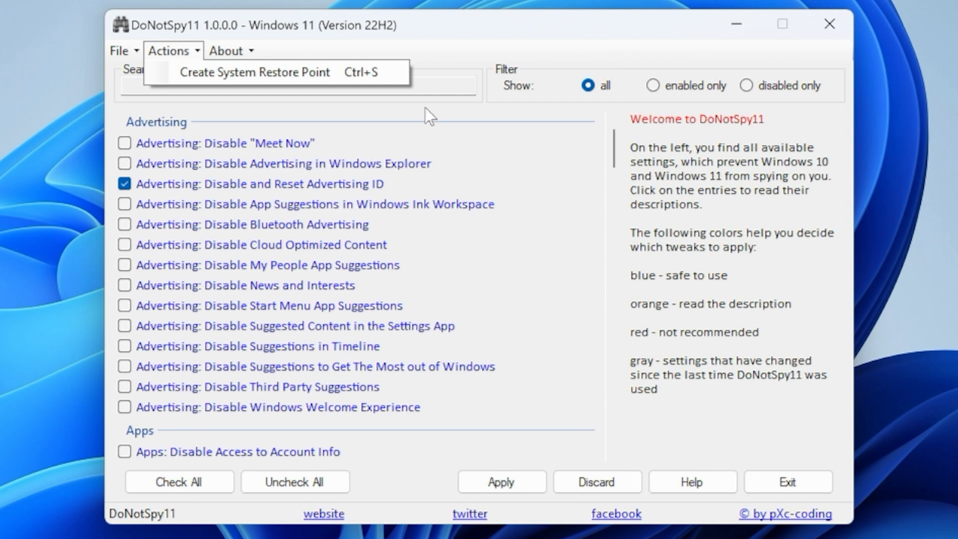
{"action": "left_click", "coordinate": [119, 51]}
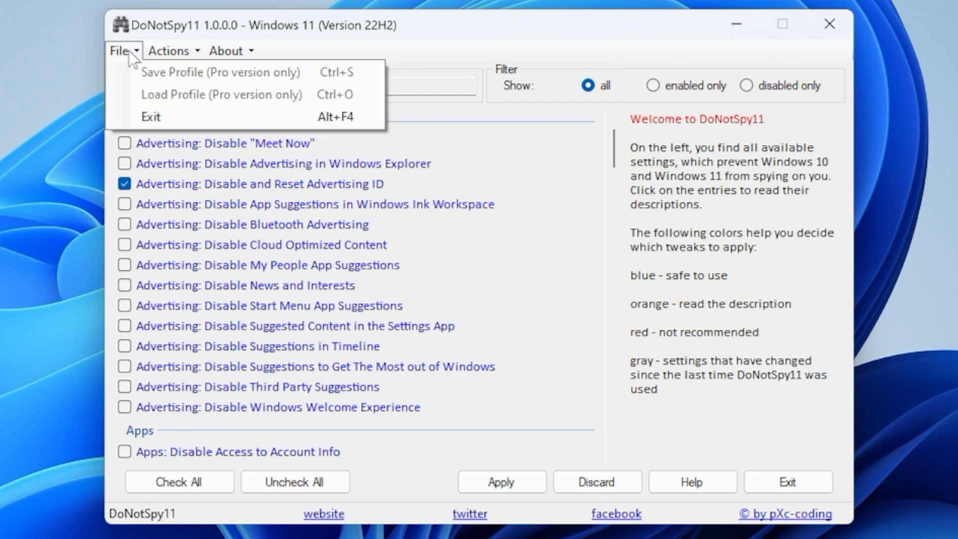
{"action": "mouse_move", "coordinate": [211, 95]}
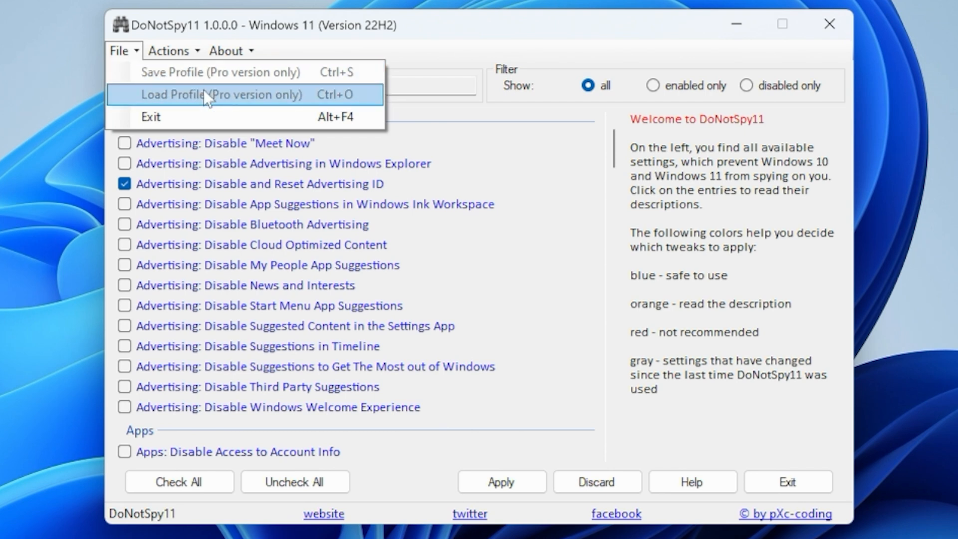
{"action": "mouse_move", "coordinate": [236, 94]}
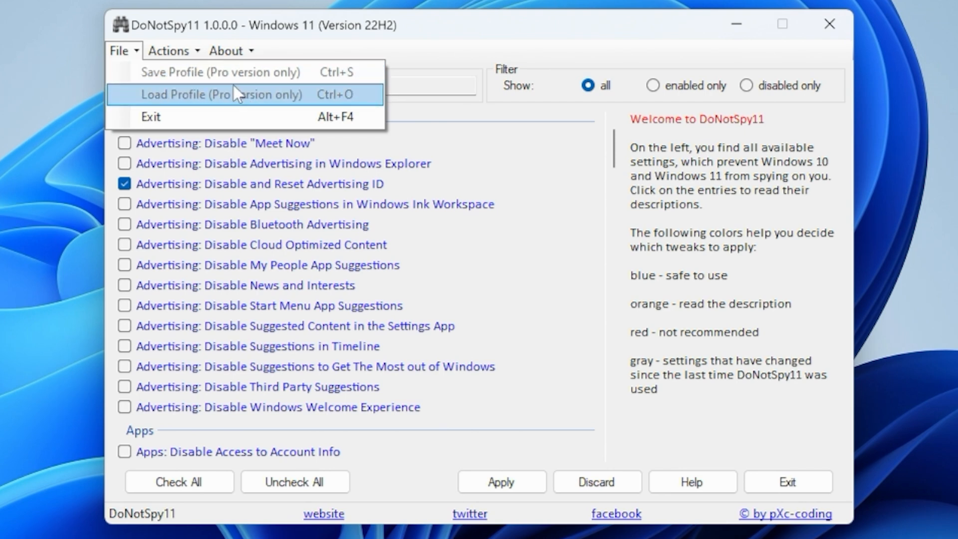
{"action": "mouse_move", "coordinate": [196, 117]}
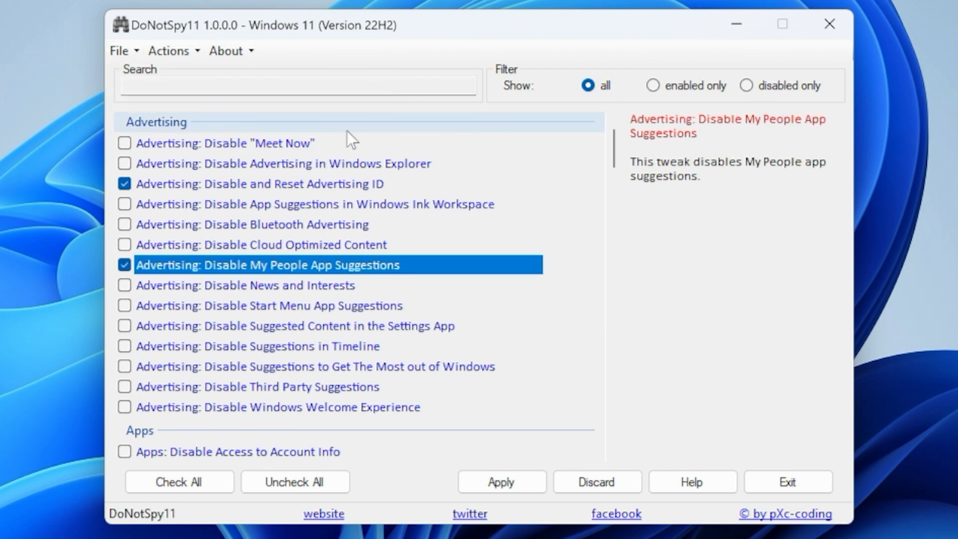
{"action": "mouse_move", "coordinate": [294, 481]}
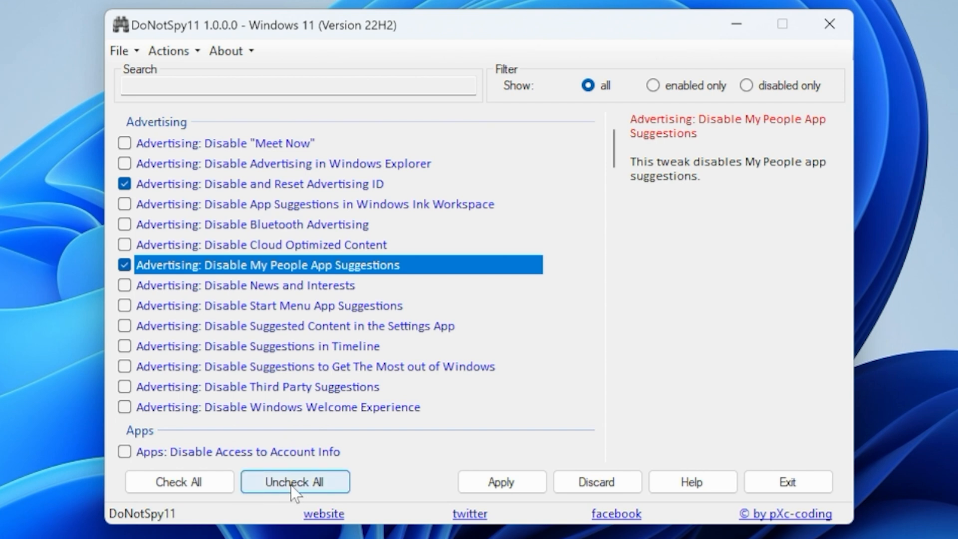
{"action": "left_click", "coordinate": [179, 481]}
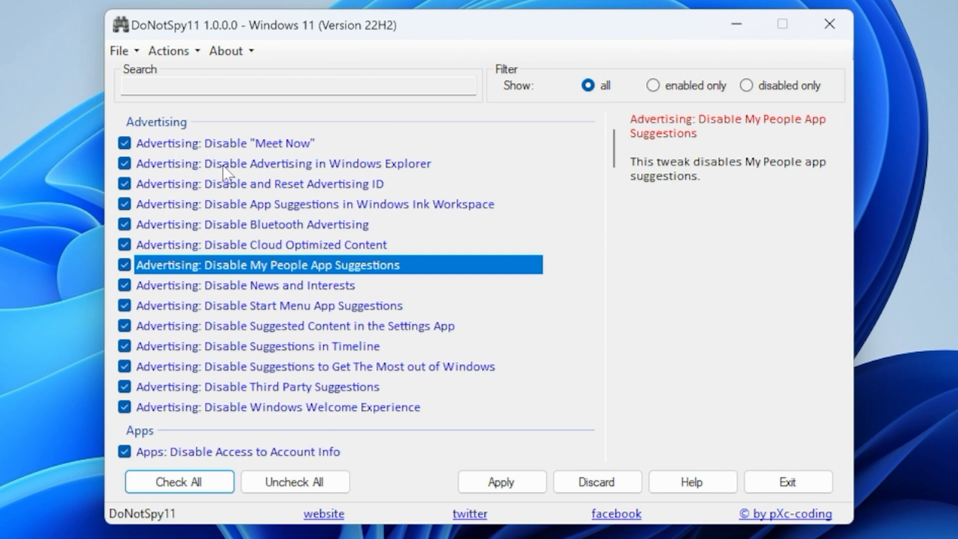
{"action": "scroll", "scroll_direction": "down", "scroll_amount": 3}
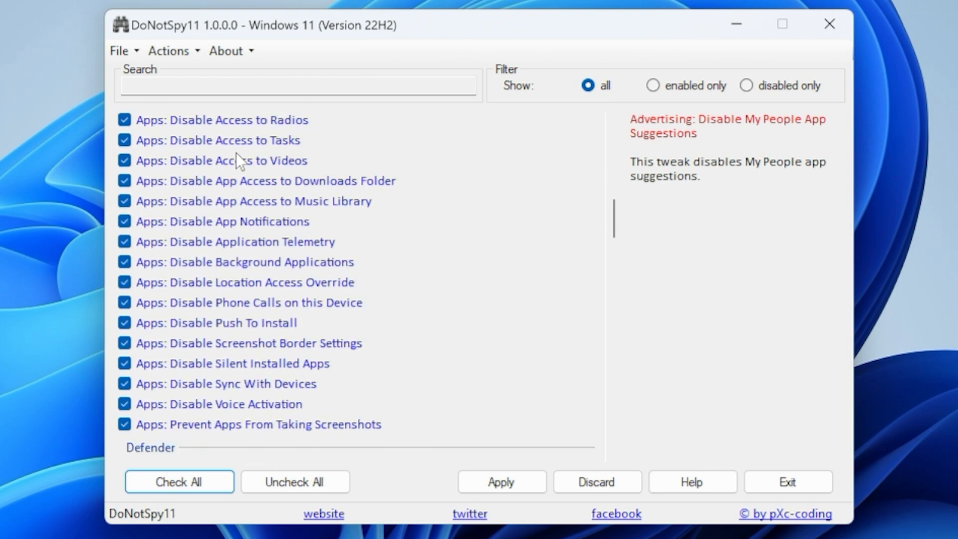
{"action": "scroll", "scroll_direction": "down", "scroll_amount": 3}
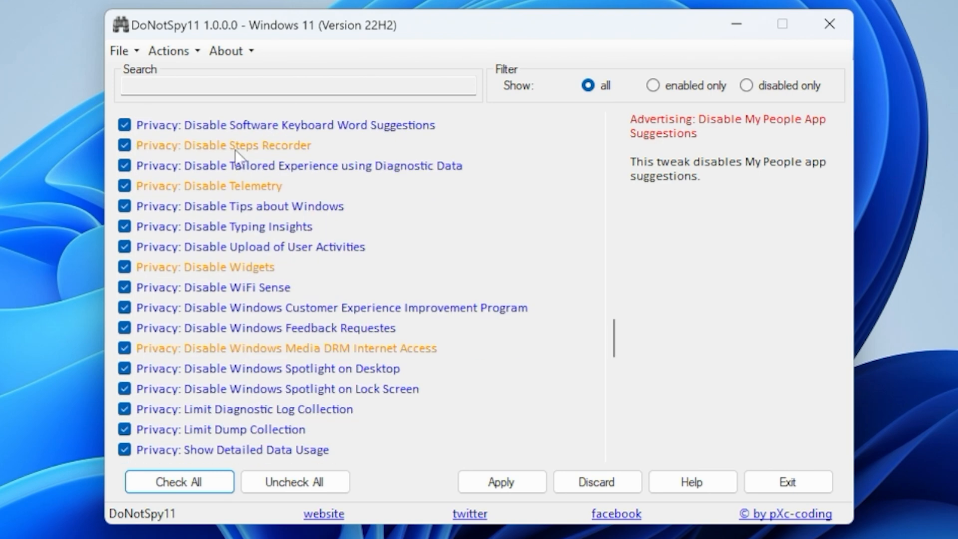
{"action": "scroll", "scroll_direction": "down", "scroll_amount": 3}
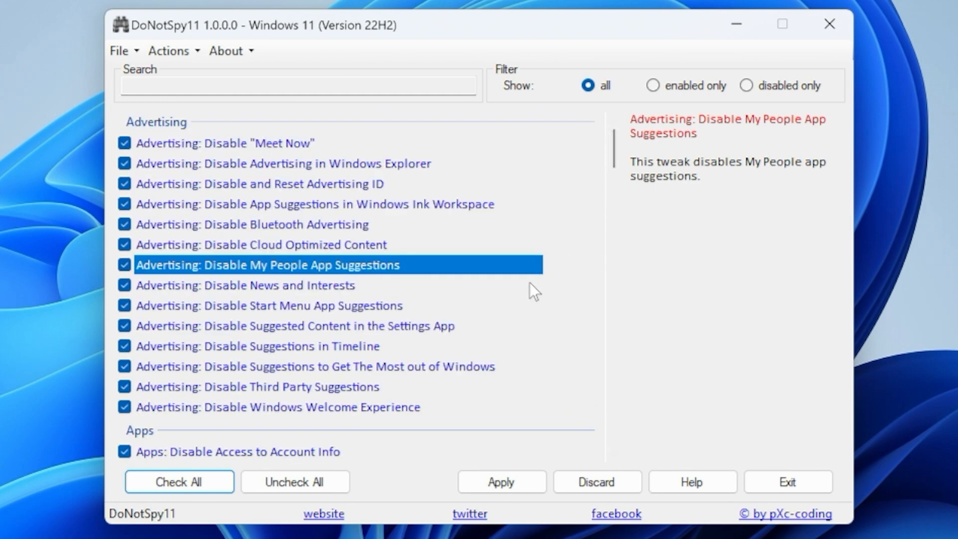
{"action": "mouse_move", "coordinate": [272, 256]}
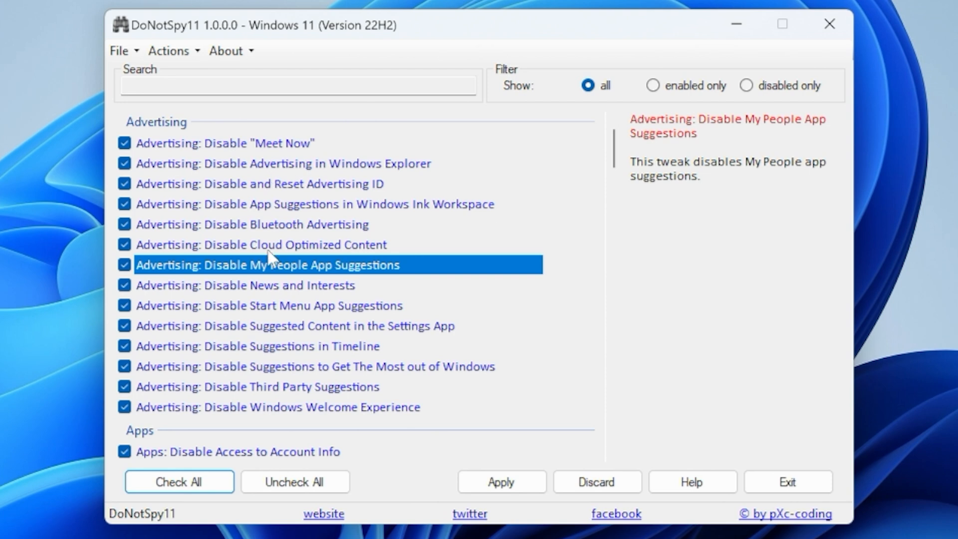
{"action": "mouse_move", "coordinate": [283, 247]}
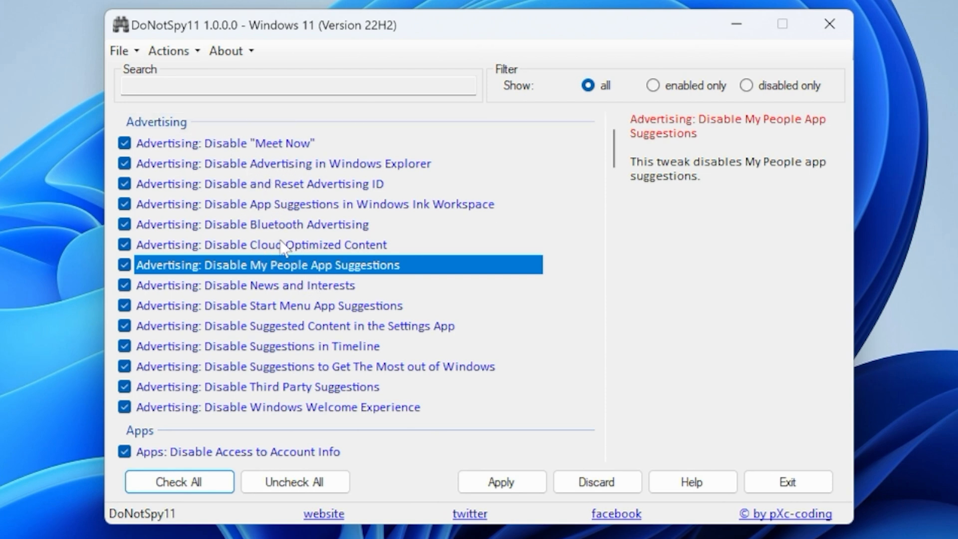
{"action": "mouse_move", "coordinate": [296, 314]}
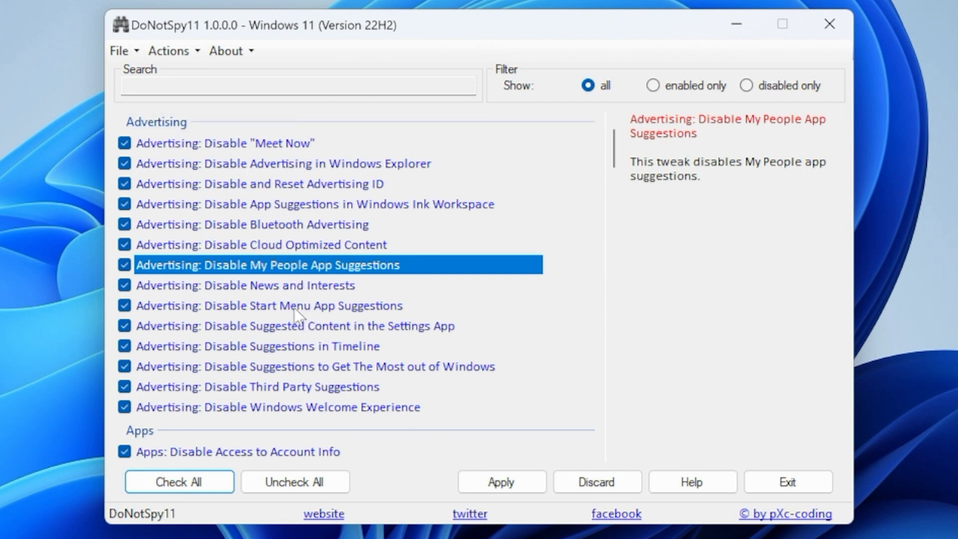
{"action": "mouse_move", "coordinate": [273, 313]}
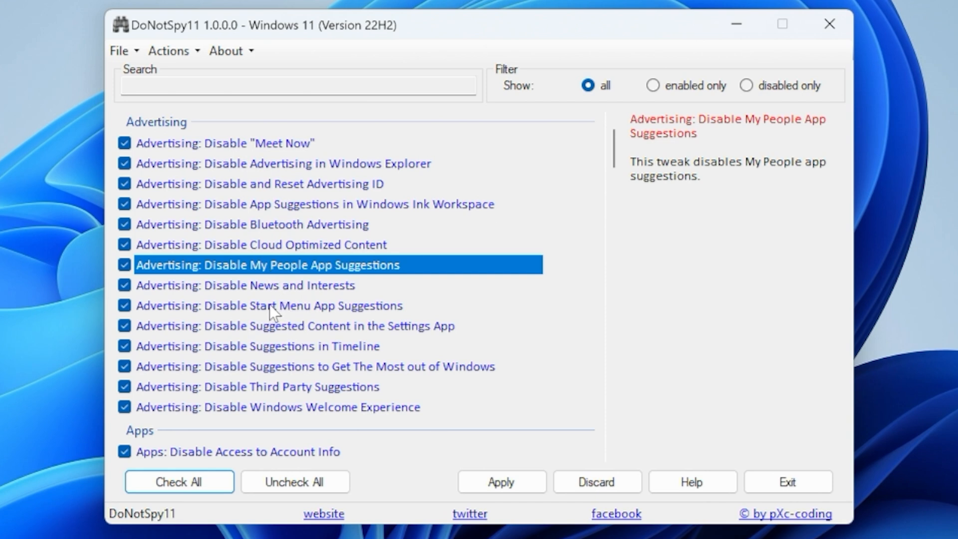
{"action": "mouse_move", "coordinate": [275, 314]}
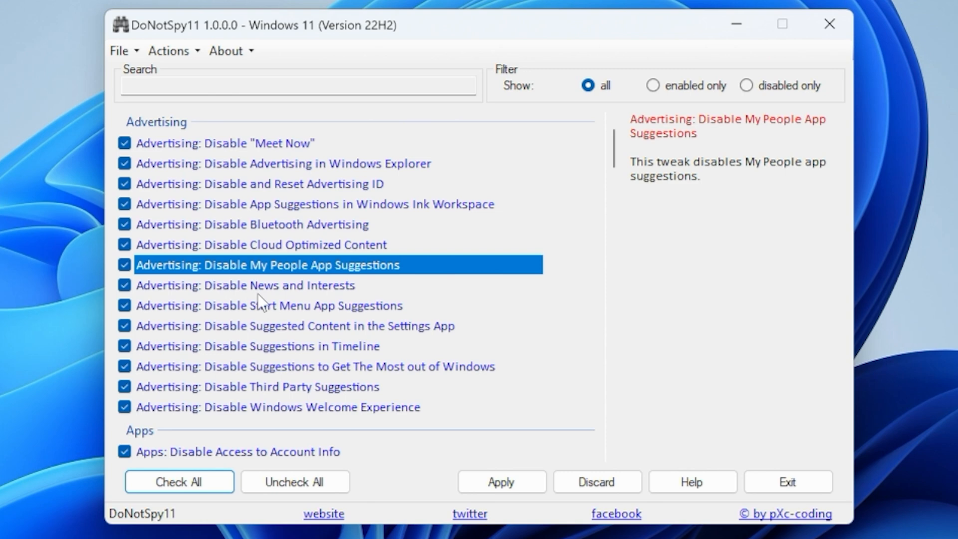
{"action": "mouse_move", "coordinate": [216, 150]}
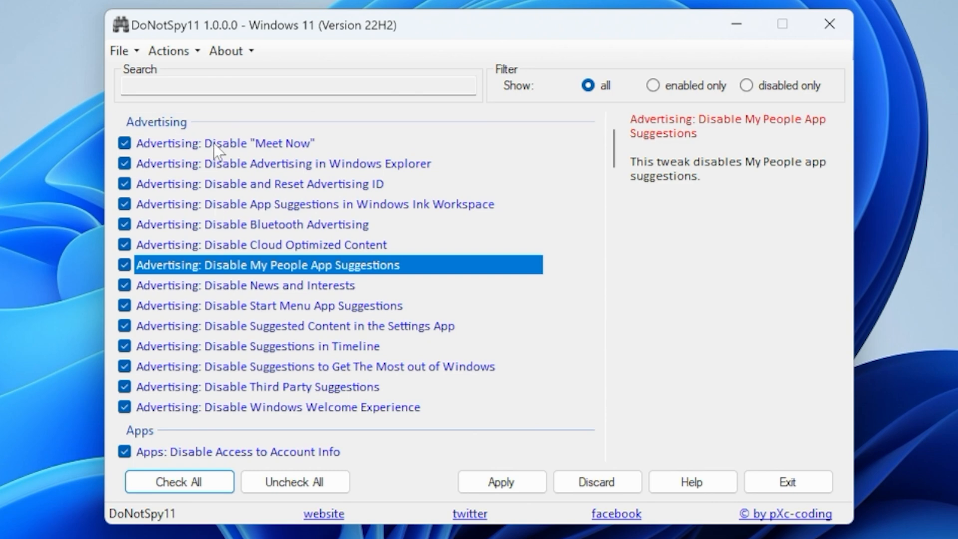
{"action": "mouse_move", "coordinate": [140, 401]}
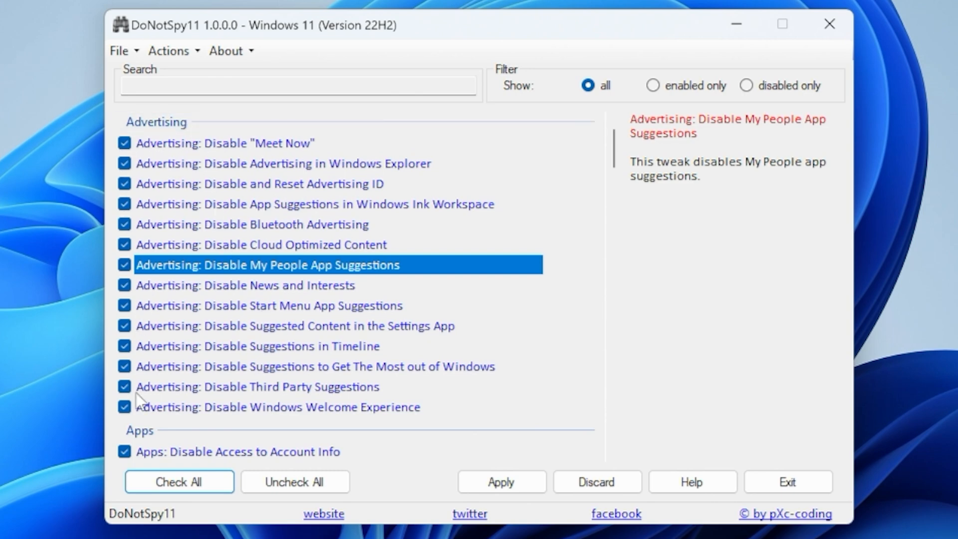
{"action": "scroll", "scroll_direction": "down", "scroll_amount": 3}
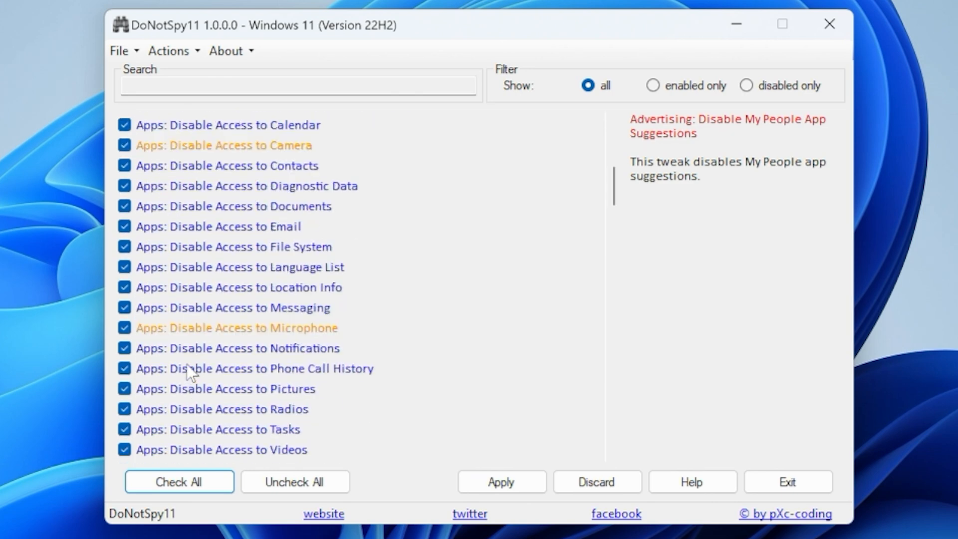
{"action": "scroll", "scroll_direction": "up", "scroll_amount": 3}
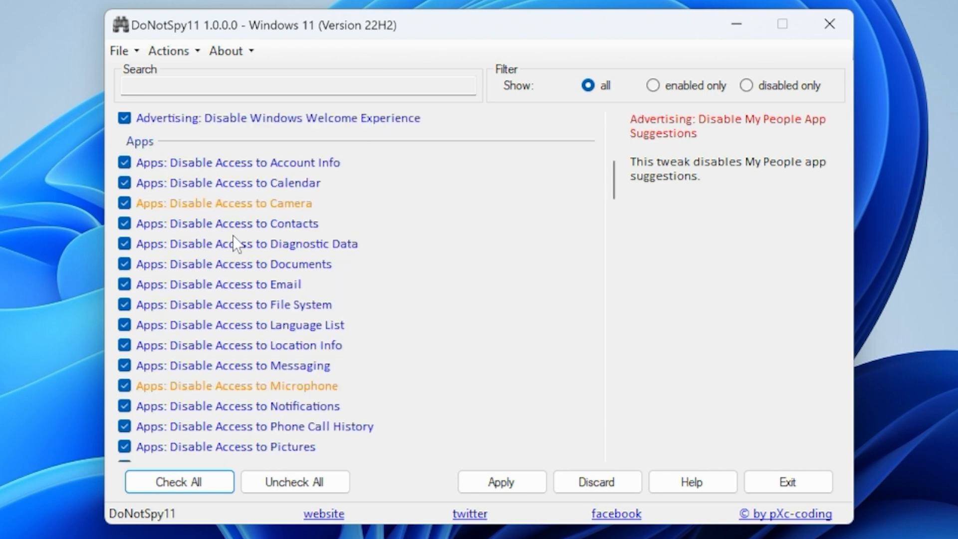
{"action": "mouse_move", "coordinate": [256, 211]}
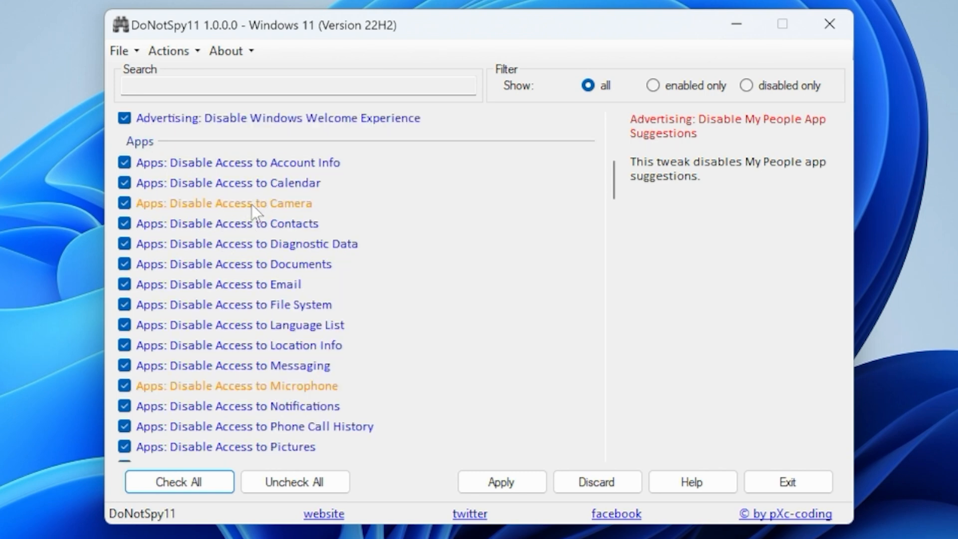
{"action": "mouse_move", "coordinate": [167, 228]}
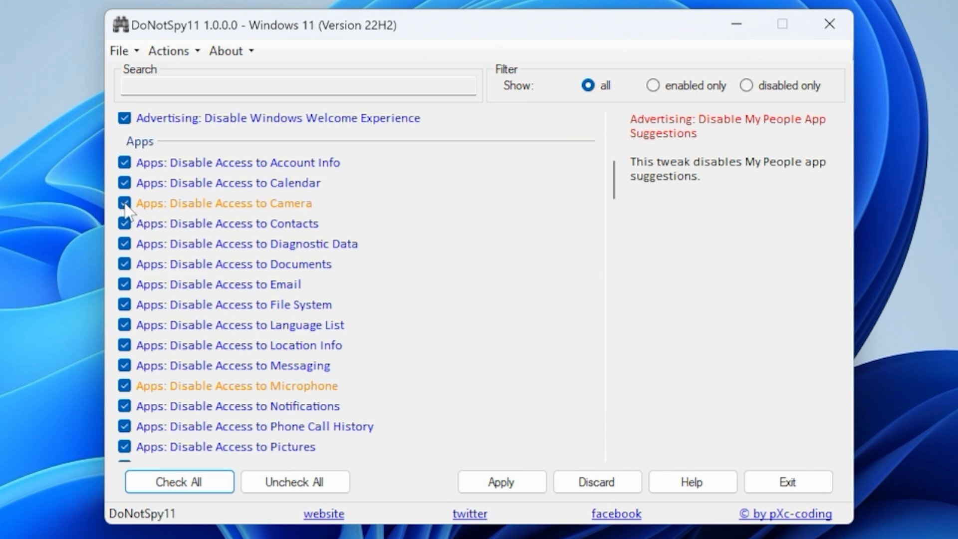
Untick 'Apps: Disable Access to Camera' and 'Disable Access to Microphone', scrolling to the Privacy tweaks
{"action": "left_click", "coordinate": [125, 202]}
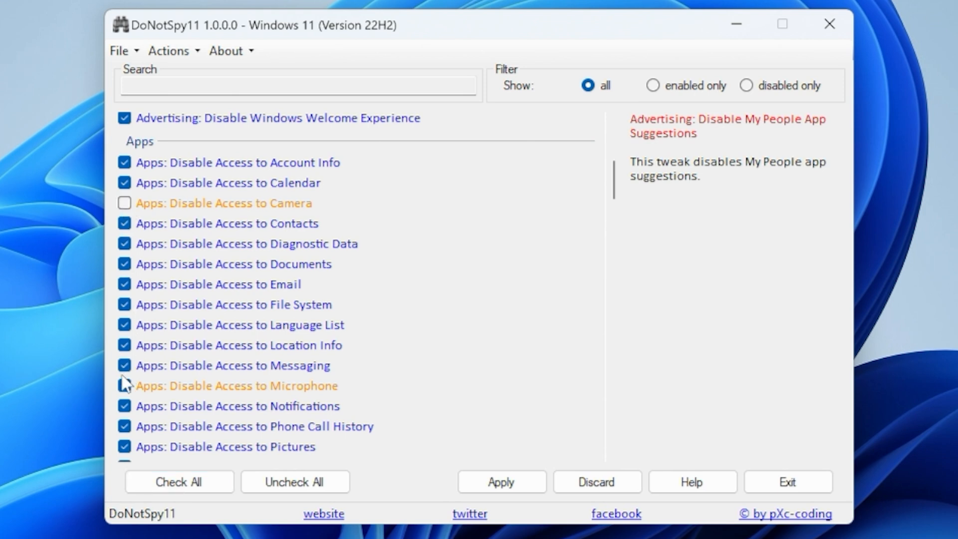
{"action": "left_click", "coordinate": [125, 385]}
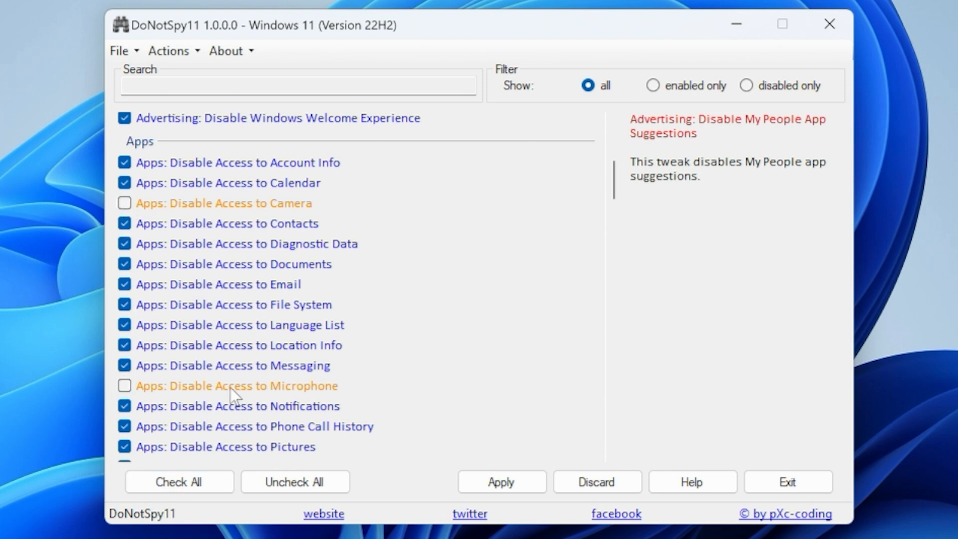
{"action": "scroll", "scroll_direction": "down", "scroll_amount": 3}
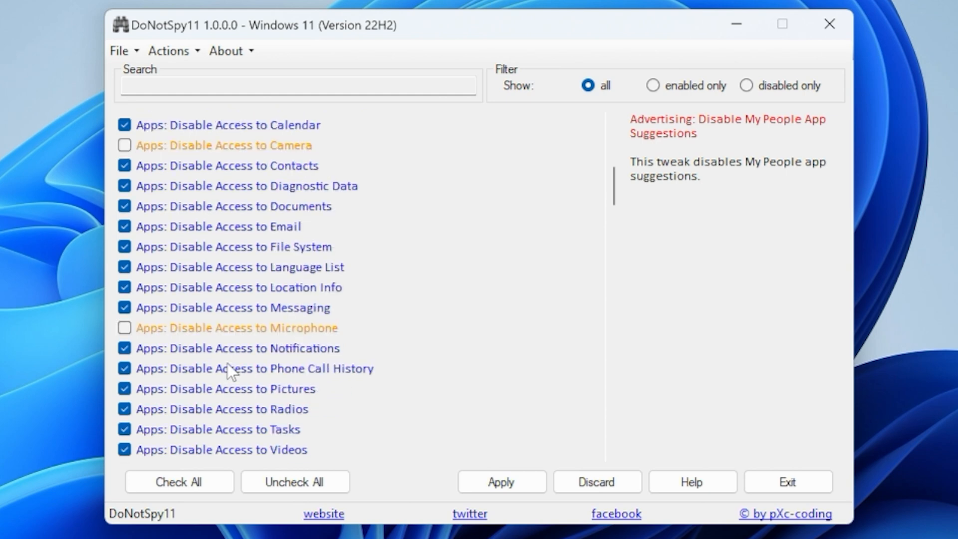
{"action": "scroll", "scroll_direction": "down", "scroll_amount": 3}
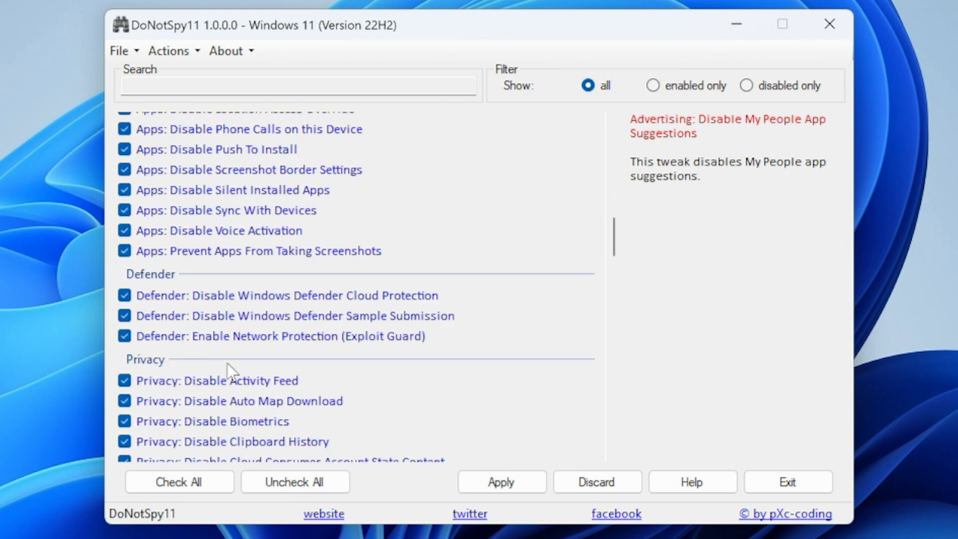
{"action": "scroll", "scroll_direction": "down", "scroll_amount": 3}
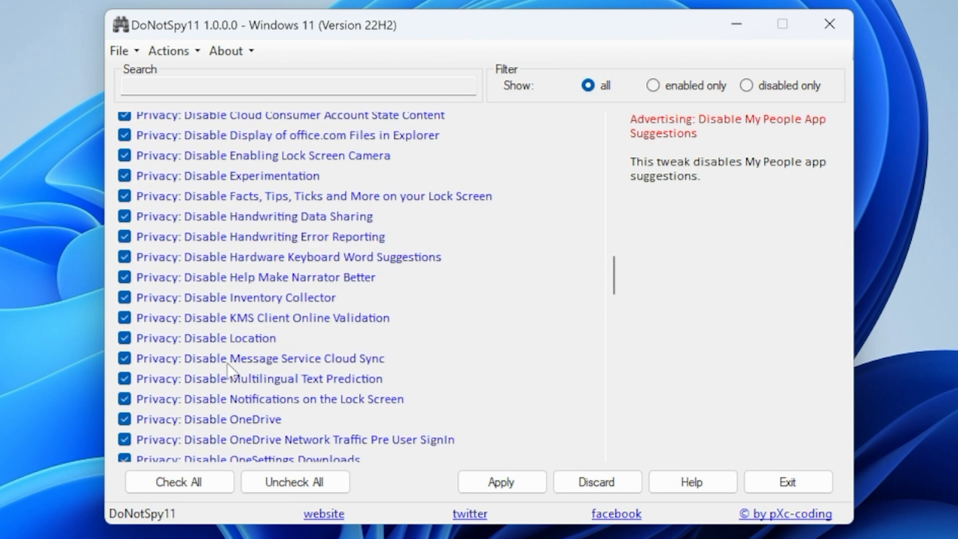
{"action": "scroll", "scroll_direction": "down", "scroll_amount": 3}
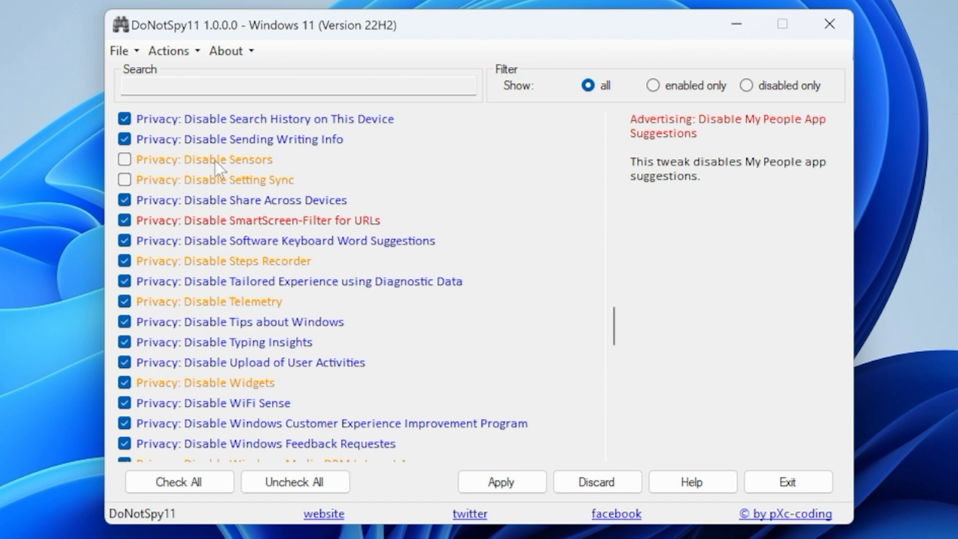
Re-tick 'Privacy: Disable Sensors' and untick 'Disable SmartScreen-Filter for URLs'
{"action": "left_click", "coordinate": [124, 158]}
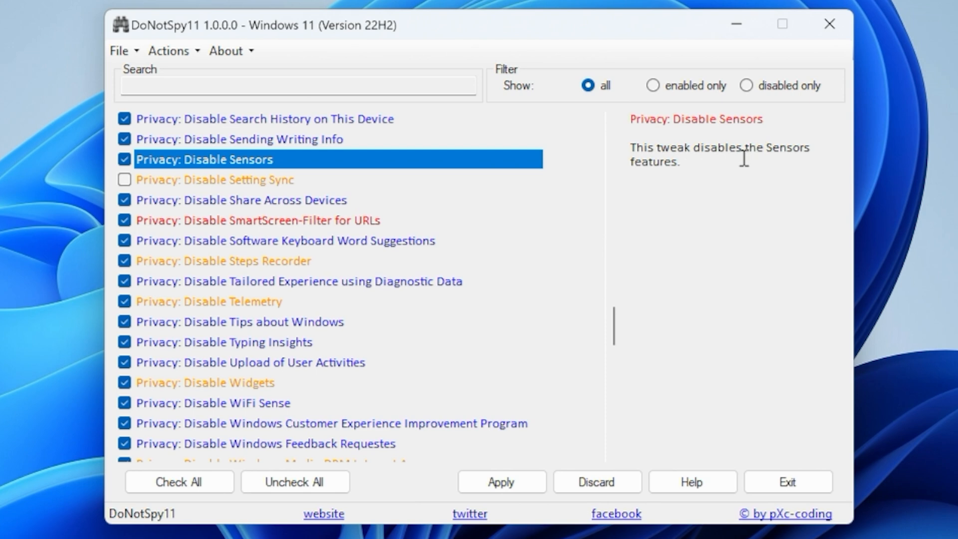
{"action": "mouse_move", "coordinate": [173, 227]}
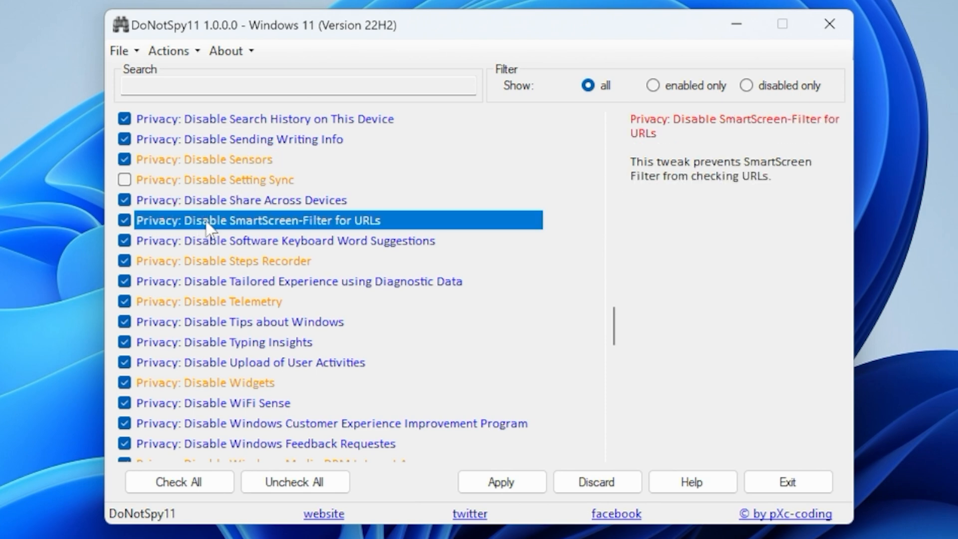
{"action": "mouse_move", "coordinate": [285, 236]}
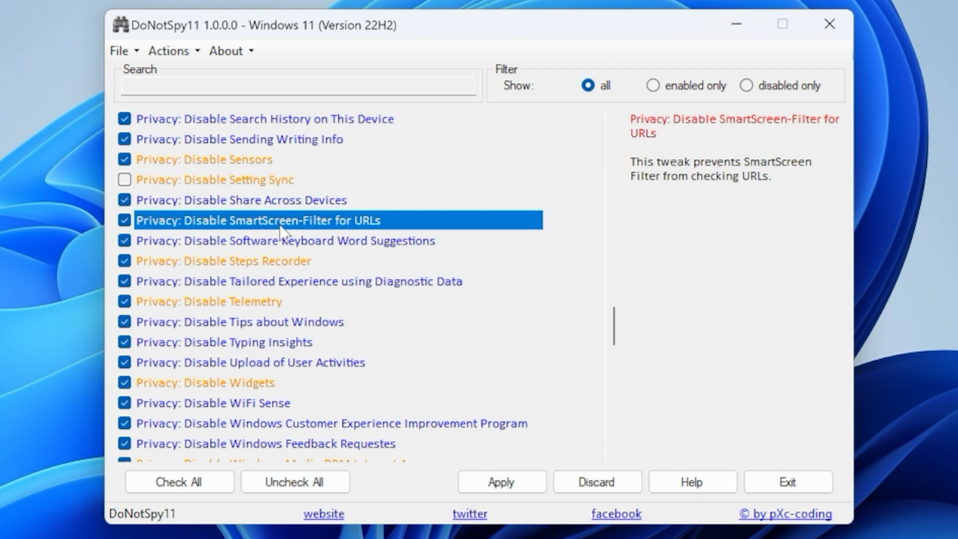
{"action": "mouse_move", "coordinate": [312, 231]}
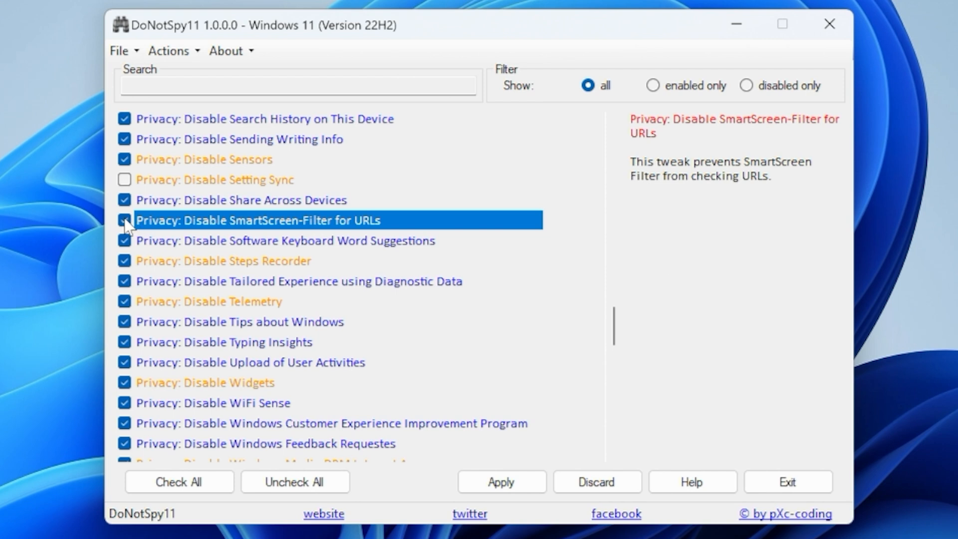
{"action": "left_click", "coordinate": [124, 220]}
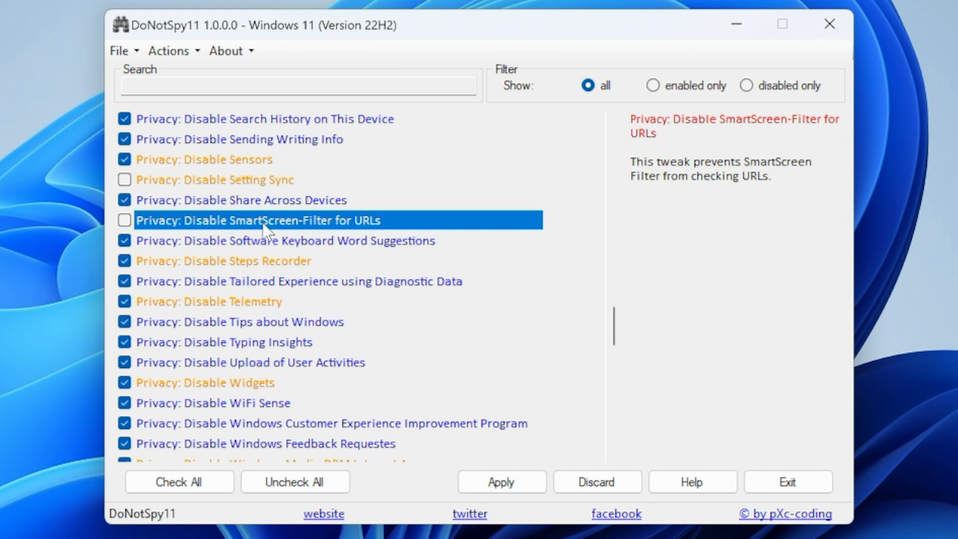
{"action": "mouse_move", "coordinate": [241, 273]}
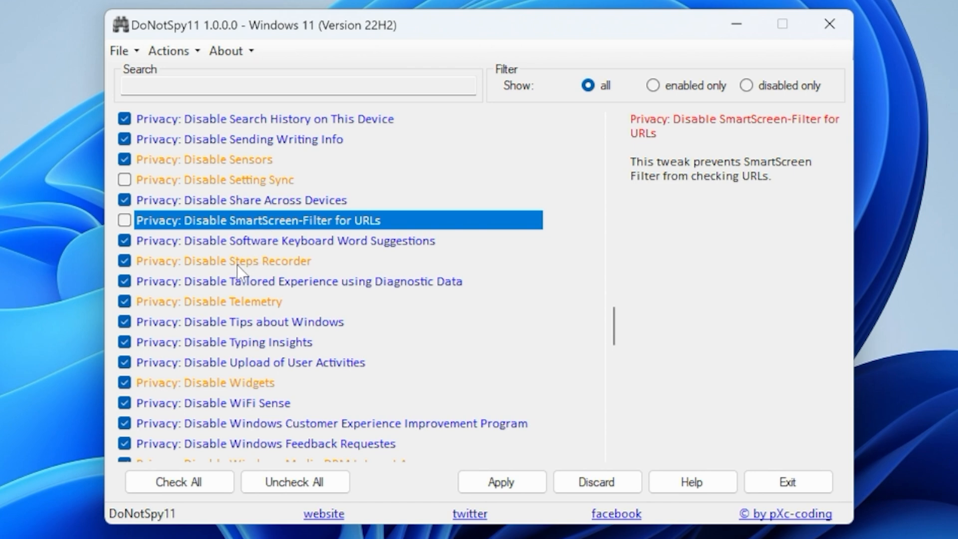
{"action": "mouse_move", "coordinate": [199, 270]}
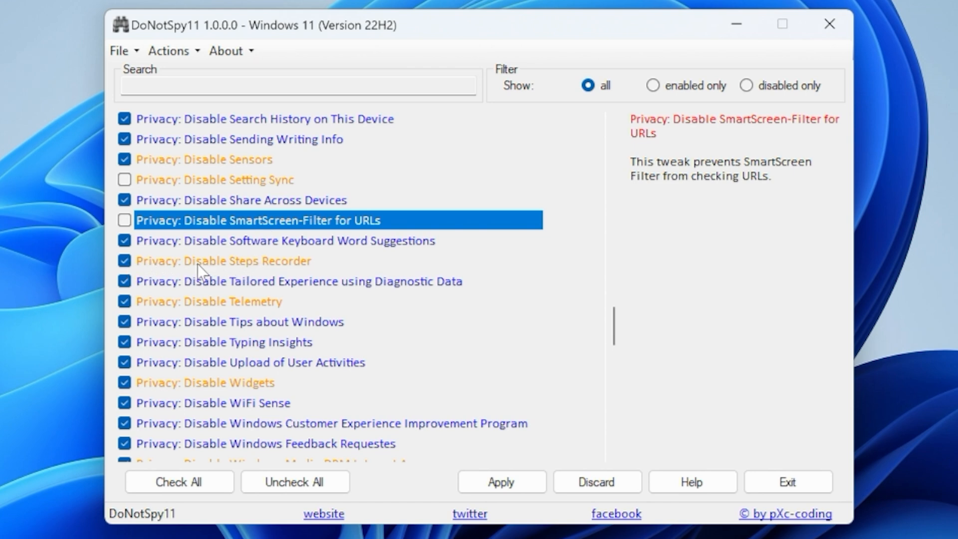
Untick the Telemetry, Steps Recorder, Widgets and Windows Media DRM Internet Access tweaks
{"action": "left_click", "coordinate": [223, 261]}
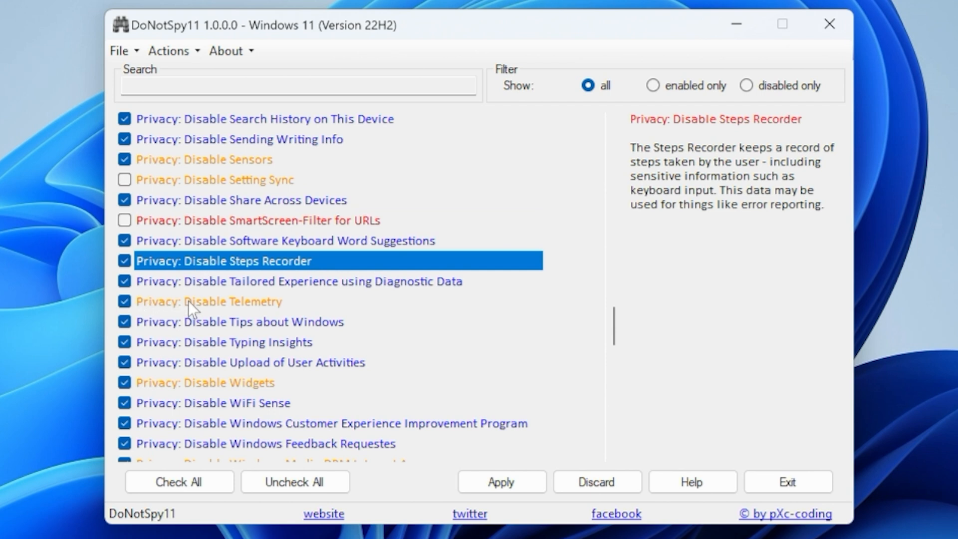
{"action": "left_click", "coordinate": [124, 301]}
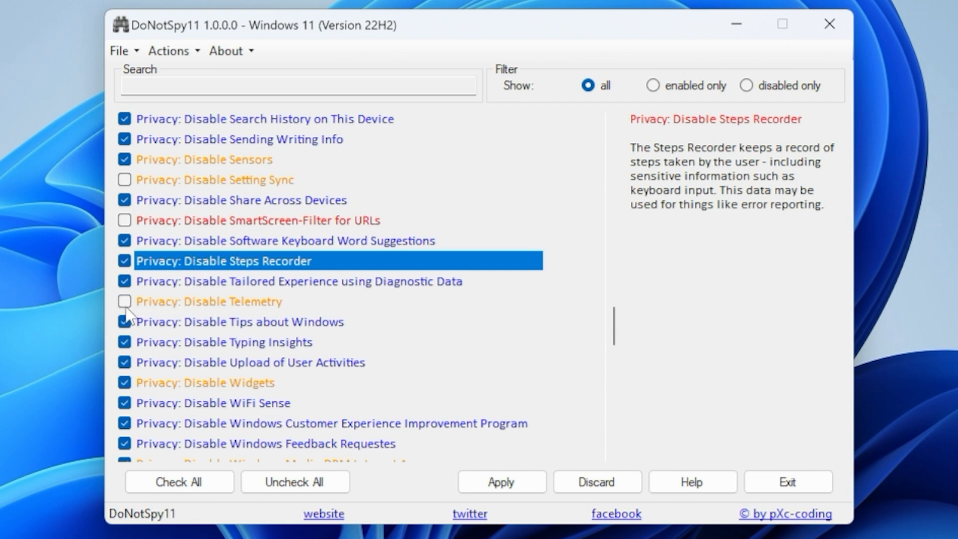
{"action": "left_click", "coordinate": [125, 260]}
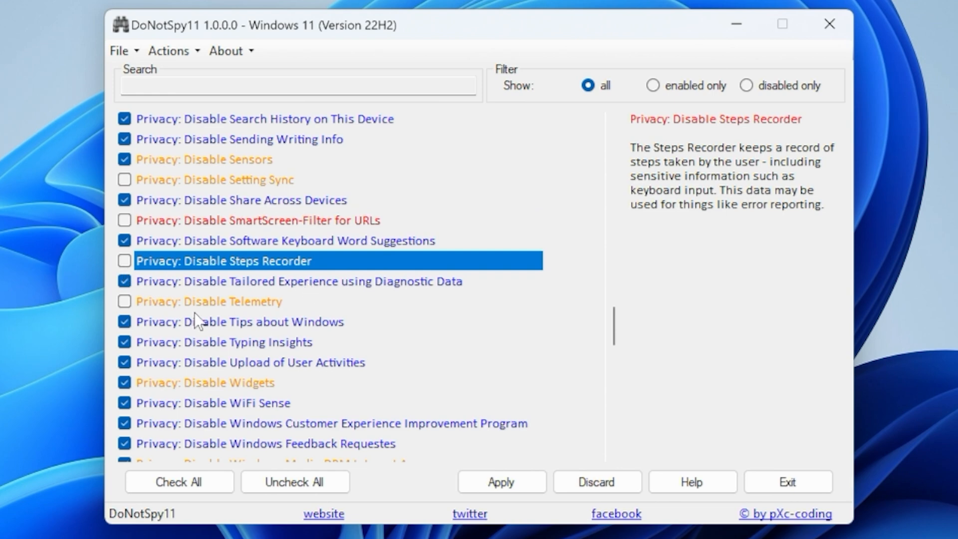
{"action": "left_click", "coordinate": [125, 383]}
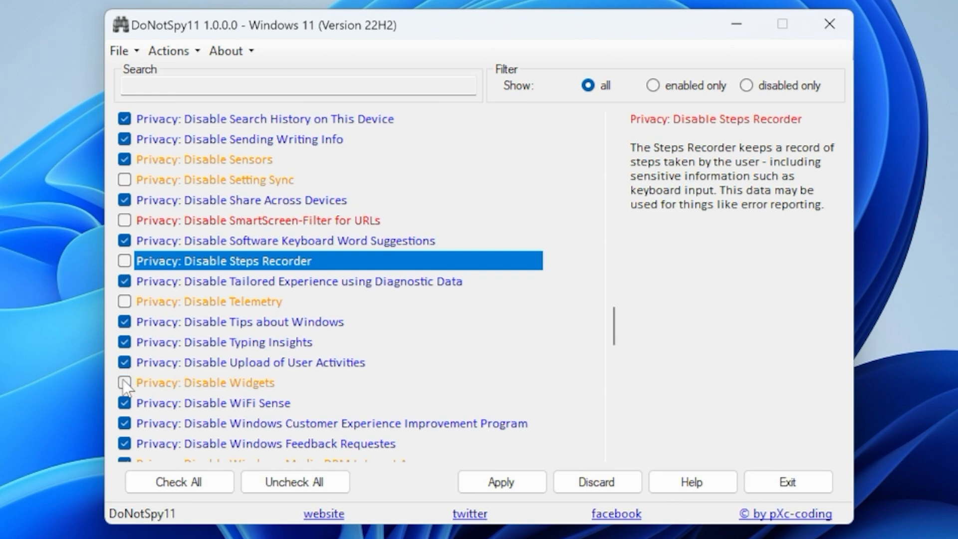
{"action": "scroll", "scroll_direction": "down", "scroll_amount": 3}
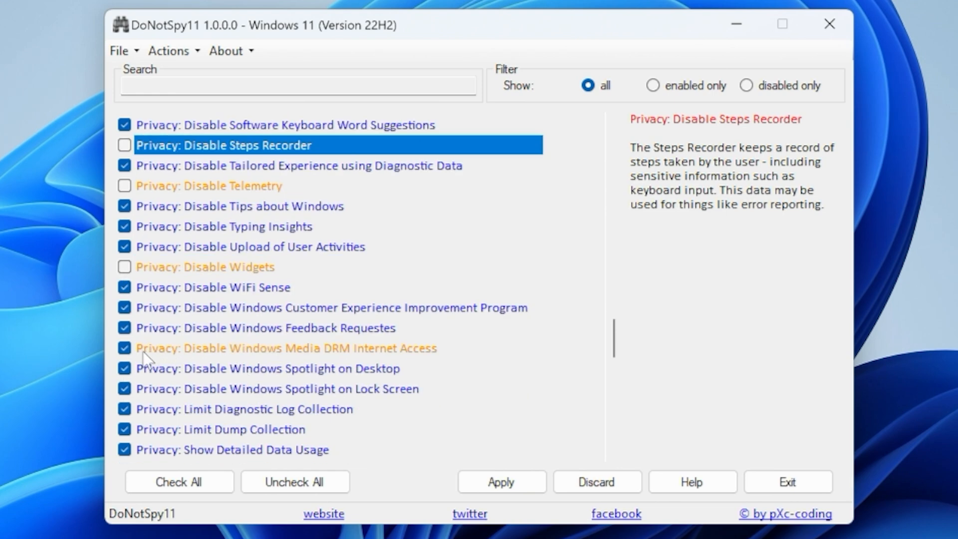
{"action": "left_click", "coordinate": [125, 347]}
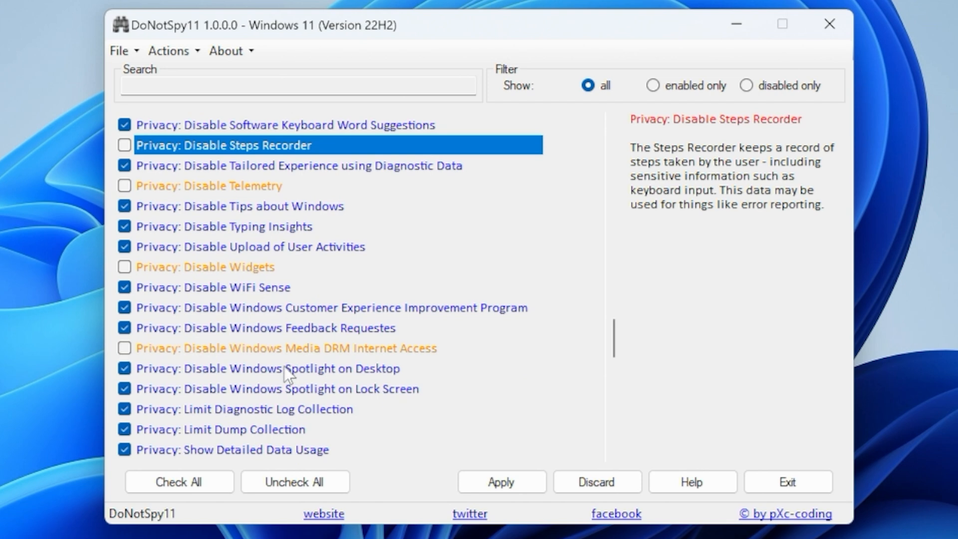
{"action": "mouse_move", "coordinate": [204, 276]}
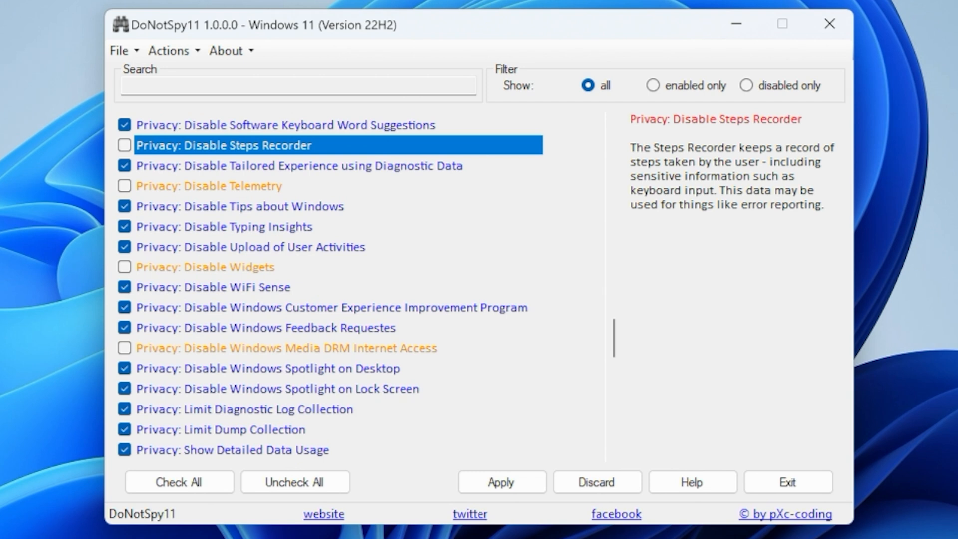
{"action": "mouse_move", "coordinate": [311, 305]}
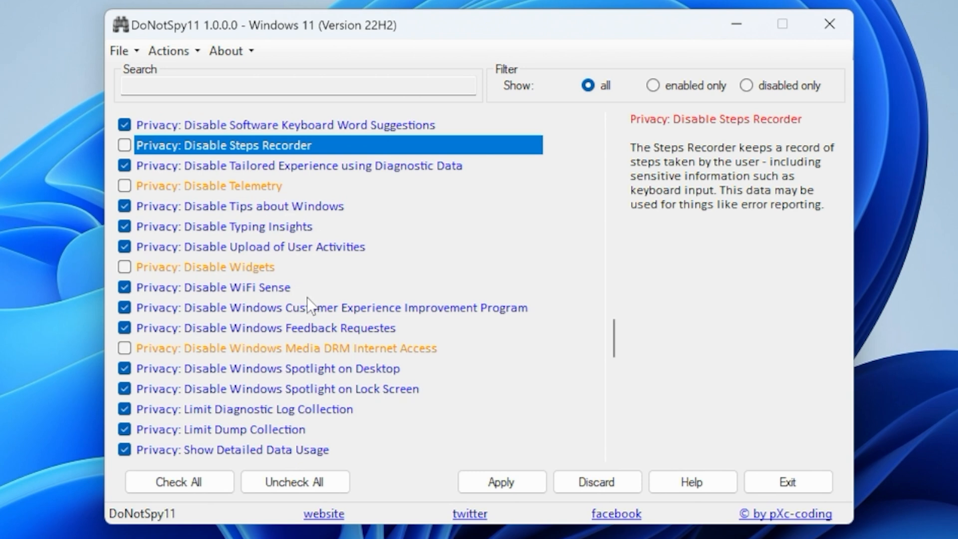
Scroll down the tweak list to the Updates and Microsoft Office sections
{"action": "scroll", "scroll_direction": "down", "scroll_amount": 3}
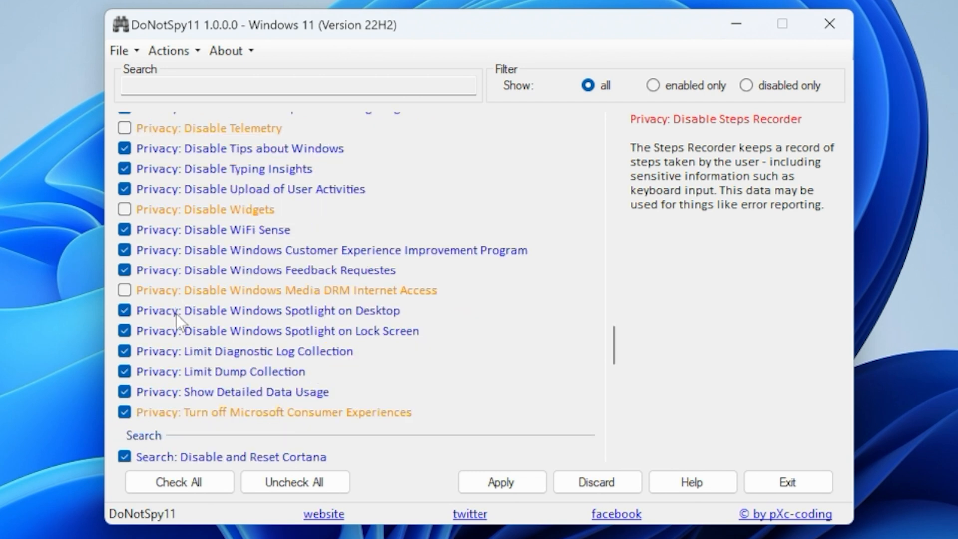
{"action": "mouse_move", "coordinate": [132, 426]}
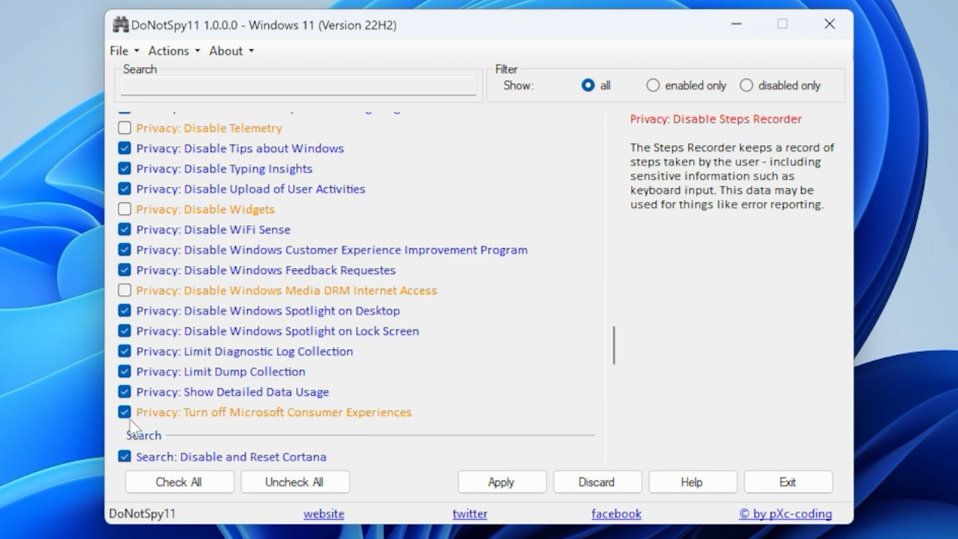
{"action": "mouse_move", "coordinate": [288, 423]}
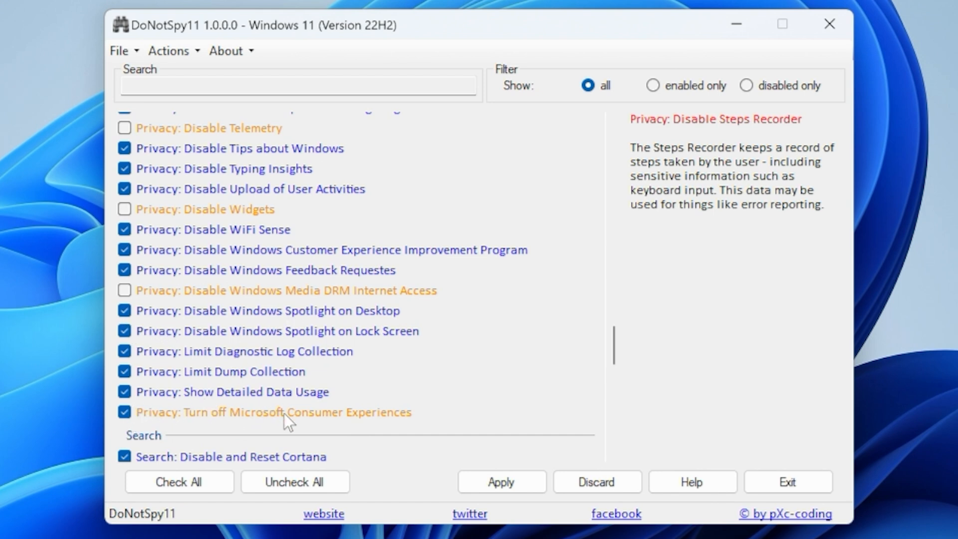
{"action": "scroll", "scroll_direction": "down", "scroll_amount": 3}
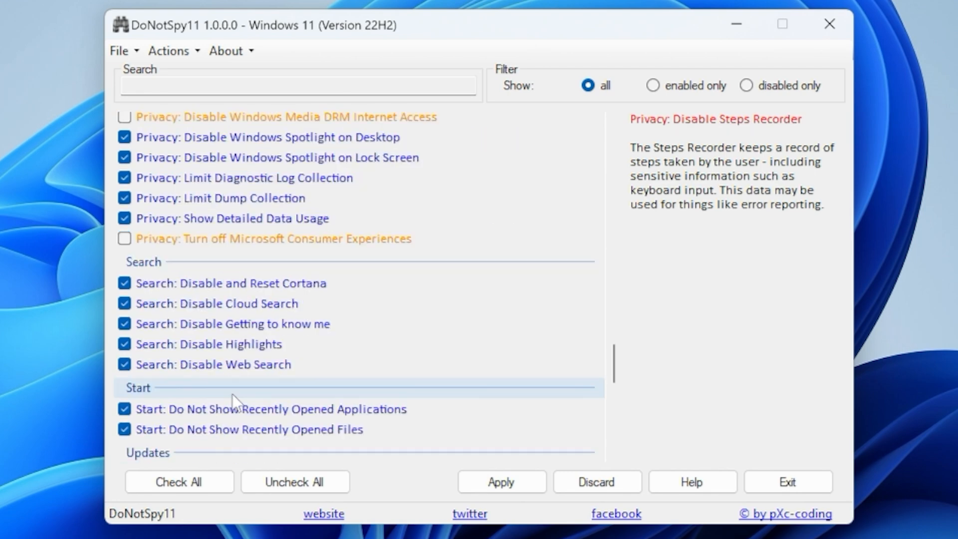
{"action": "scroll", "scroll_direction": "down", "scroll_amount": 3}
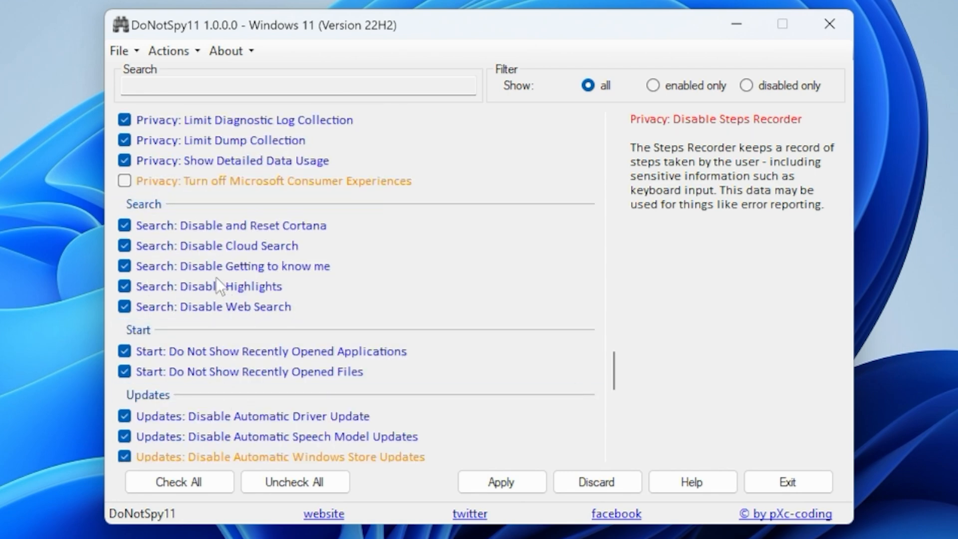
{"action": "scroll", "scroll_direction": "down", "scroll_amount": 3}
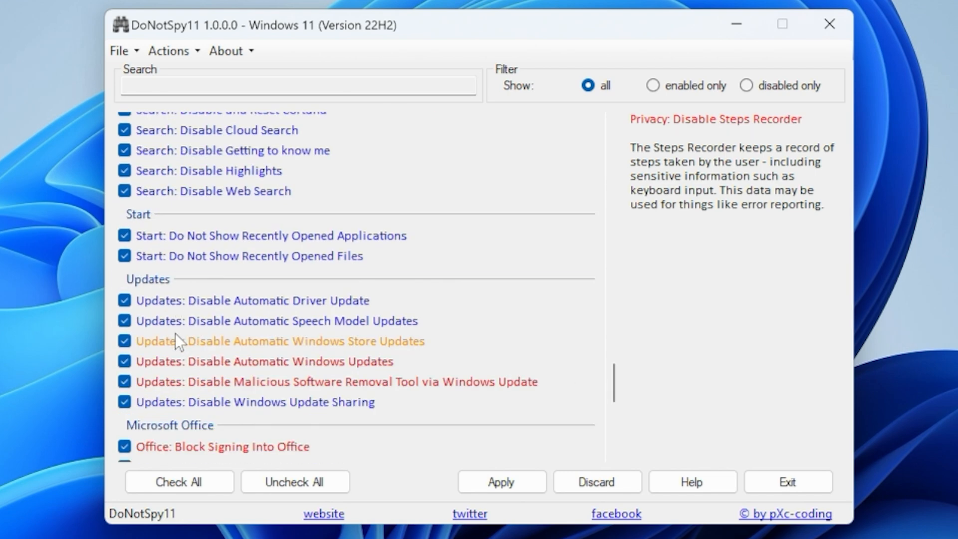
{"action": "scroll", "scroll_direction": "down", "scroll_amount": 3}
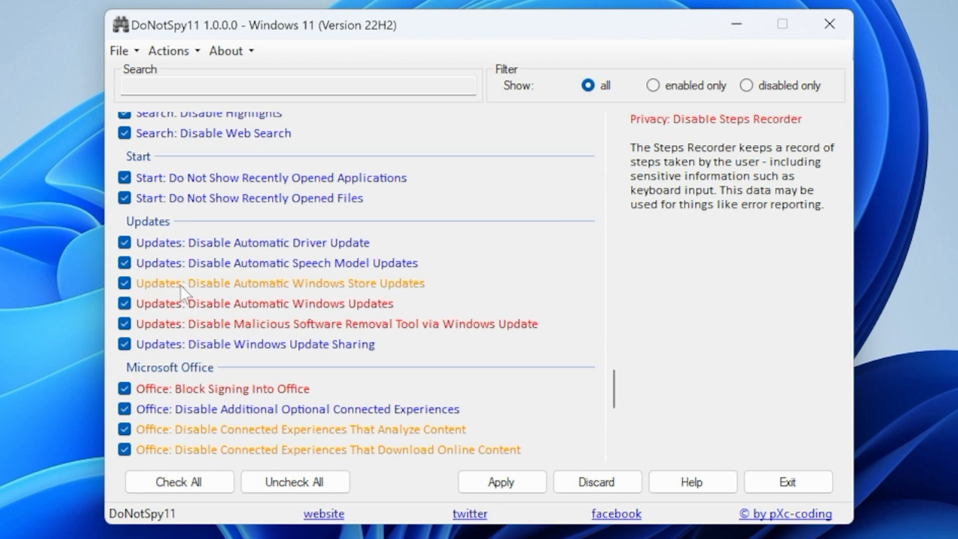
{"action": "mouse_move", "coordinate": [173, 253]}
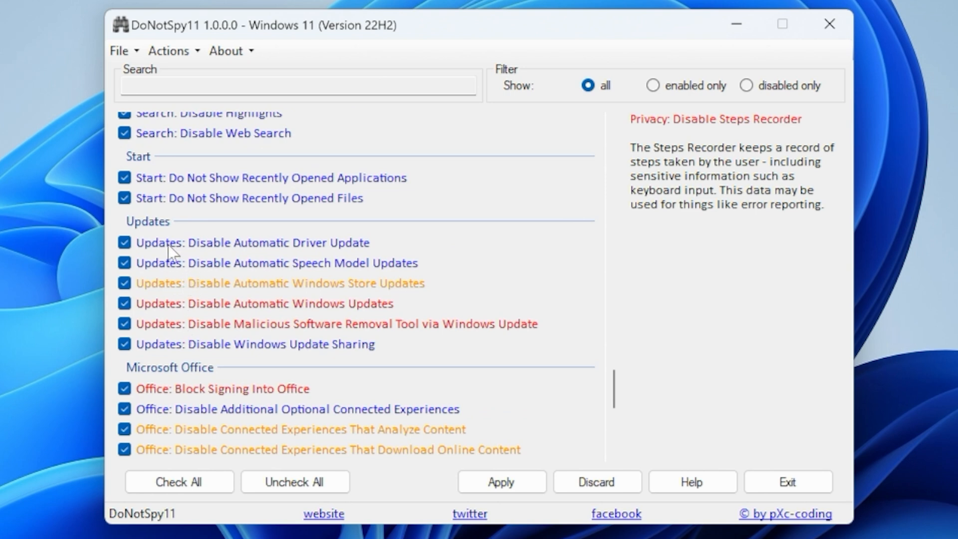
{"action": "mouse_move", "coordinate": [214, 257]}
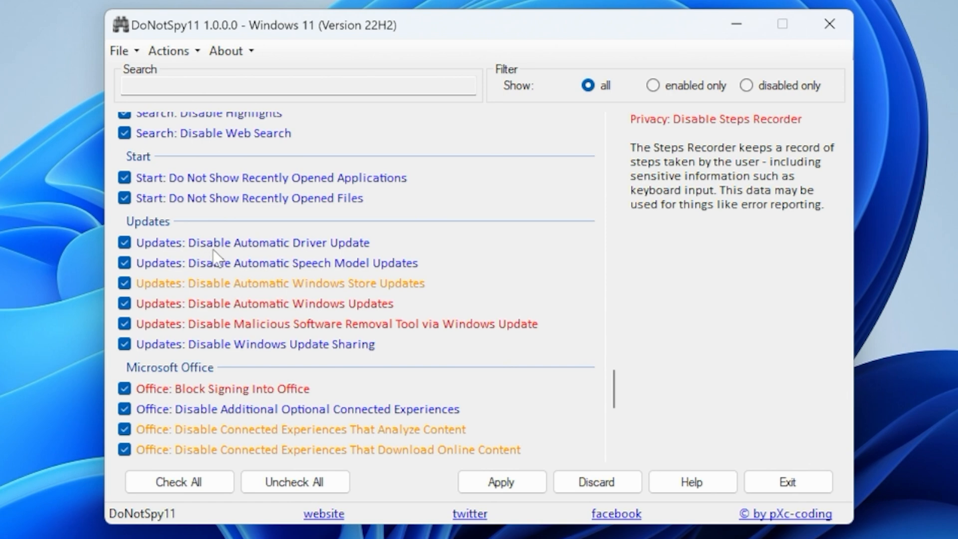
{"action": "mouse_move", "coordinate": [214, 250]}
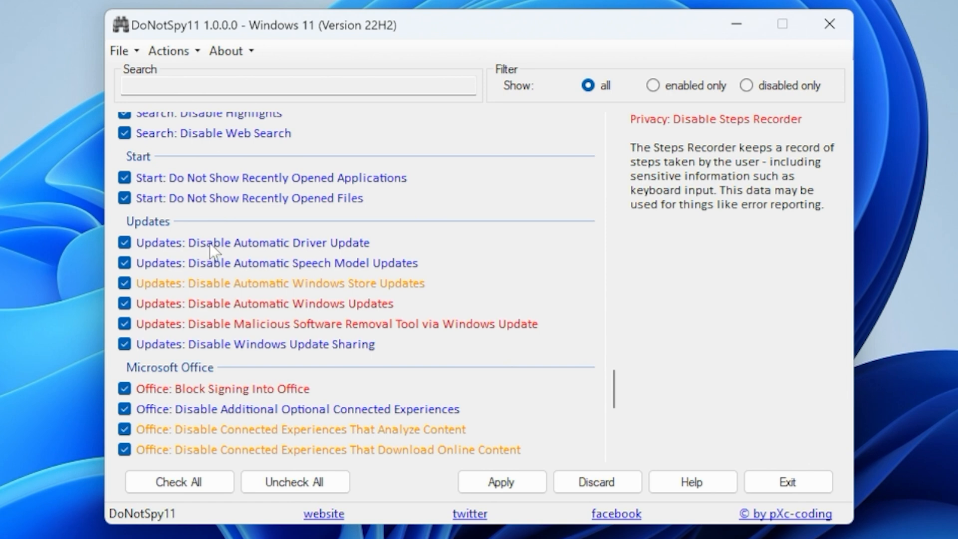
{"action": "mouse_move", "coordinate": [317, 259]}
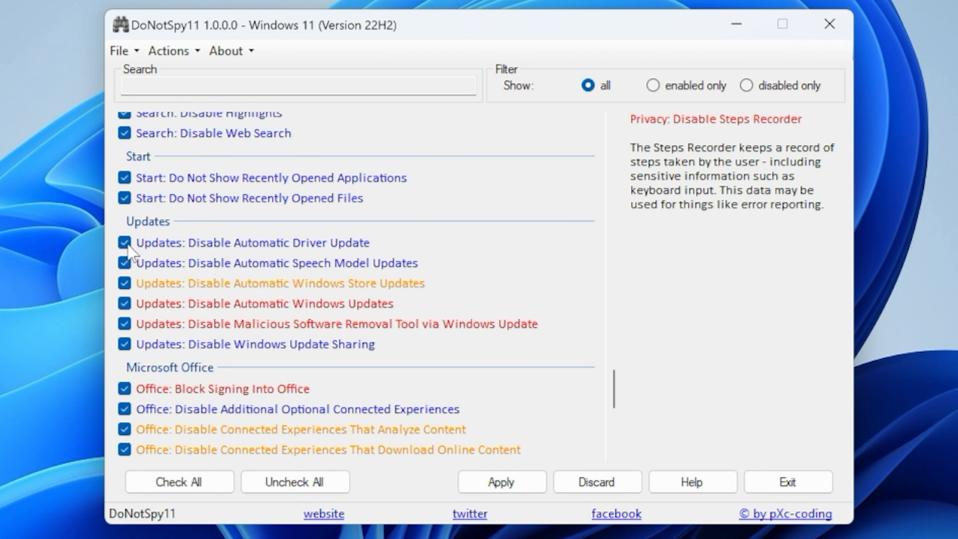
Untick Windows Store Updates, Automatic Windows Updates and Malicious Software Removal Tool tweaks
{"action": "left_click", "coordinate": [123, 282]}
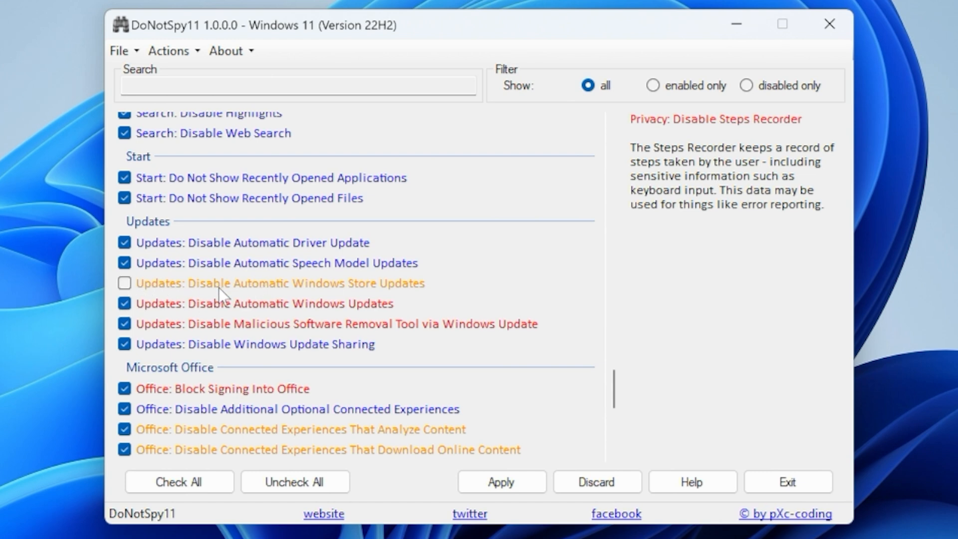
{"action": "left_click", "coordinate": [125, 303]}
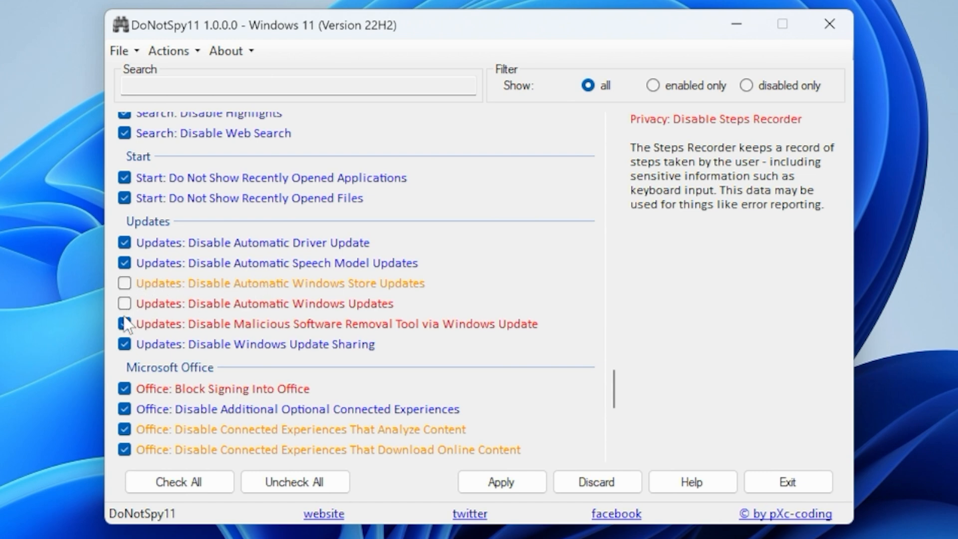
{"action": "left_click", "coordinate": [124, 324]}
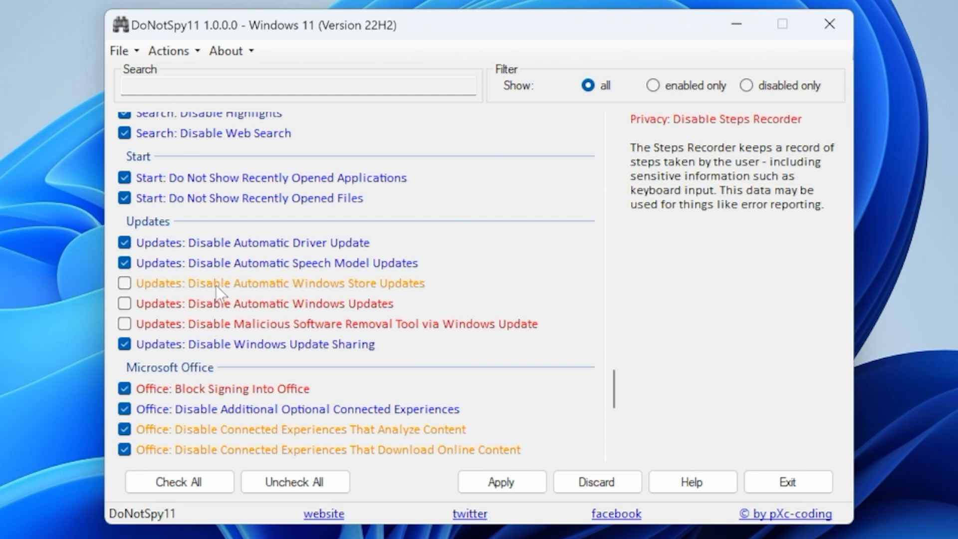
{"action": "scroll", "scroll_direction": "down", "scroll_amount": 3}
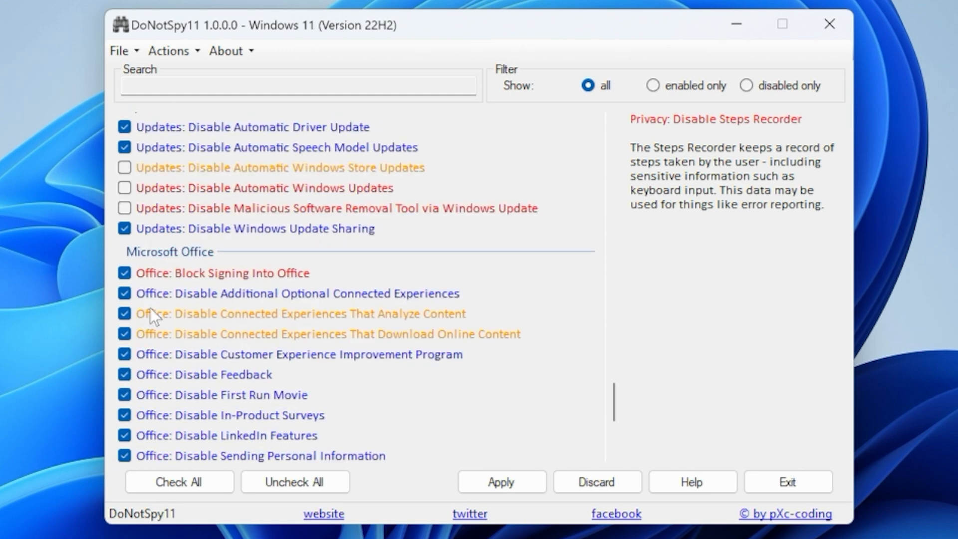
Untick Block Signing Into Office and both Connected Experiences content tweaks
{"action": "left_click", "coordinate": [125, 272]}
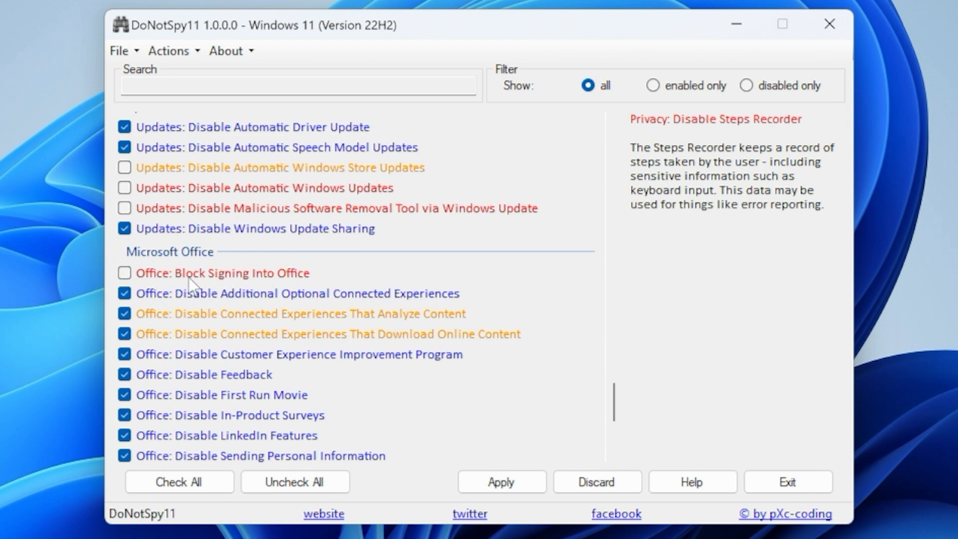
{"action": "mouse_move", "coordinate": [208, 278]}
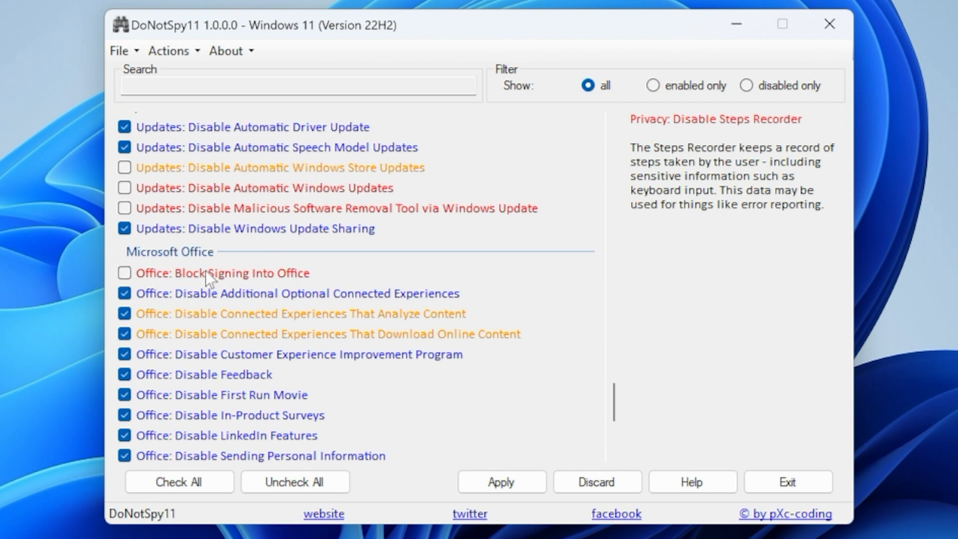
{"action": "left_click", "coordinate": [125, 313]}
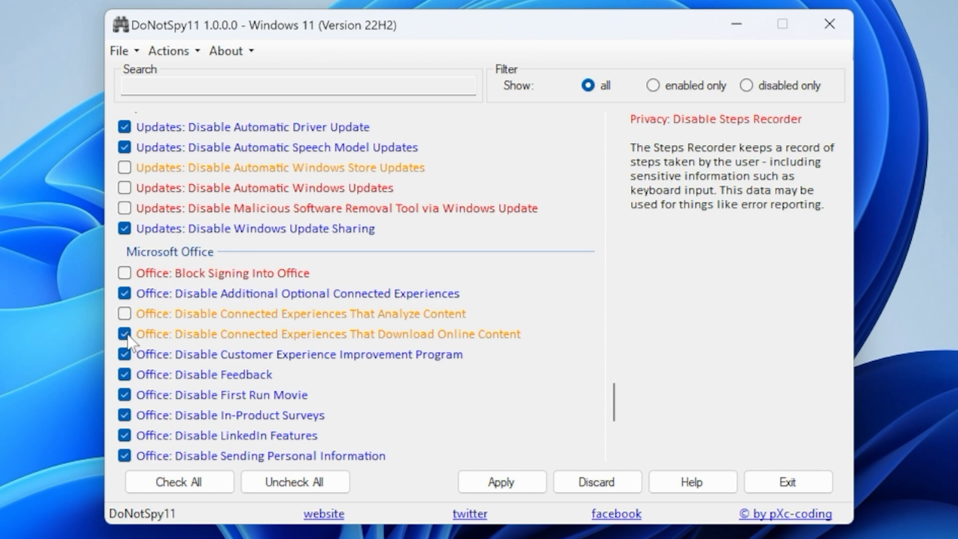
{"action": "left_click", "coordinate": [124, 333]}
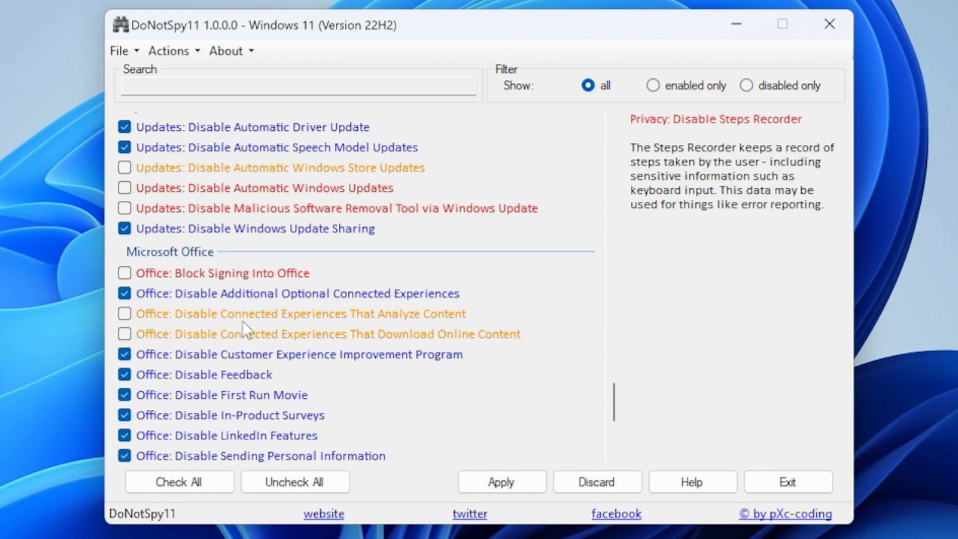
{"action": "scroll", "scroll_direction": "down", "scroll_amount": 3}
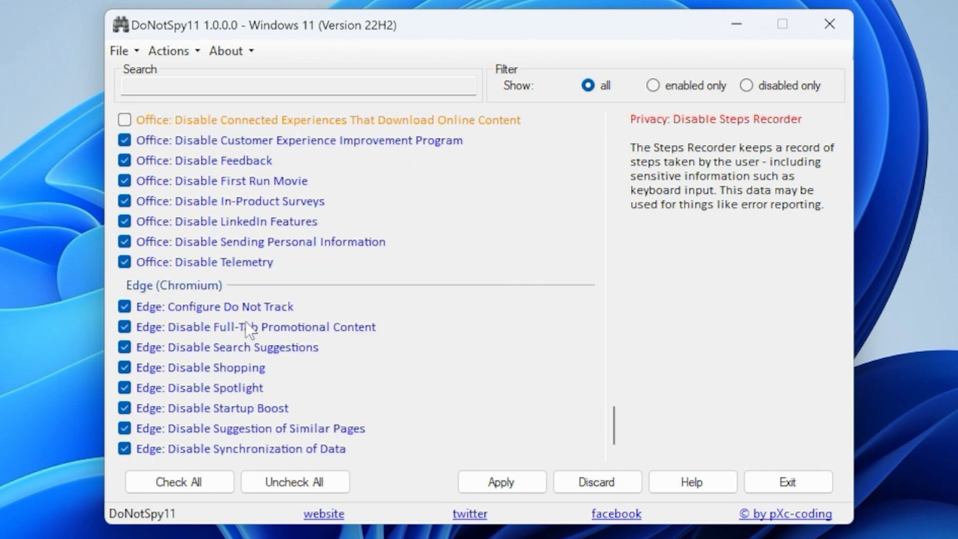
{"action": "mouse_move", "coordinate": [526, 425]}
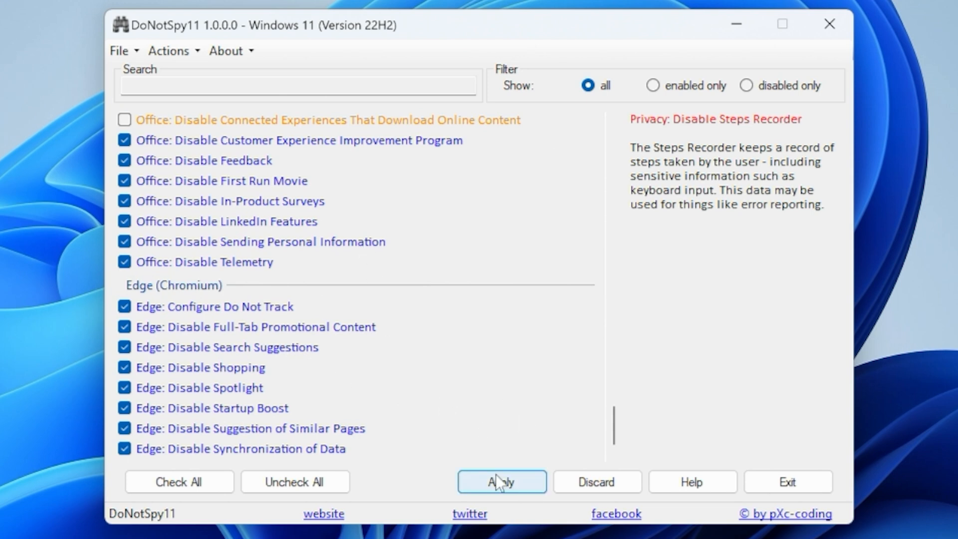
Apply the tweaks, agreeing to create a restore point first, and acknowledge the Success message
{"action": "left_click", "coordinate": [501, 481]}
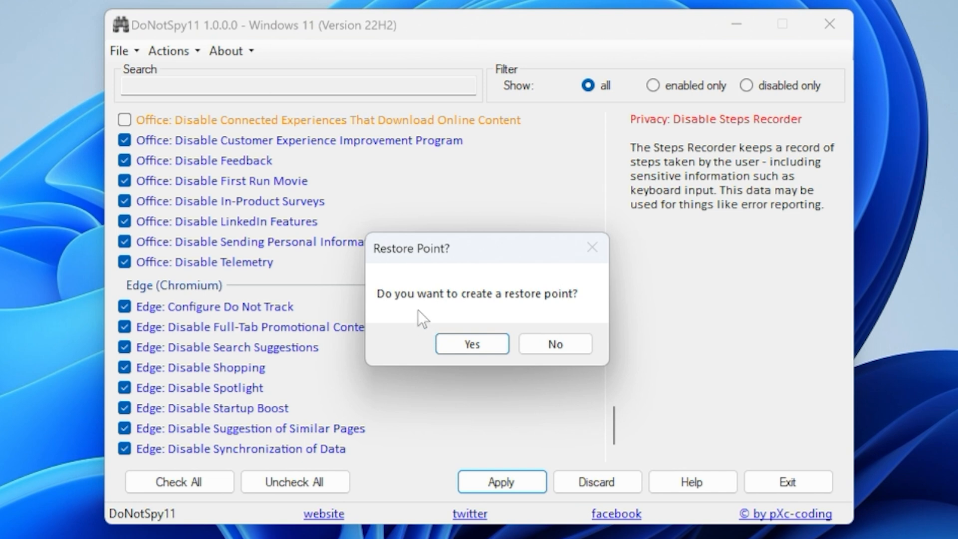
{"action": "mouse_move", "coordinate": [548, 301]}
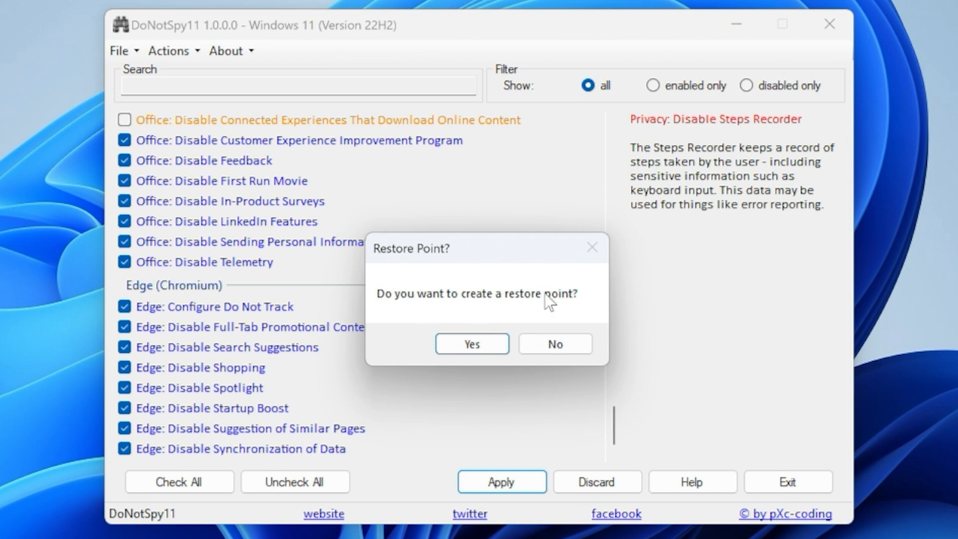
{"action": "left_click", "coordinate": [470, 344]}
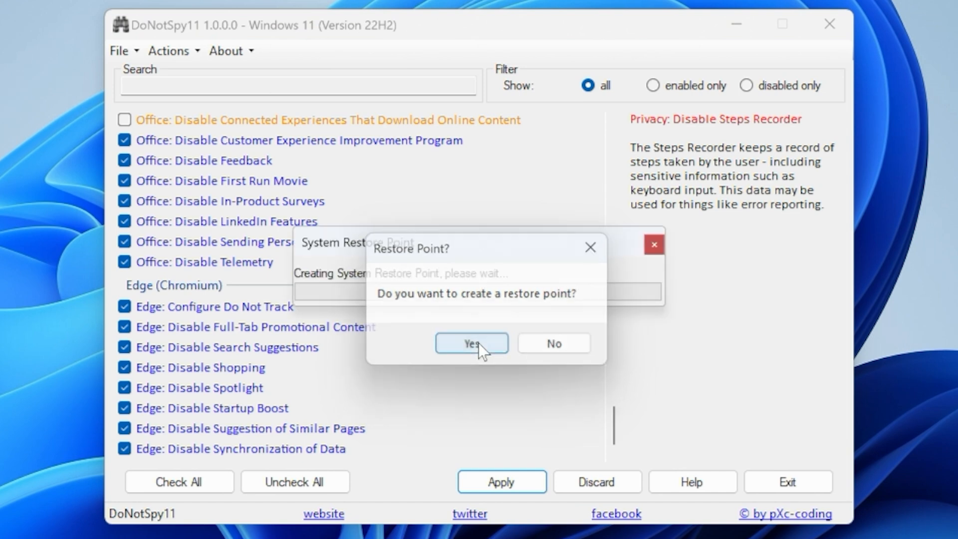
{"action": "left_click", "coordinate": [470, 342]}
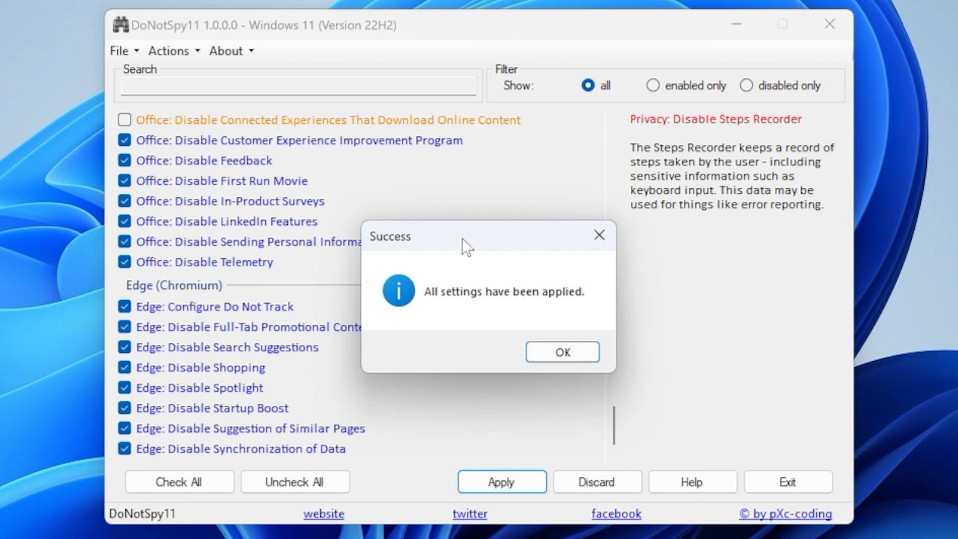
{"action": "left_click", "coordinate": [561, 352]}
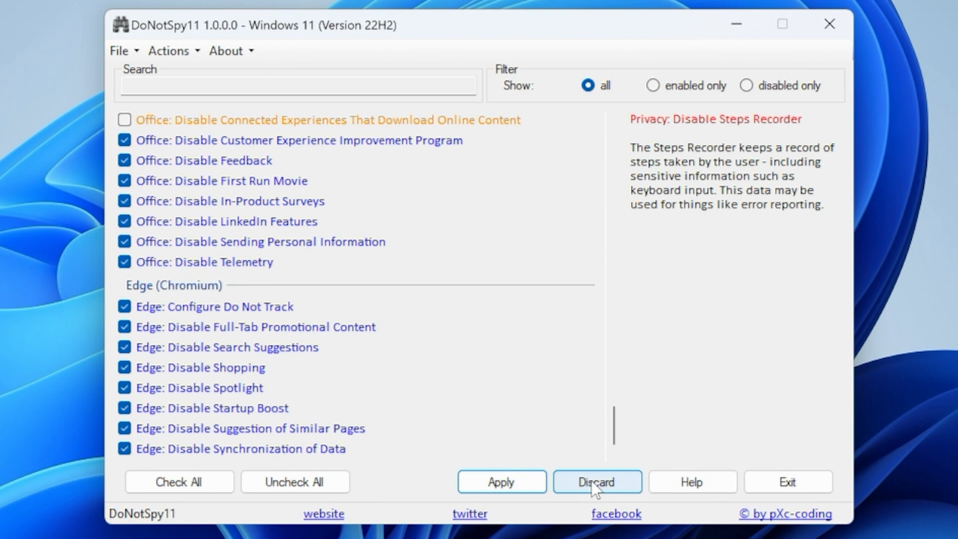
{"action": "mouse_move", "coordinate": [390, 463]}
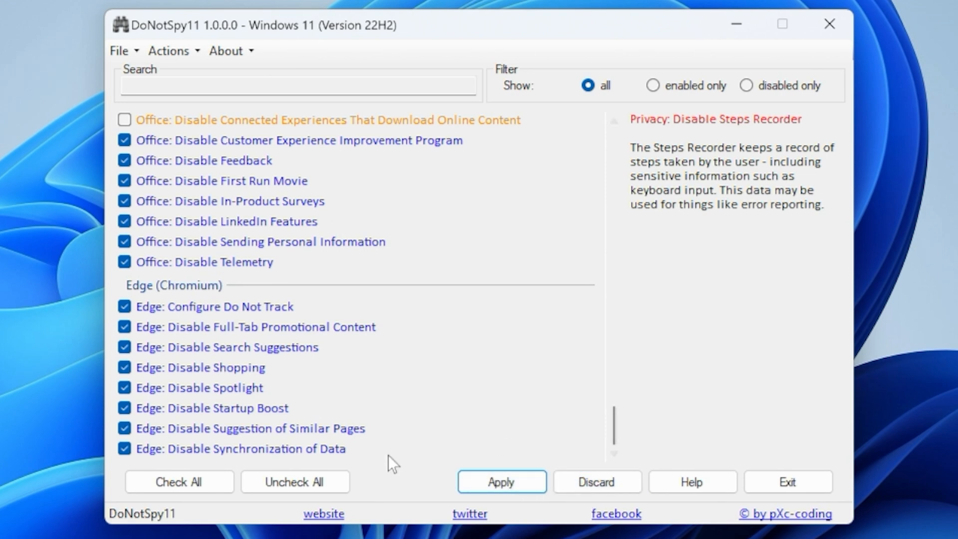
{"action": "mouse_move", "coordinate": [580, 425]}
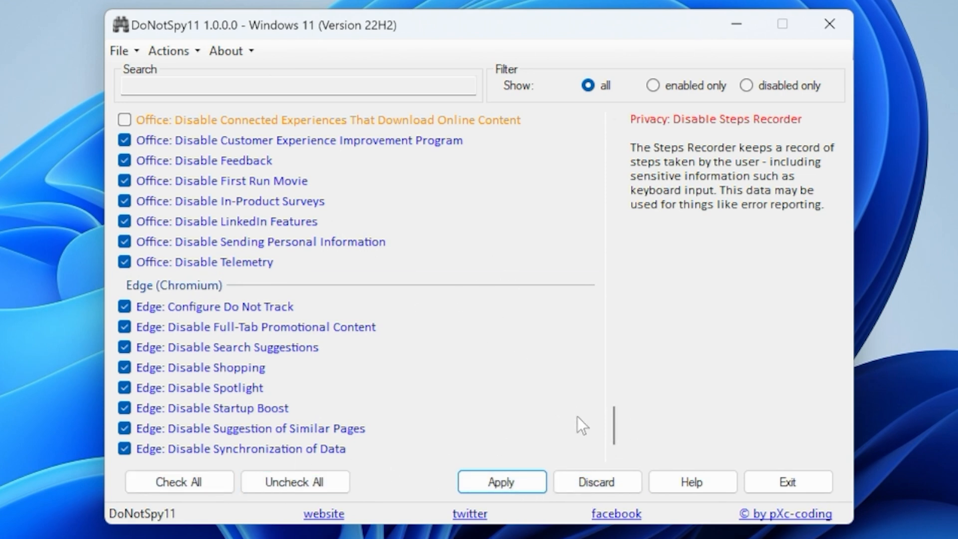
Re-apply the settings, acknowledge the Success message, and close DoNotSpy11 back to the desktop
{"action": "left_click", "coordinate": [780, 24]}
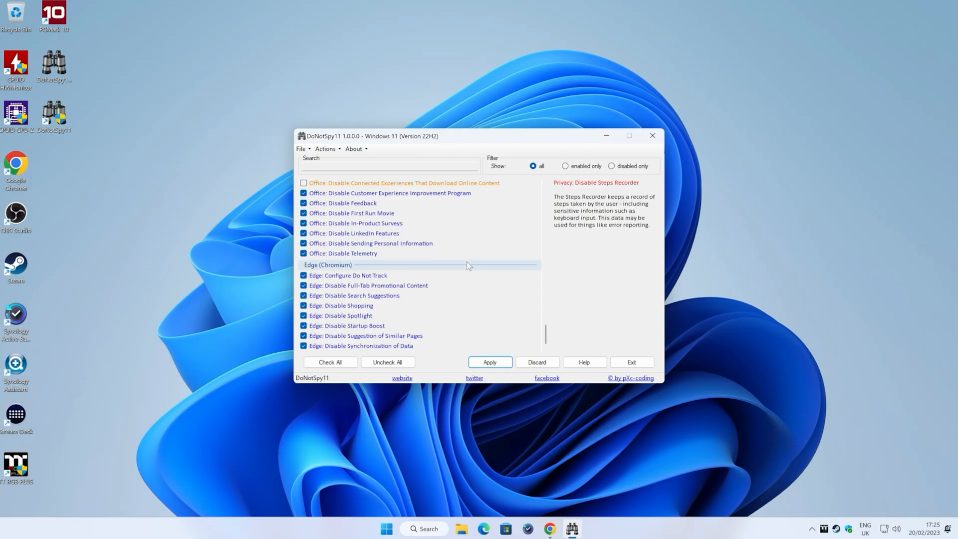
{"action": "left_click", "coordinate": [489, 361]}
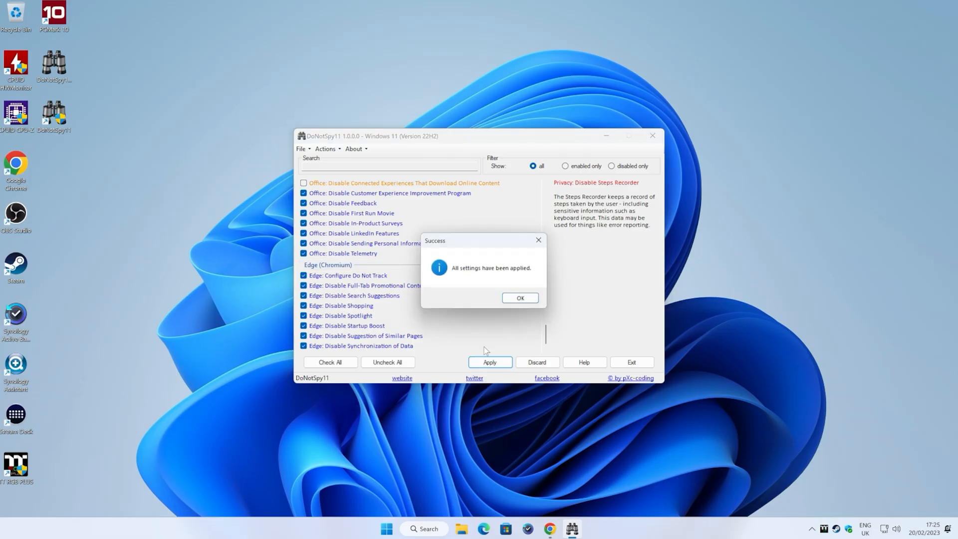
{"action": "left_click", "coordinate": [519, 299]}
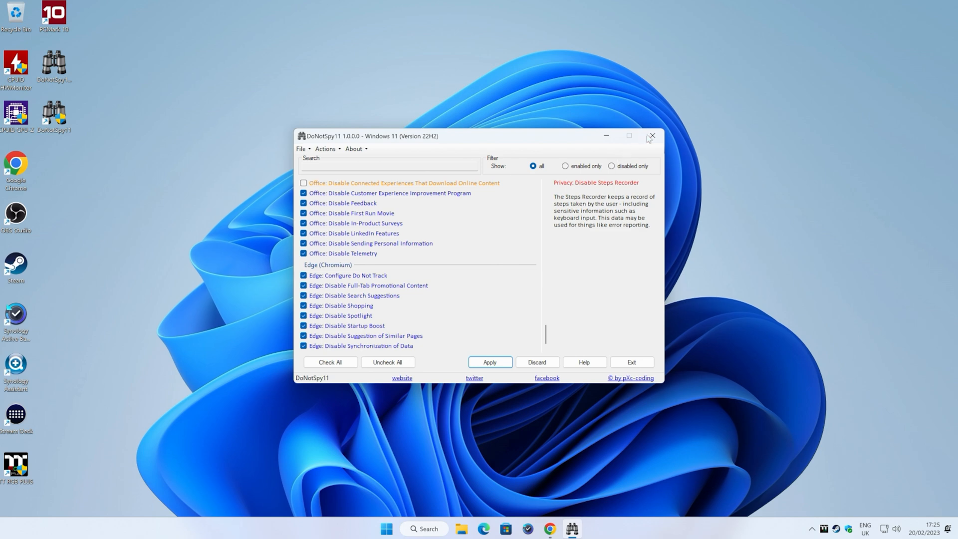
{"action": "left_click", "coordinate": [651, 135]}
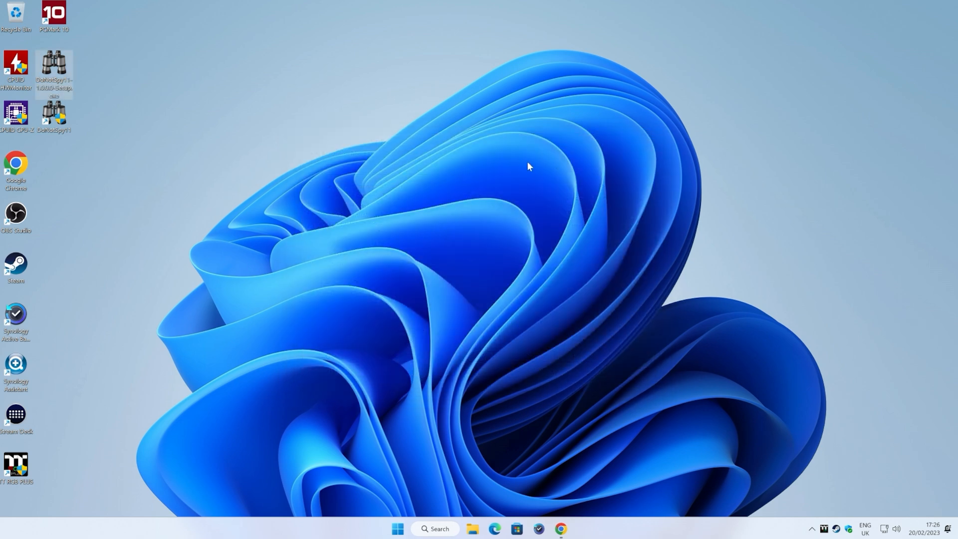
{"action": "mouse_move", "coordinate": [483, 237]}
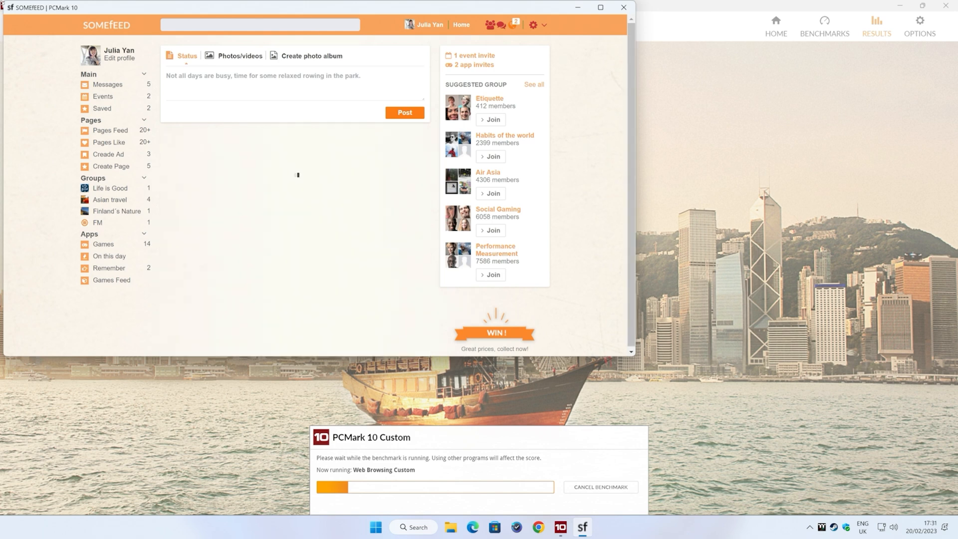
Run the custom benchmark and expand the earlier run's Essentials, Productivity and Digital Content Creation scores
{"action": "left_click", "coordinate": [622, 7]}
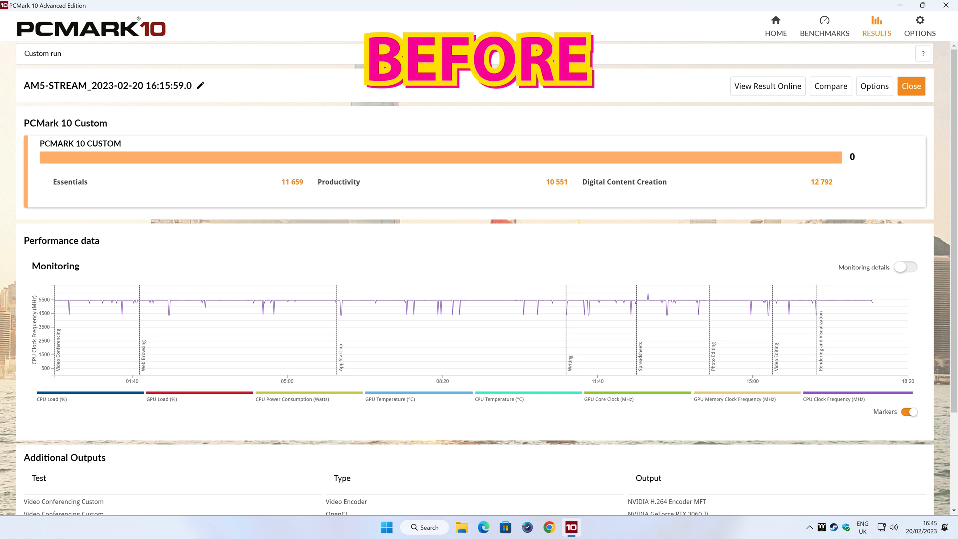
{"action": "left_click", "coordinate": [70, 182]}
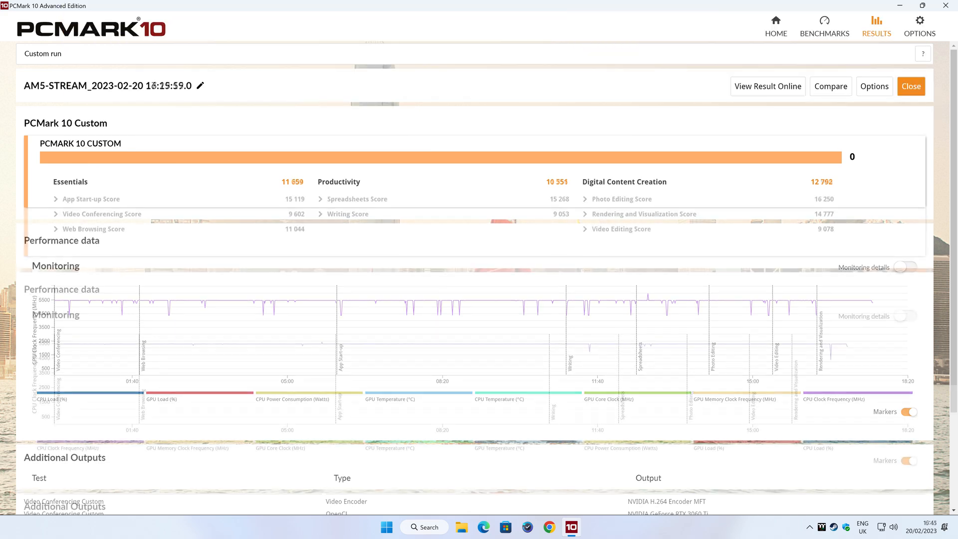